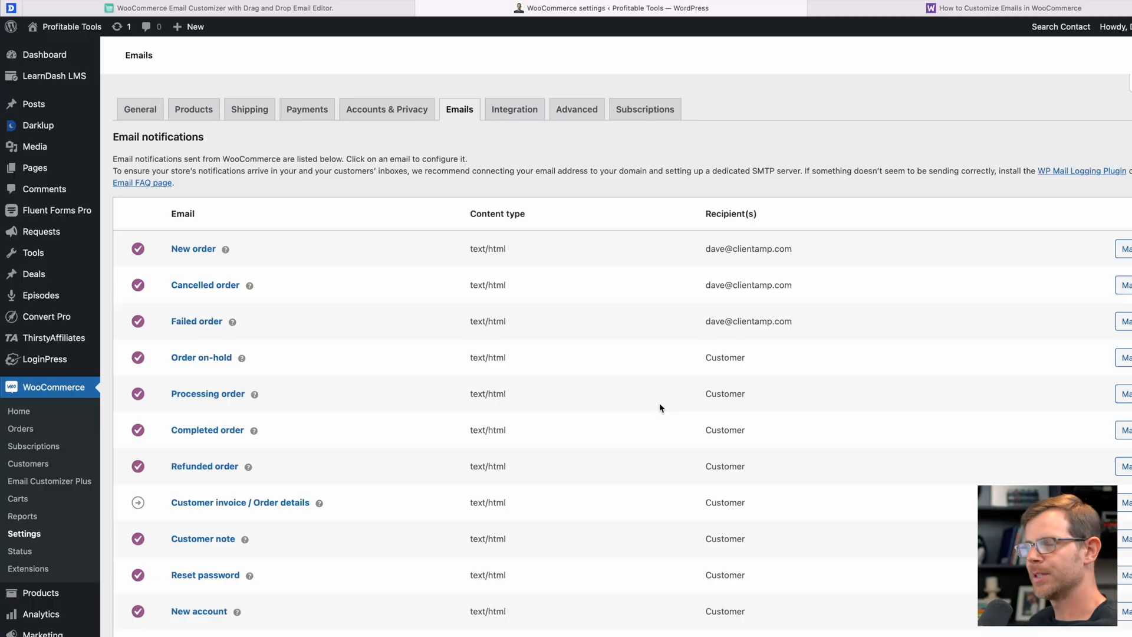
mouse_move(224, 372)
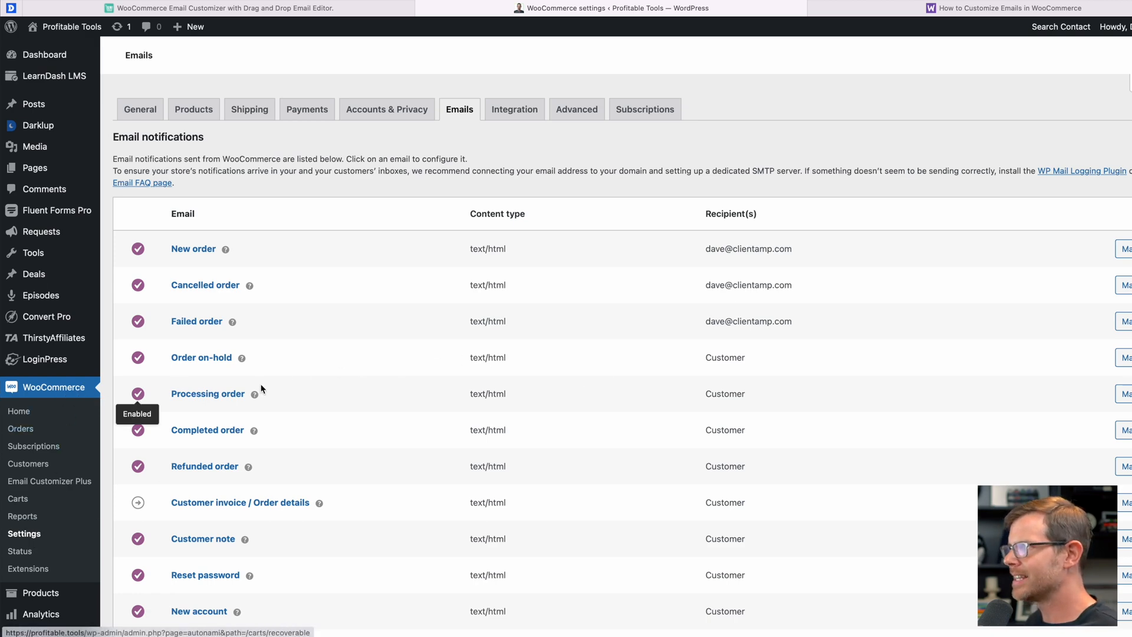
mouse_move(612, 323)
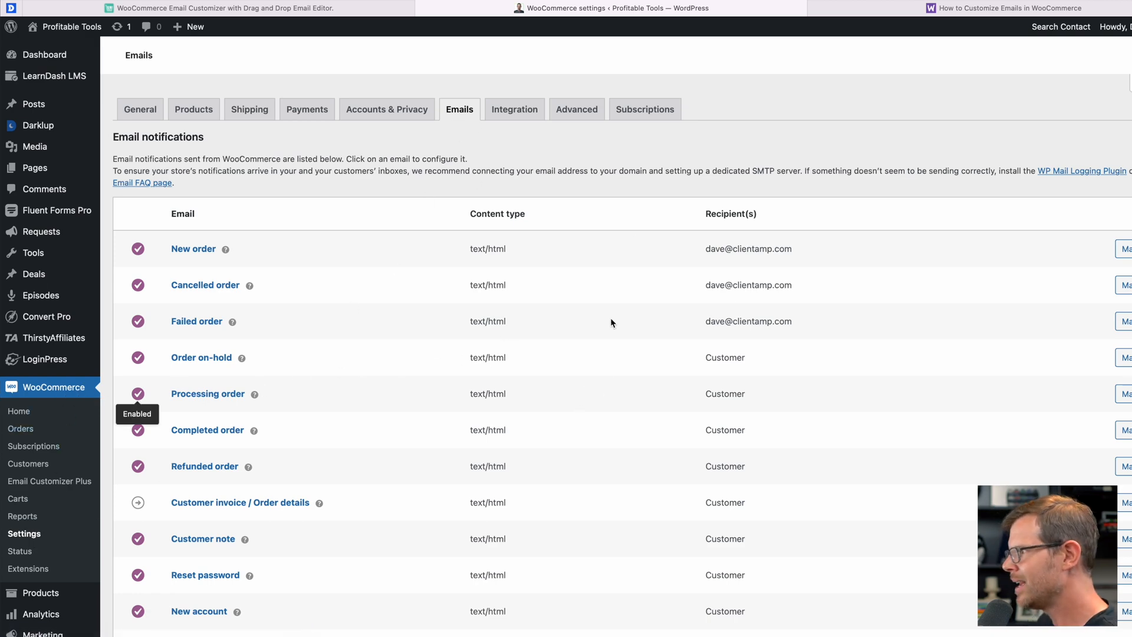
Step: Compare Email Customizer Plus licence prices and keep the 25-site plan at $99.00/year
scroll(down, 3)
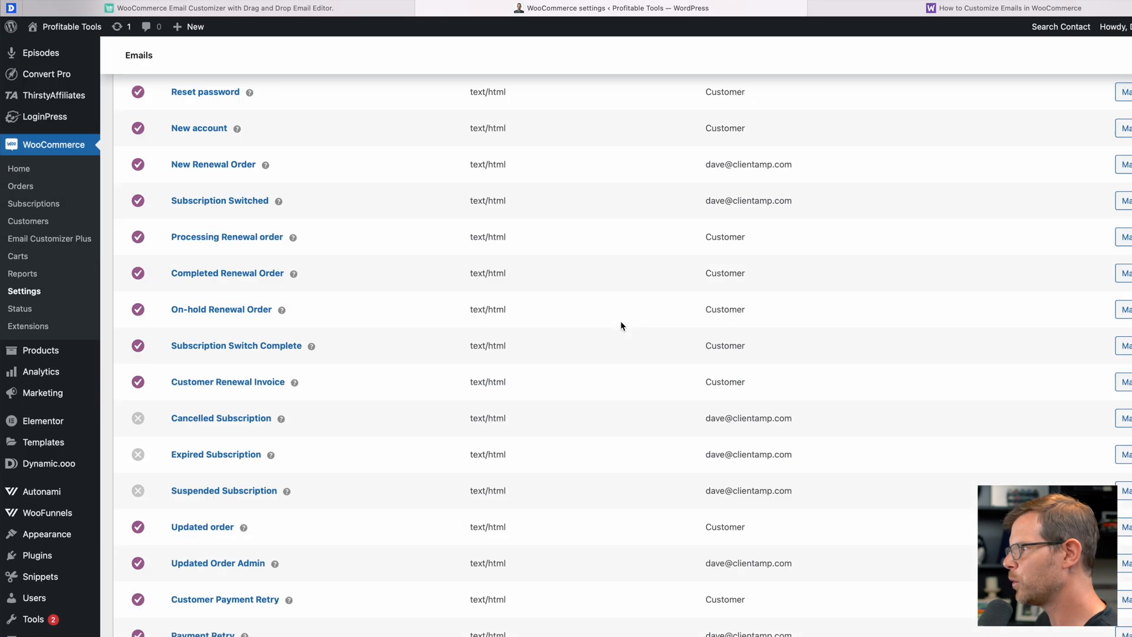
scroll(up, 3)
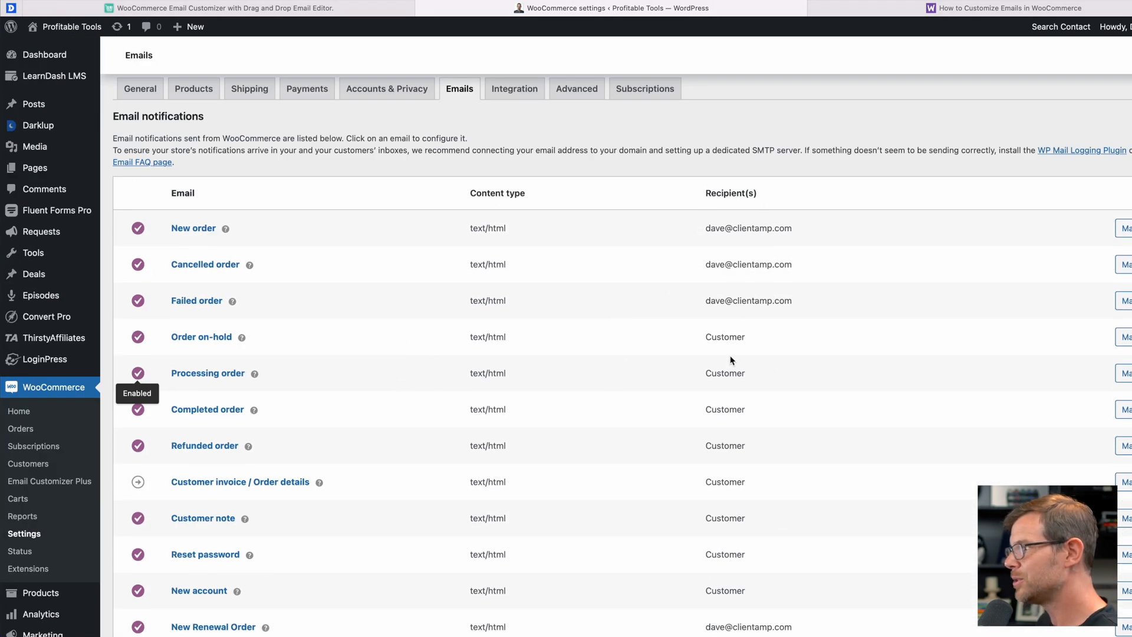
scroll(down, 3)
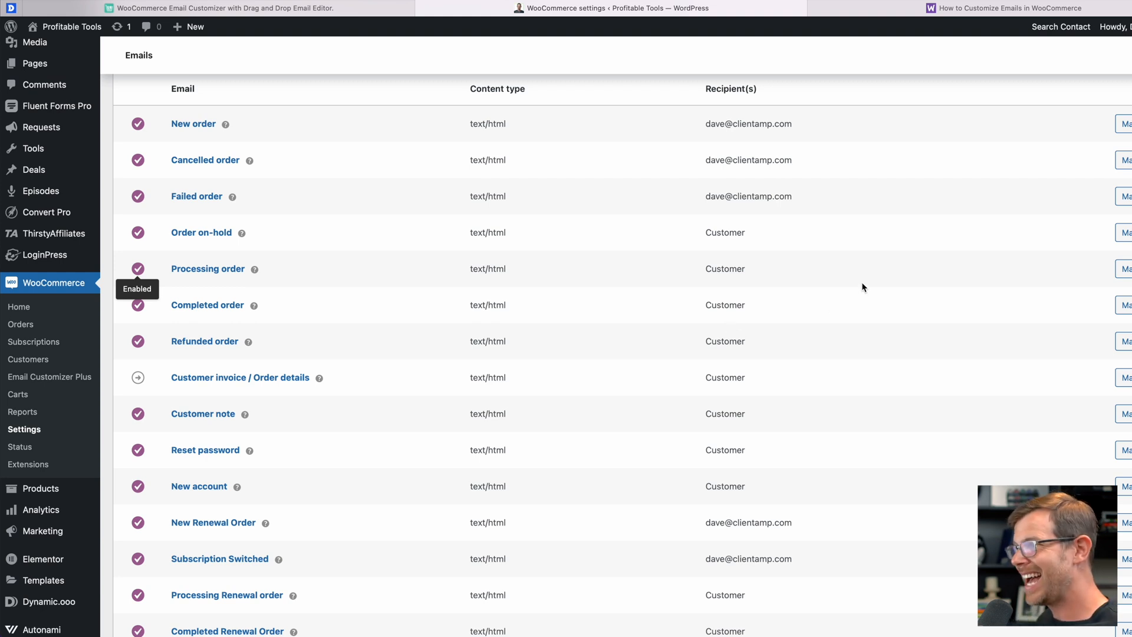
scroll(down, 3)
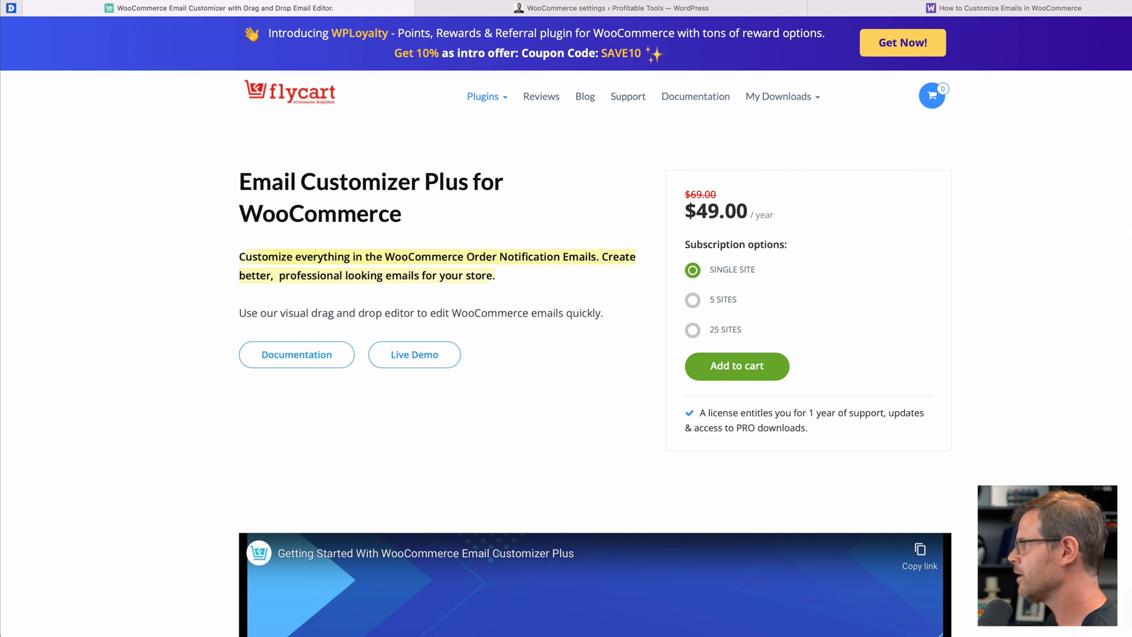
mouse_move(733, 279)
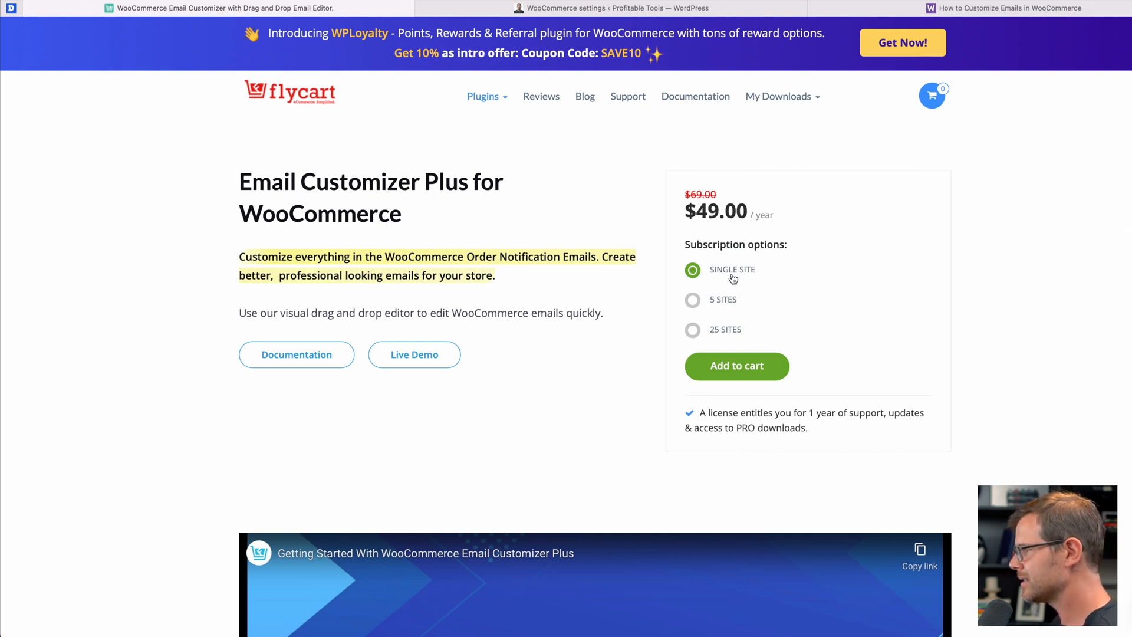
click(692, 300)
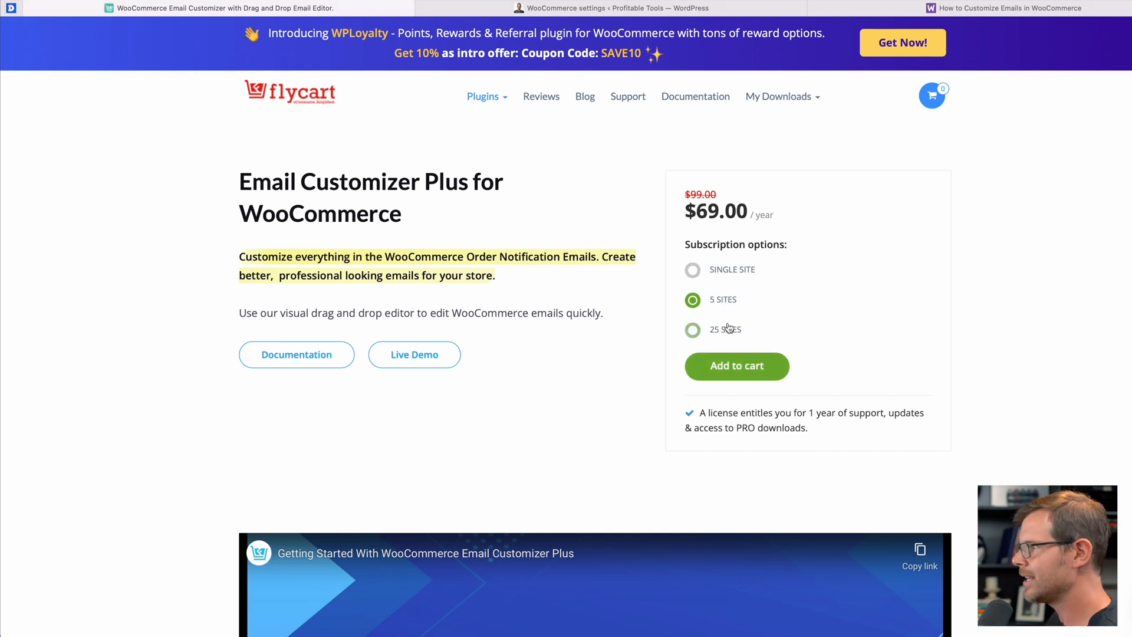
click(691, 329)
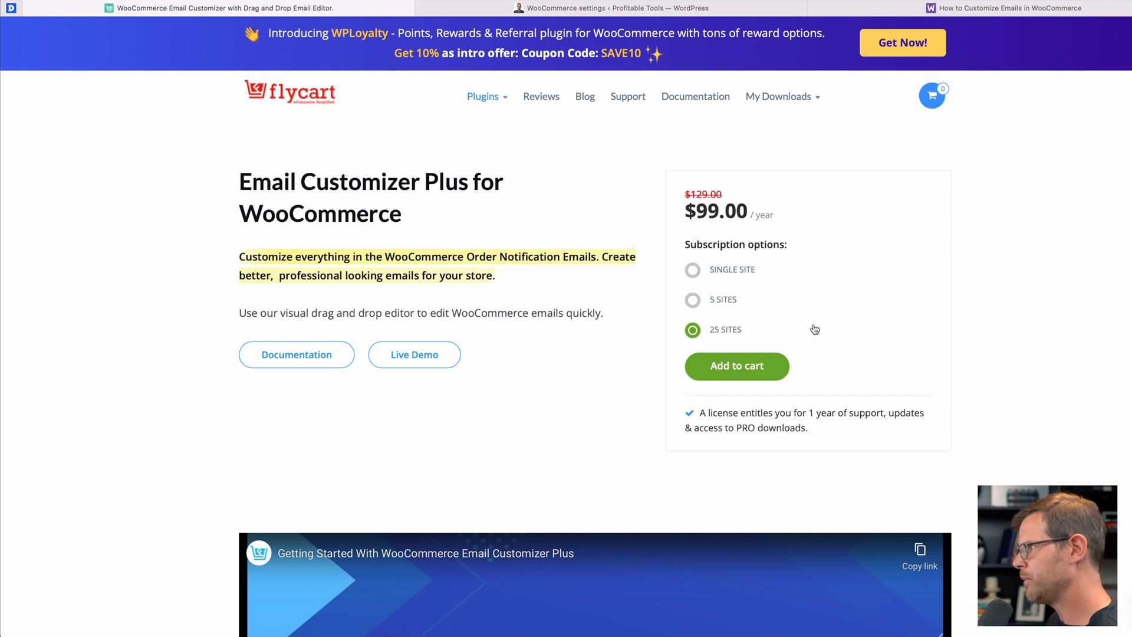
mouse_move(701, 339)
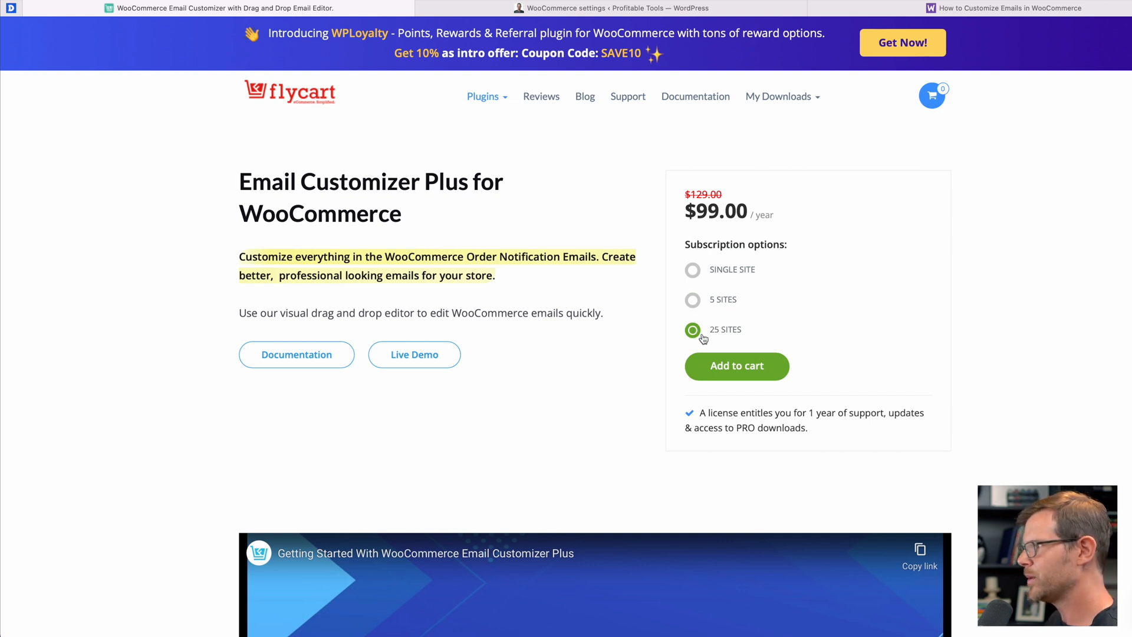
click(629, 8)
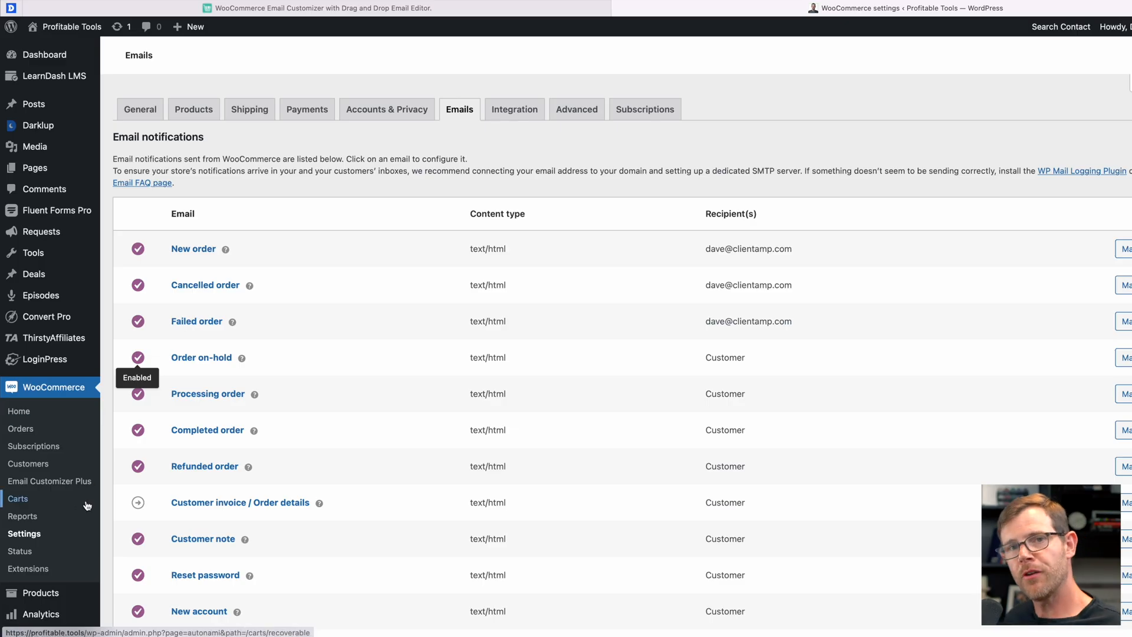
mouse_move(23, 516)
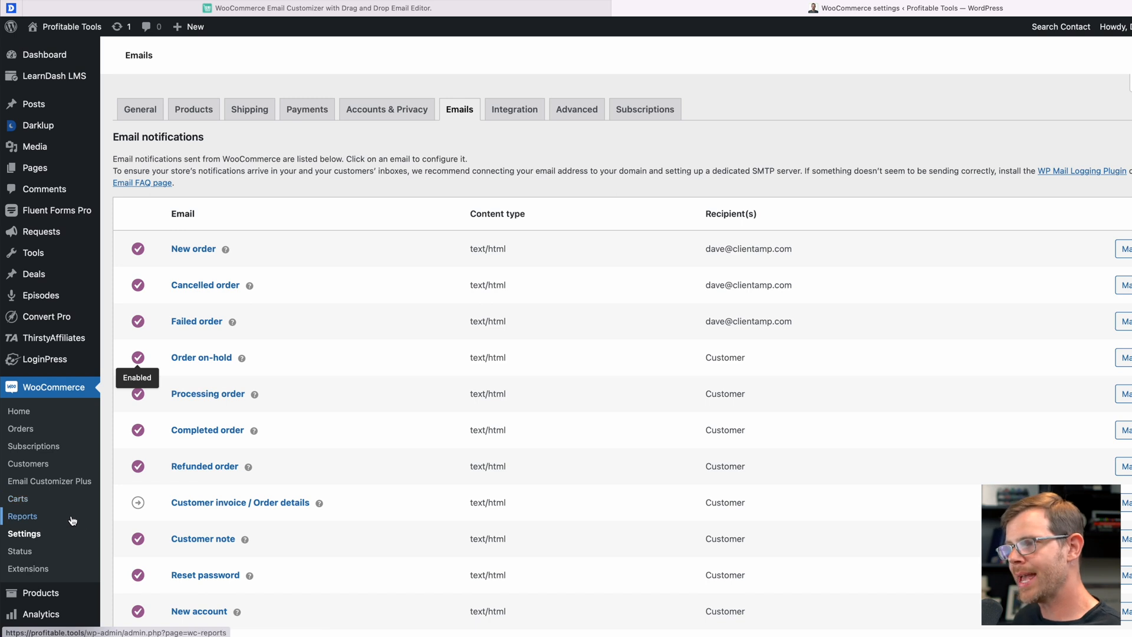
mouse_move(18, 498)
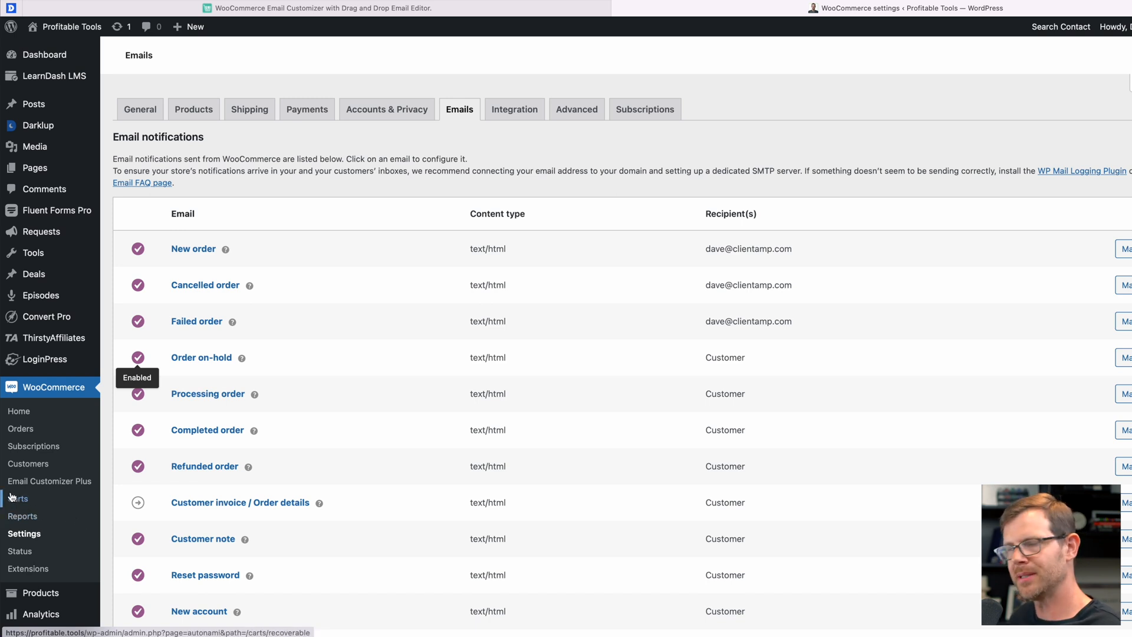
mouse_move(50, 481)
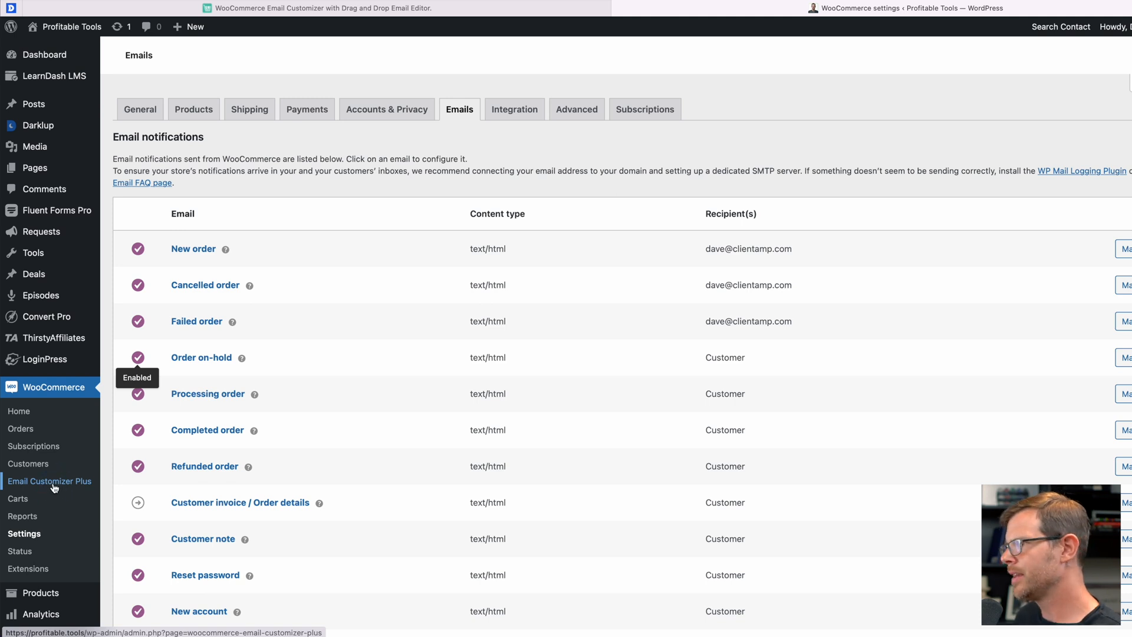
Step: Open Email Customizer Plus from the WooCommerce submenu to list the store's emails
click(49, 481)
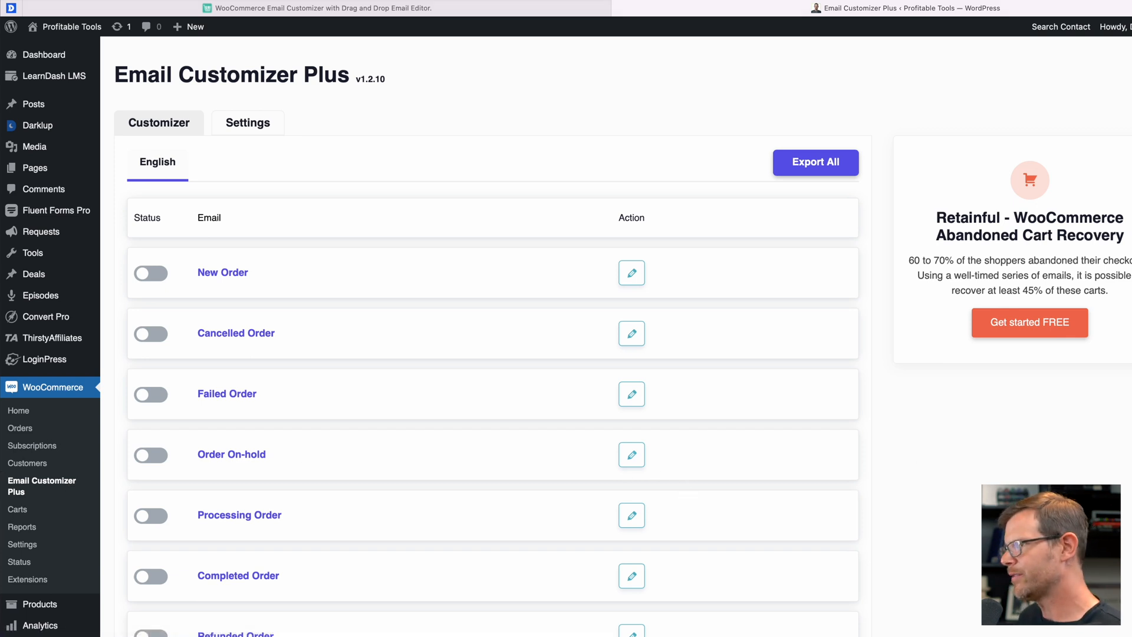
Step: Browse the customizer email list and start editing the New Order email
scroll(down, 3)
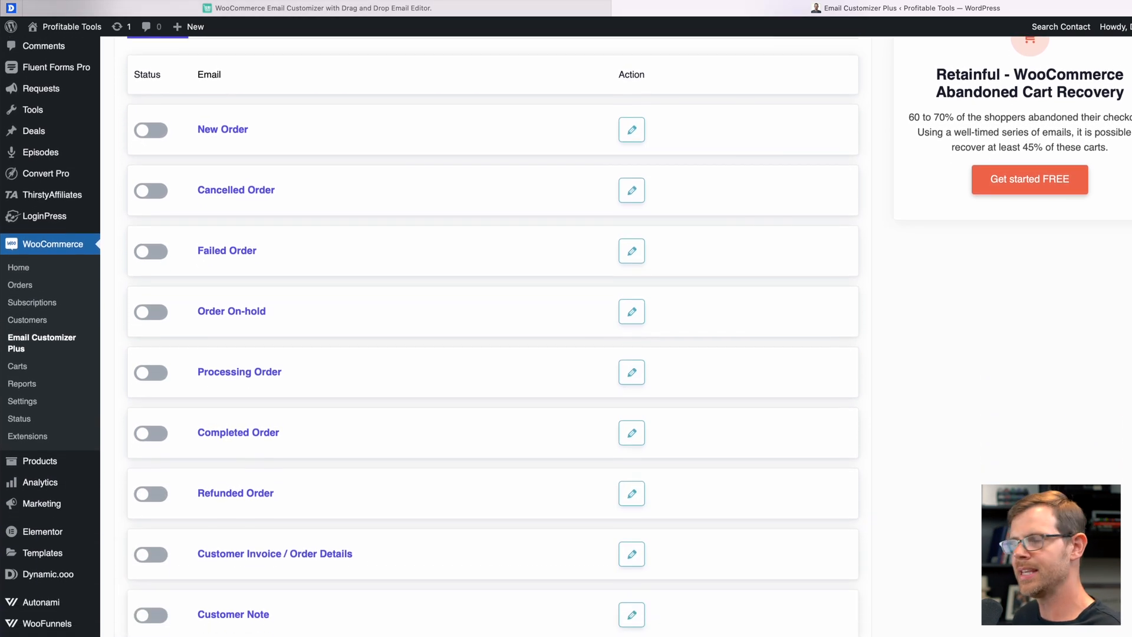
scroll(up, 3)
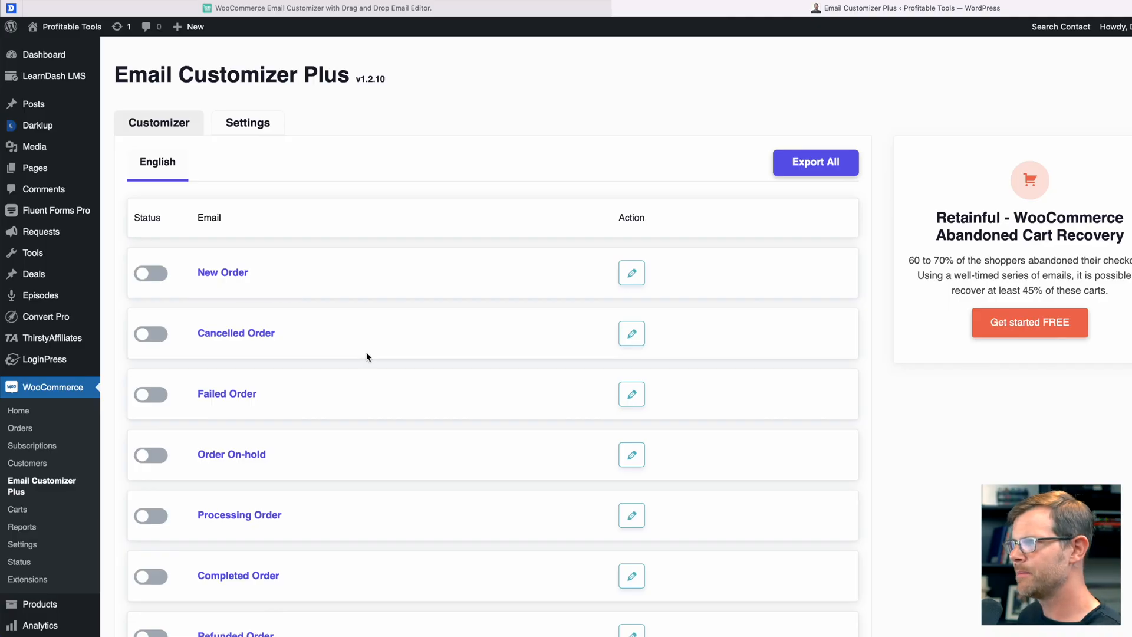
mouse_move(374, 355)
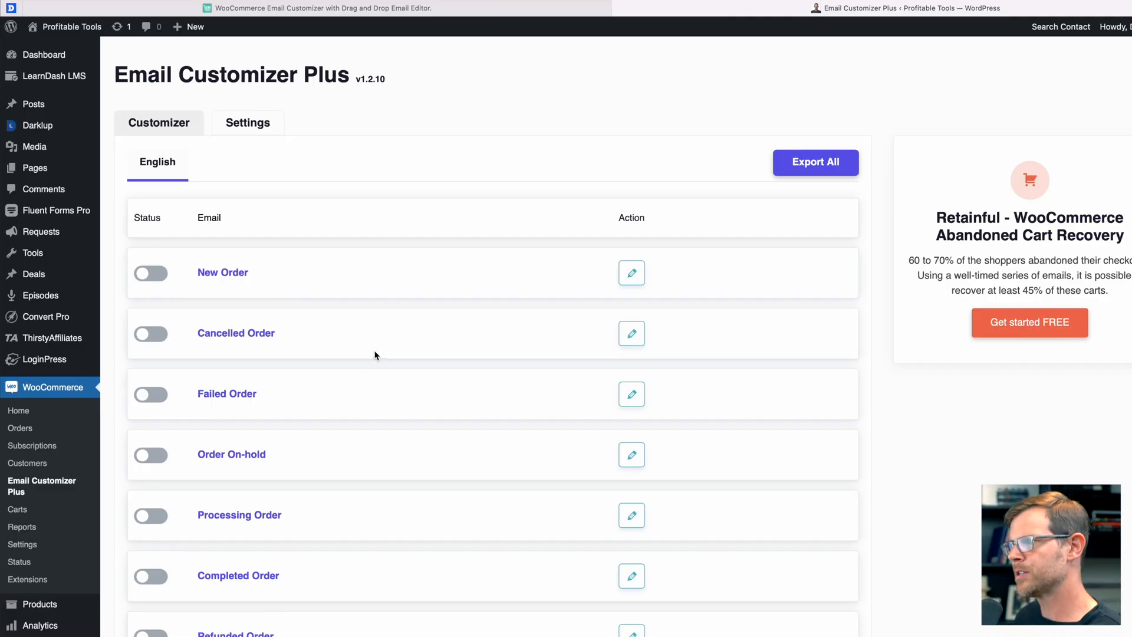
mouse_move(131, 228)
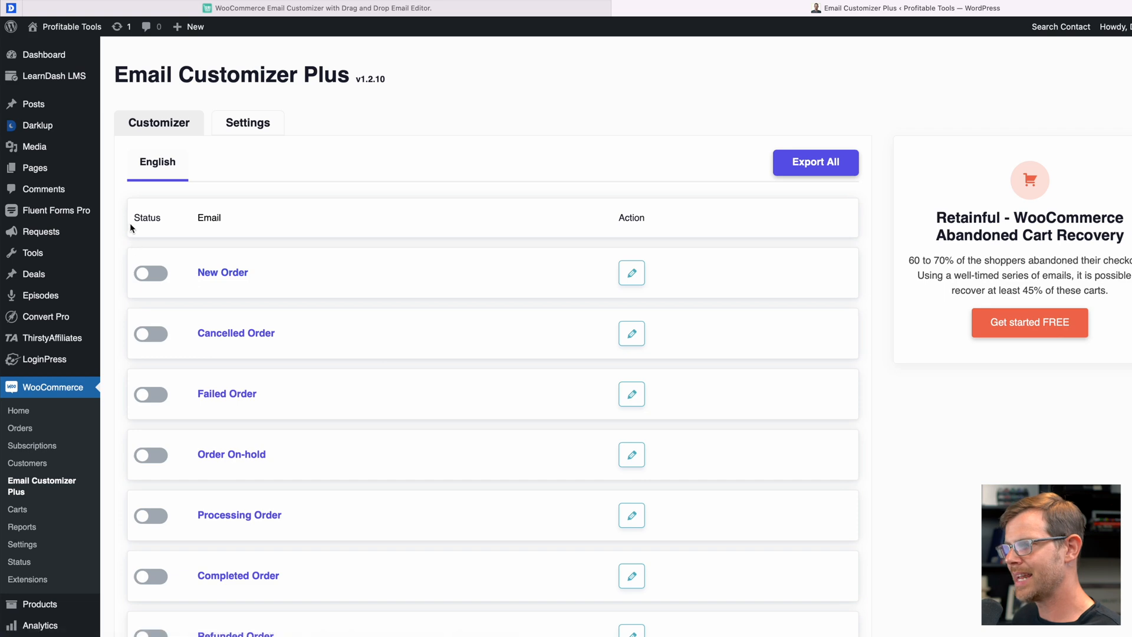
scroll(down, 3)
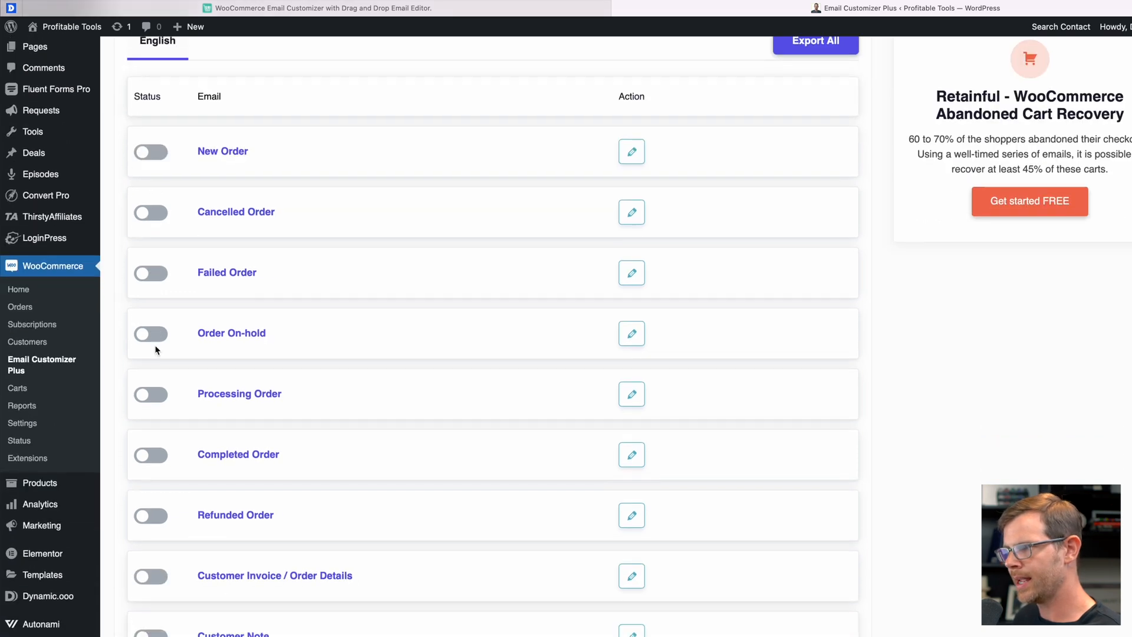
scroll(down, 3)
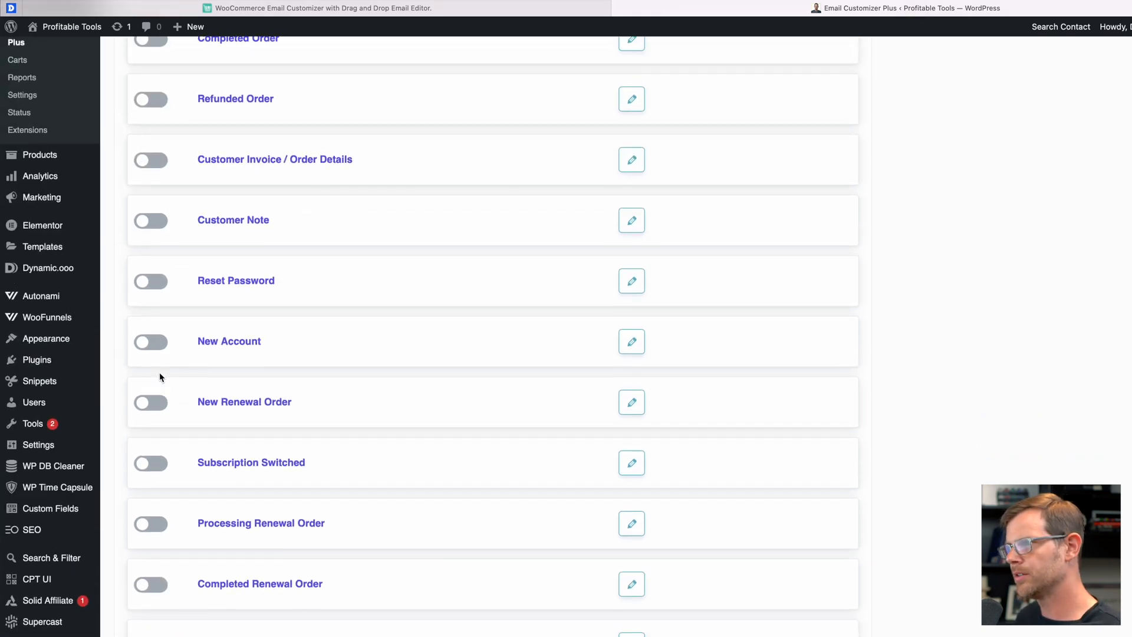
scroll(up, 3)
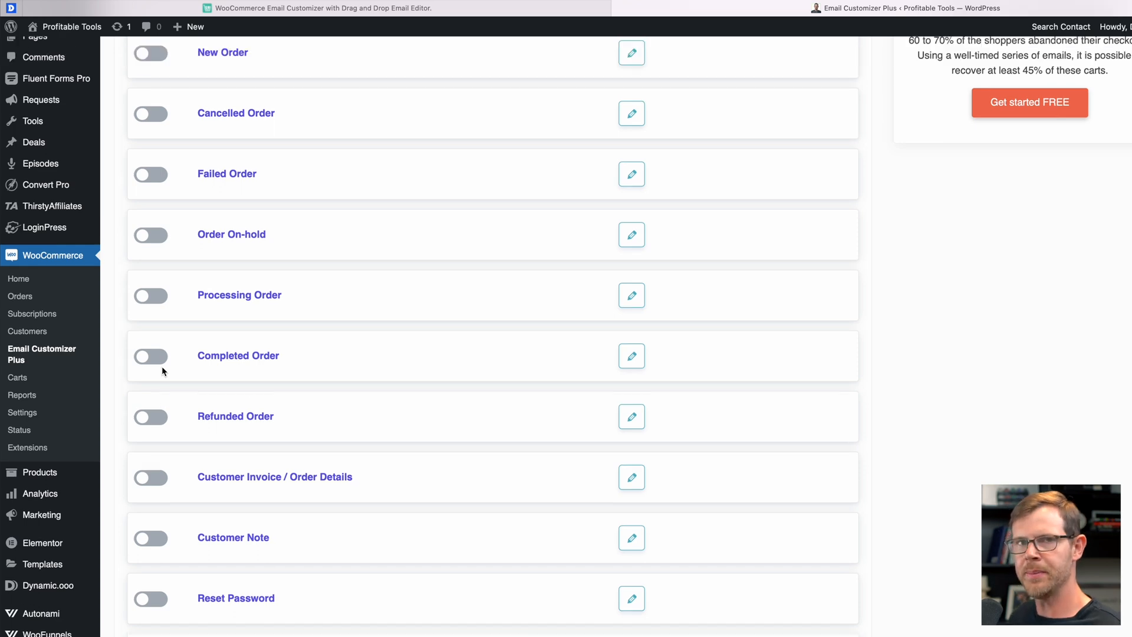
scroll(up, 3)
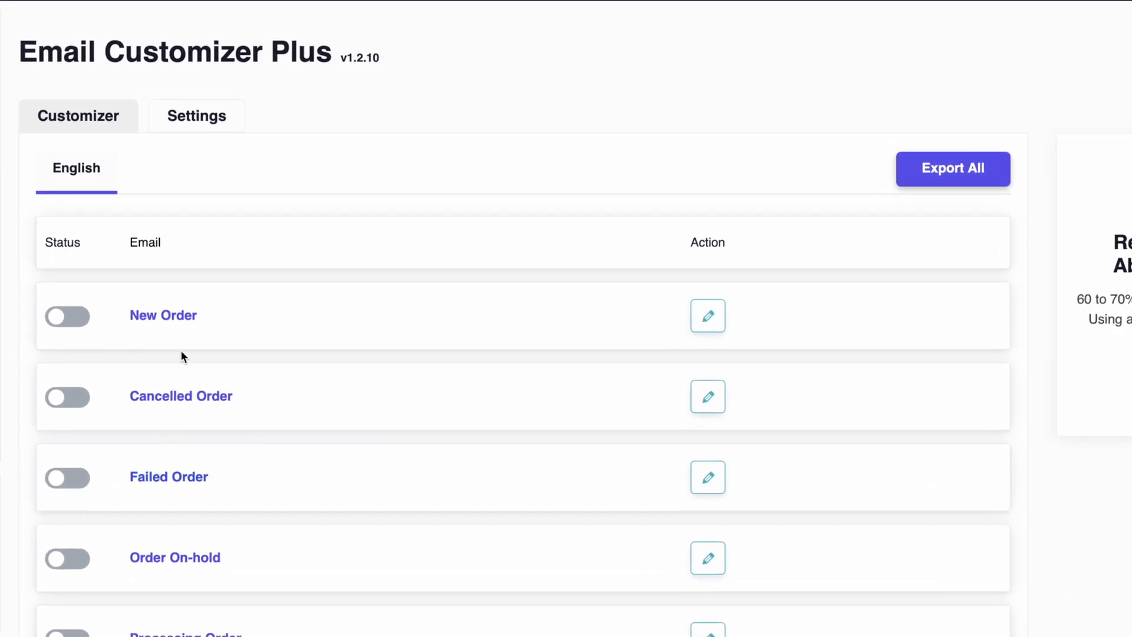
mouse_move(167, 326)
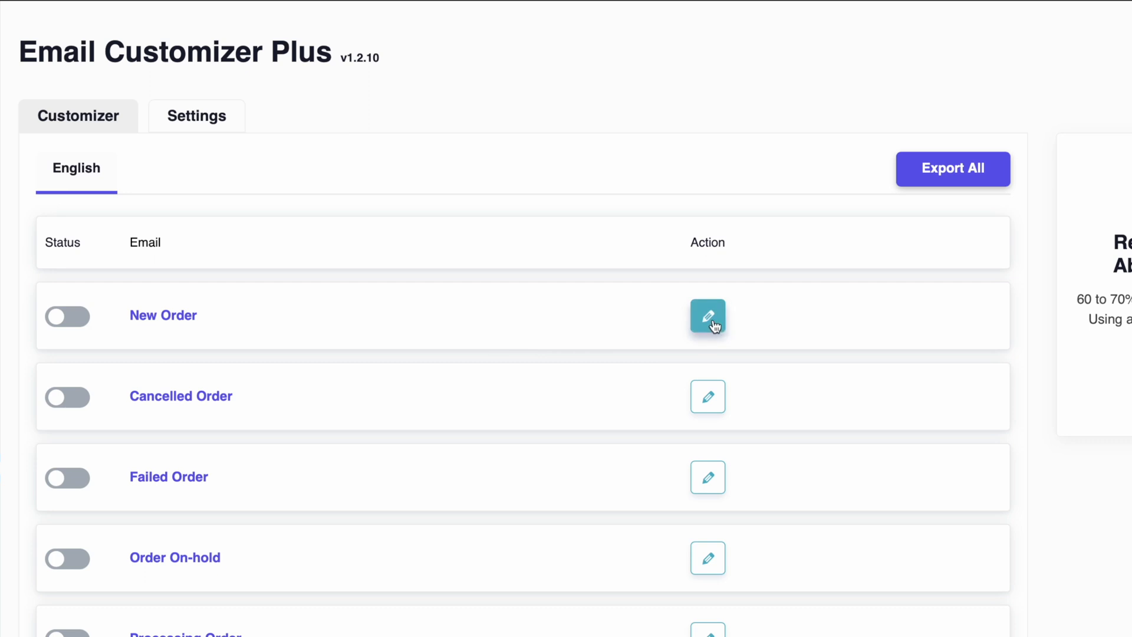
click(708, 316)
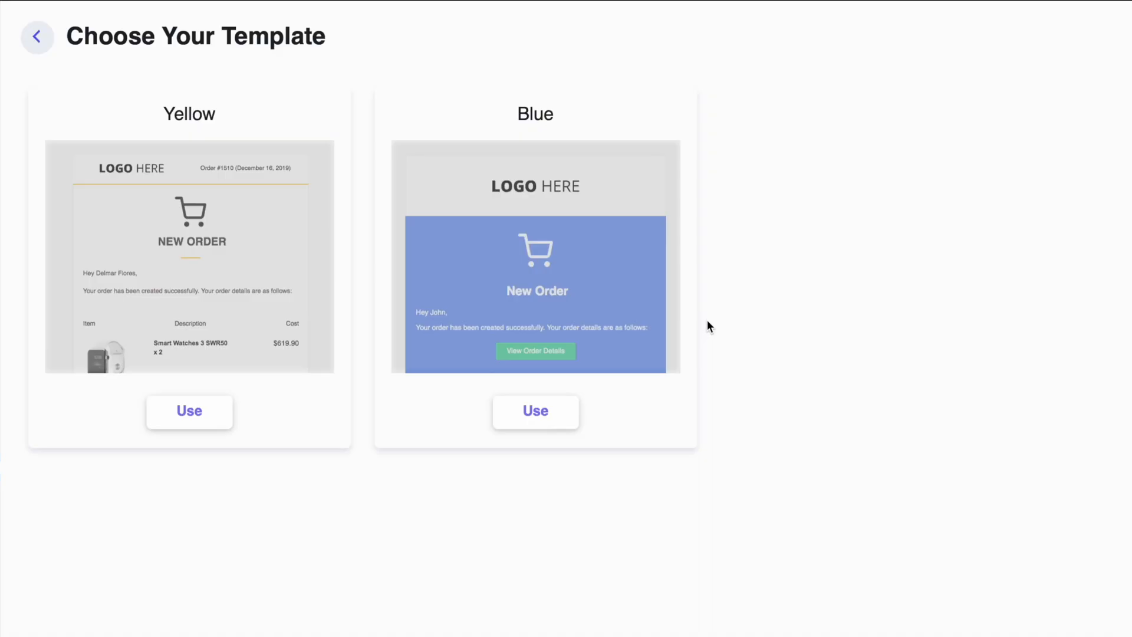
mouse_move(705, 329)
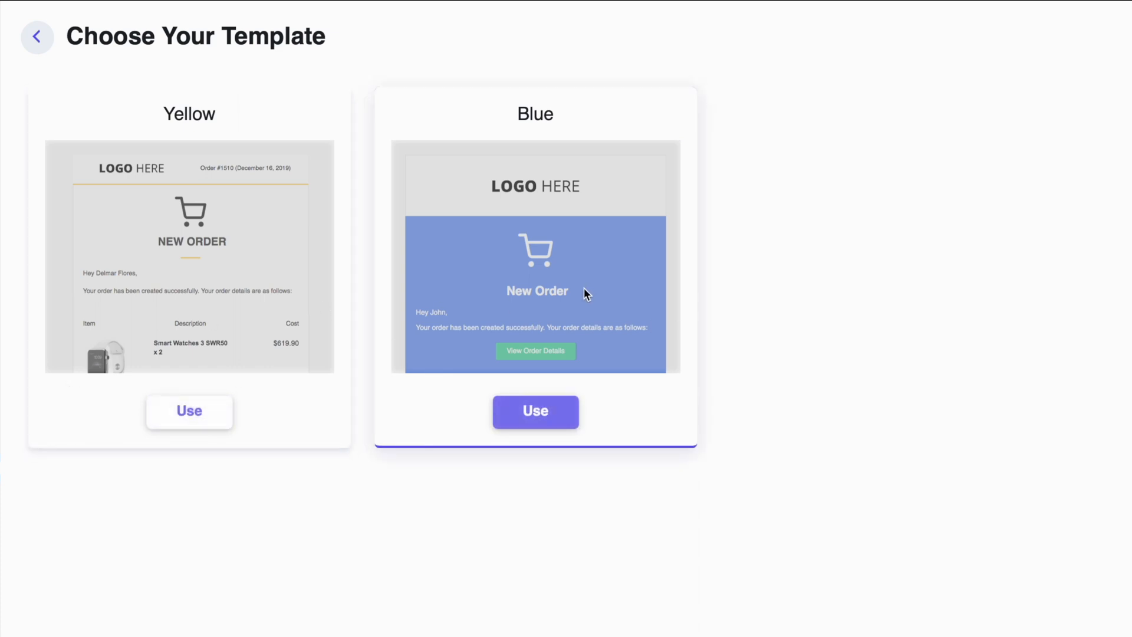
Step: Start the New Order email from the Yellow template
click(189, 411)
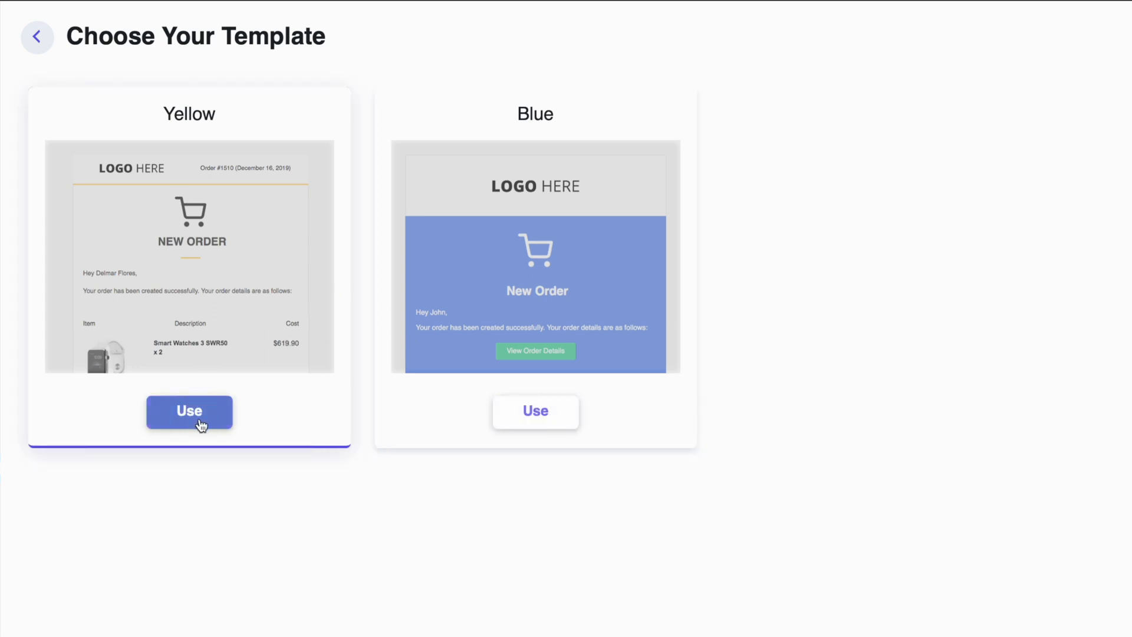
mouse_move(254, 448)
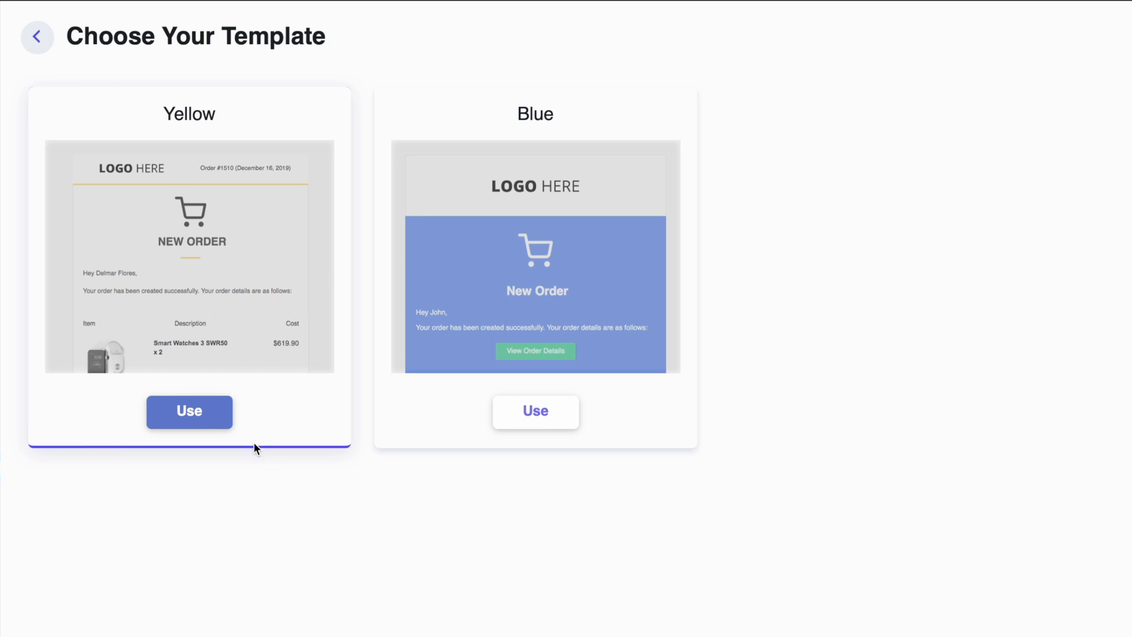
click(189, 411)
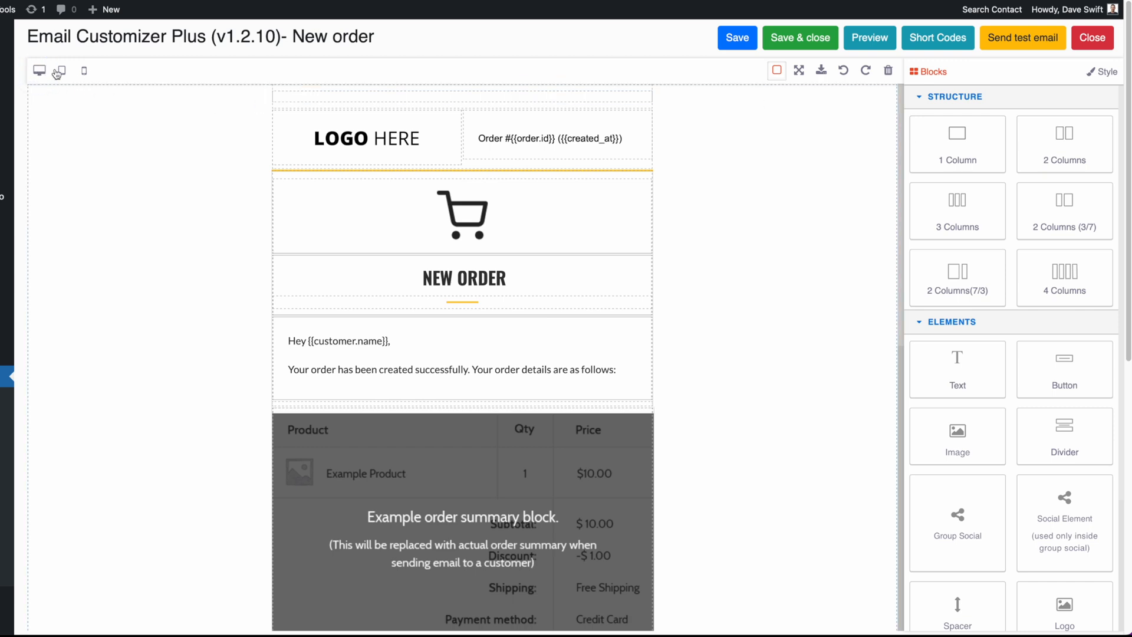
Step: Preview the template at tablet and phone widths, then return to desktop without block borders
click(84, 70)
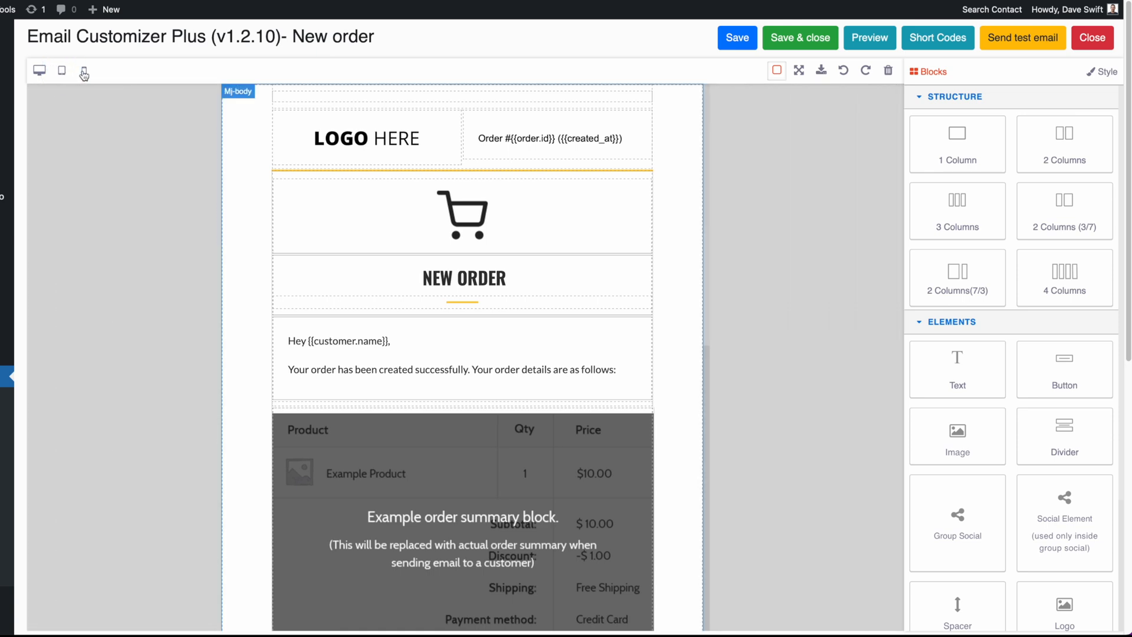
click(366, 138)
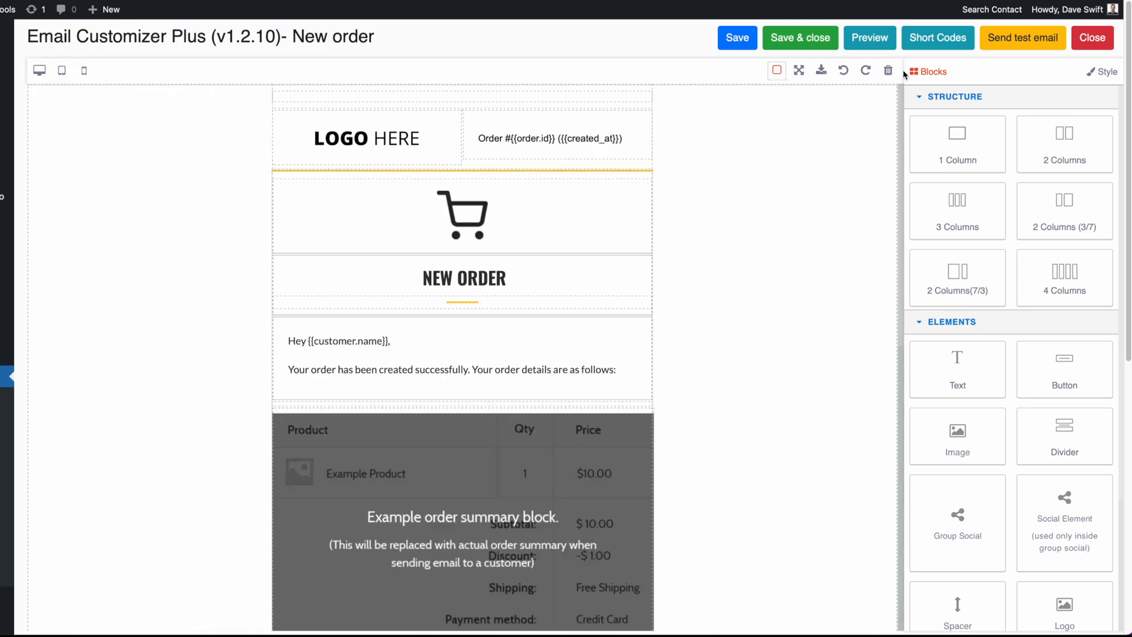
click(777, 71)
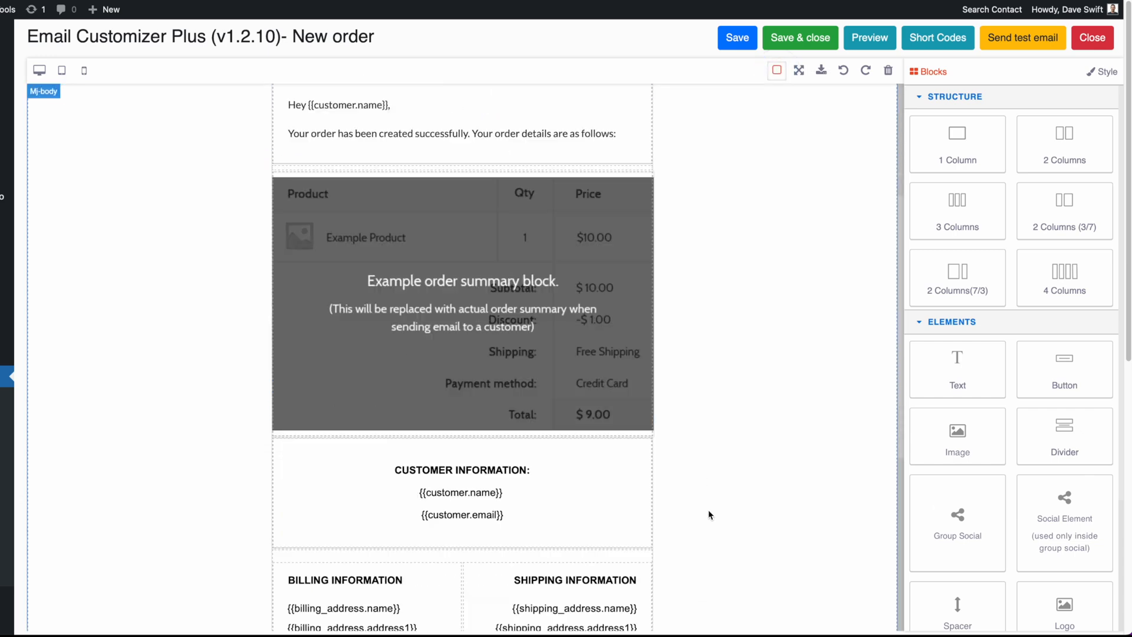
scroll(down, 3)
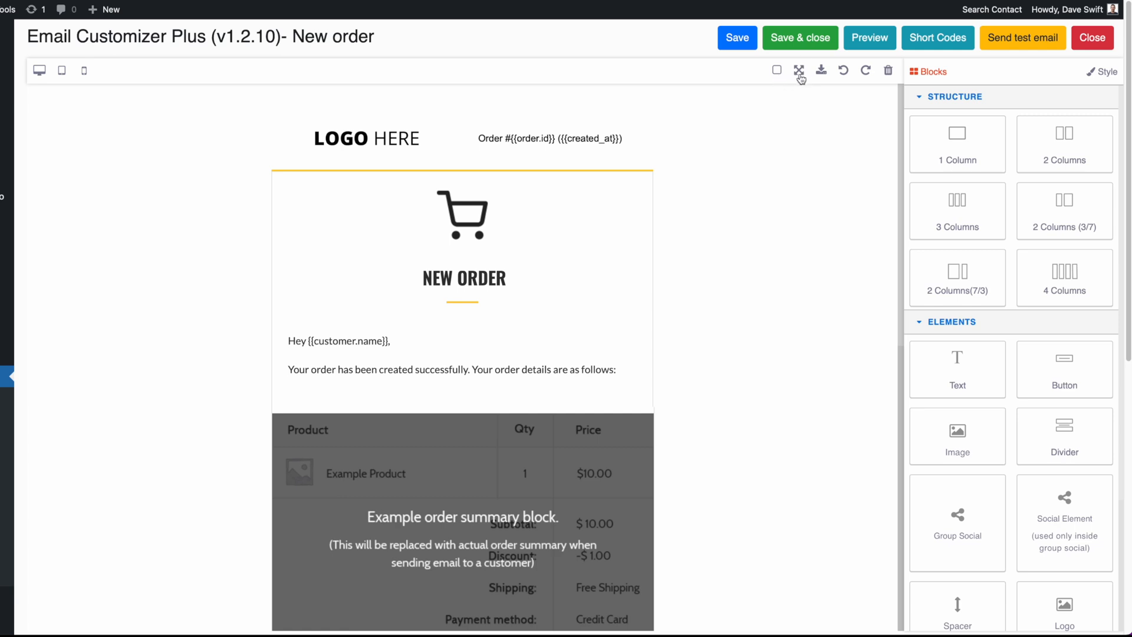
mouse_move(798, 70)
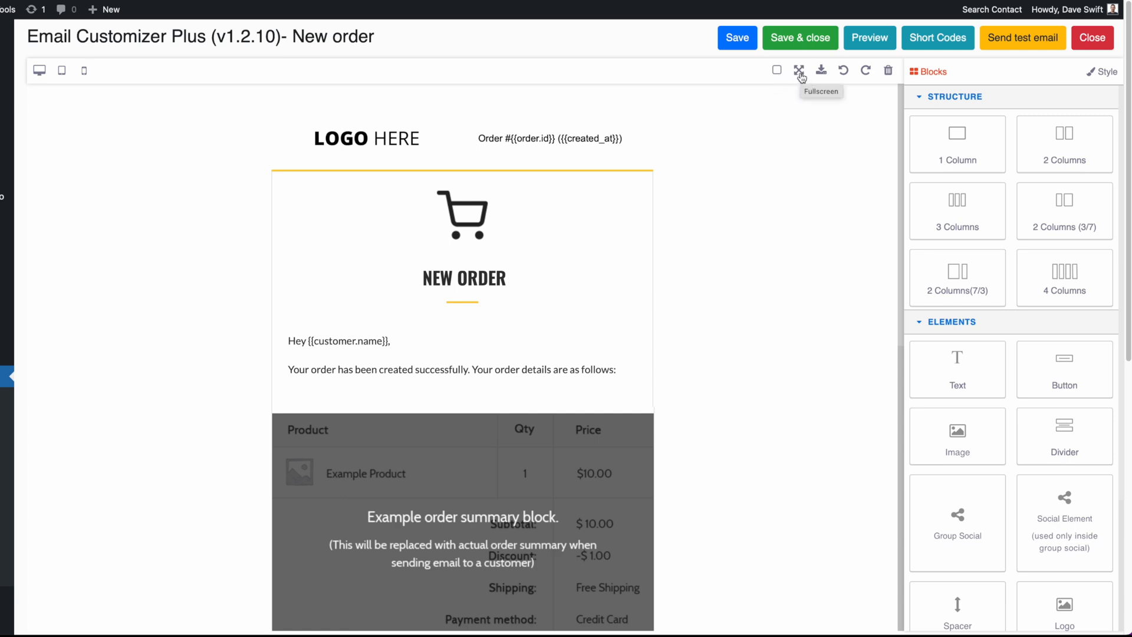
mouse_move(804, 77)
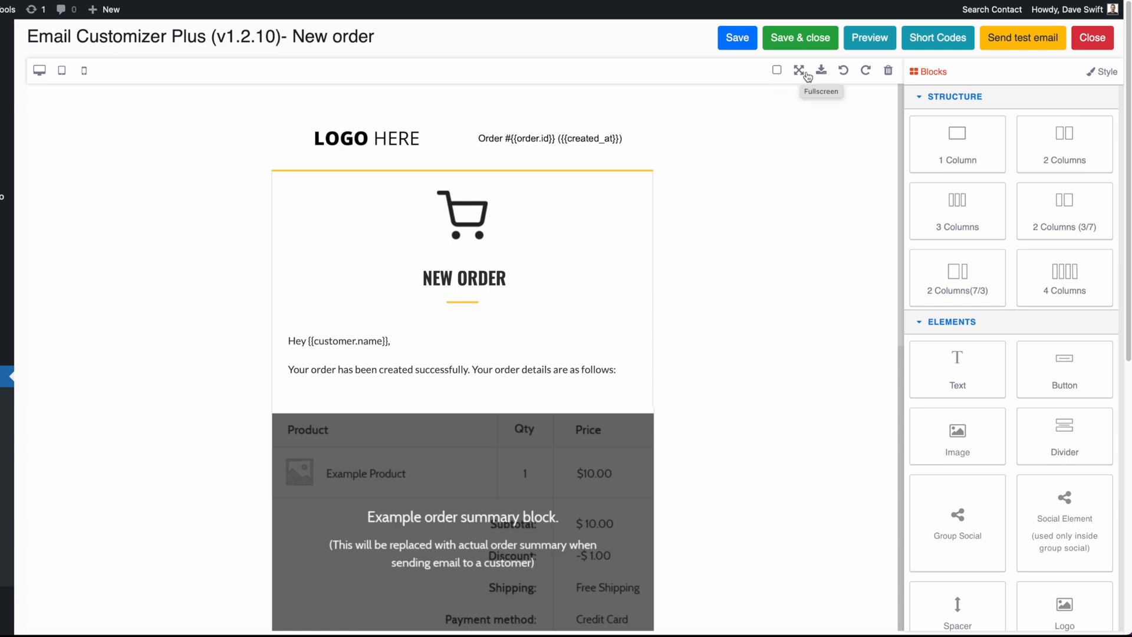
mouse_move(819, 61)
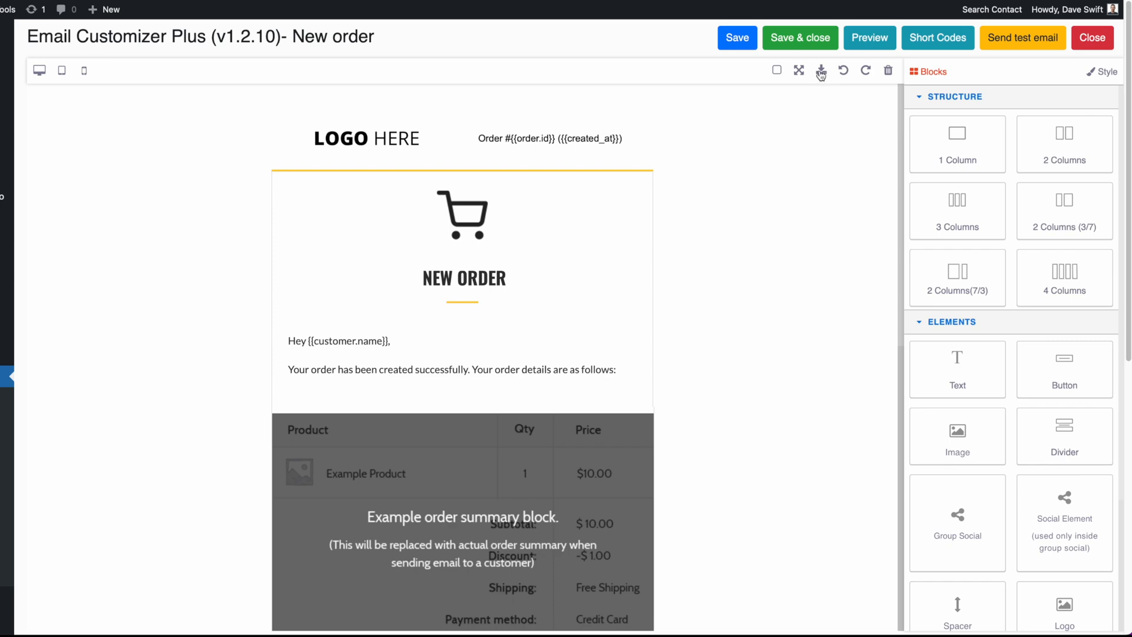
click(820, 70)
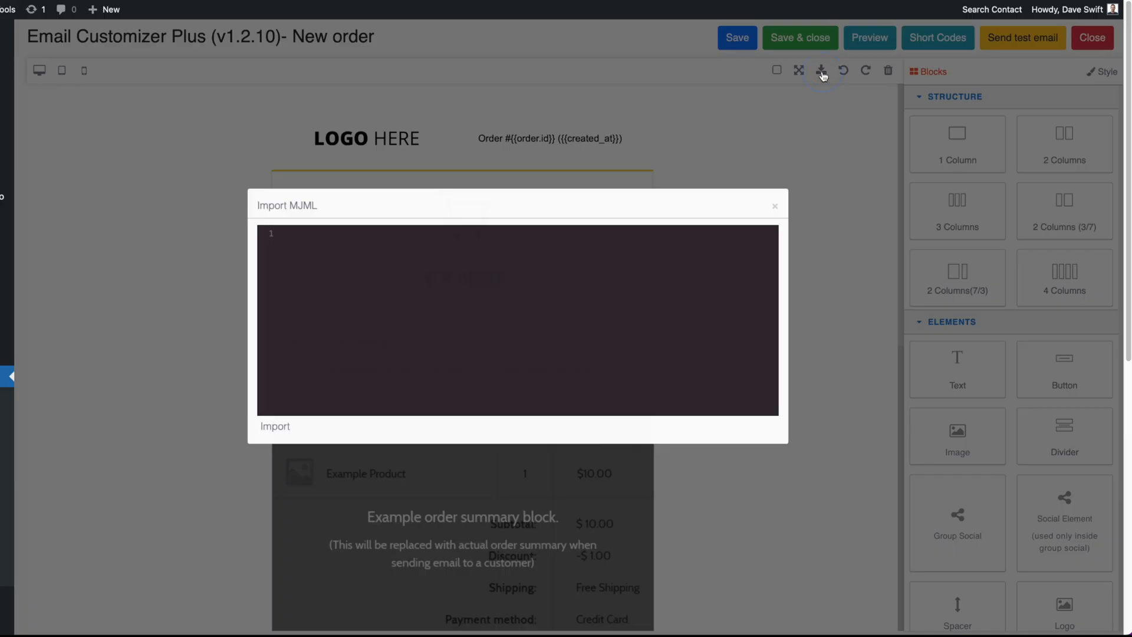
mouse_move(347, 282)
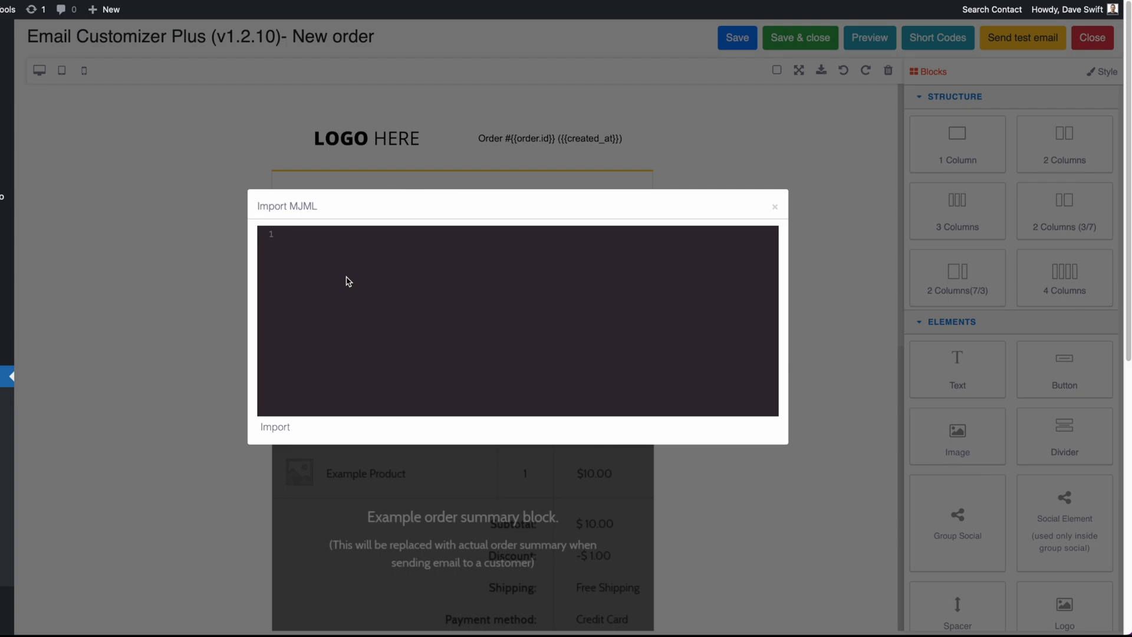
mouse_move(610, 194)
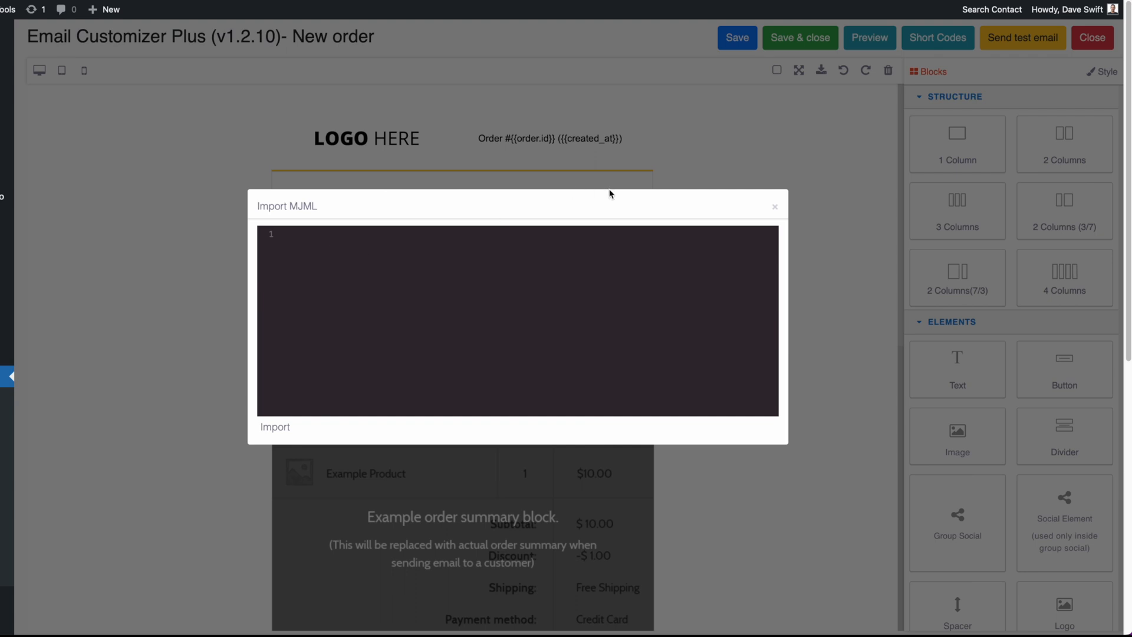
click(774, 206)
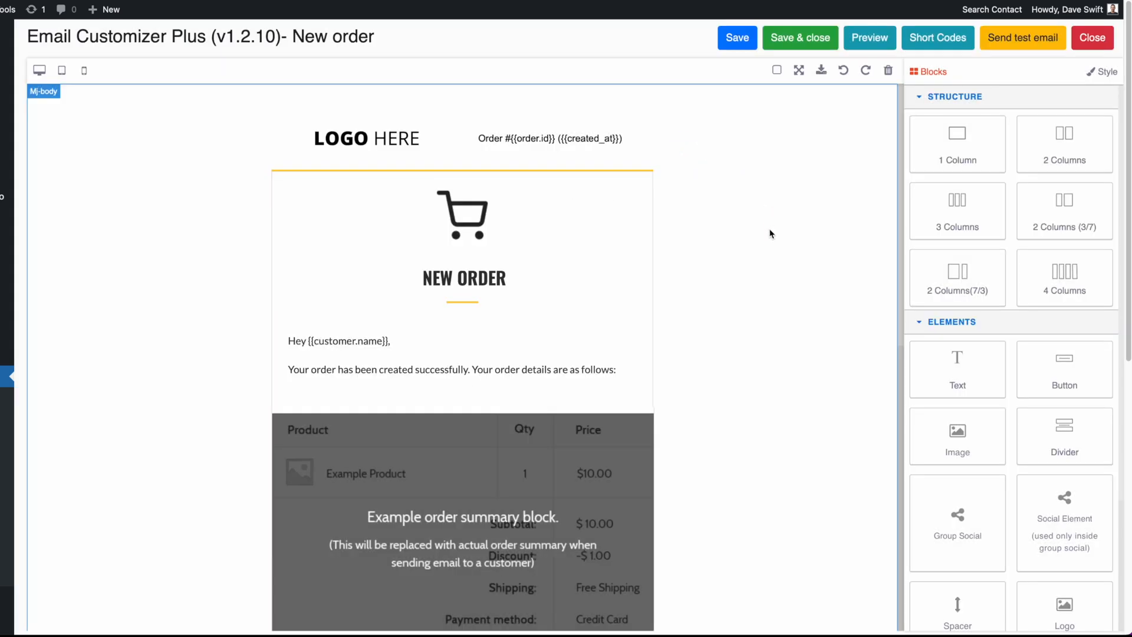
mouse_move(761, 213)
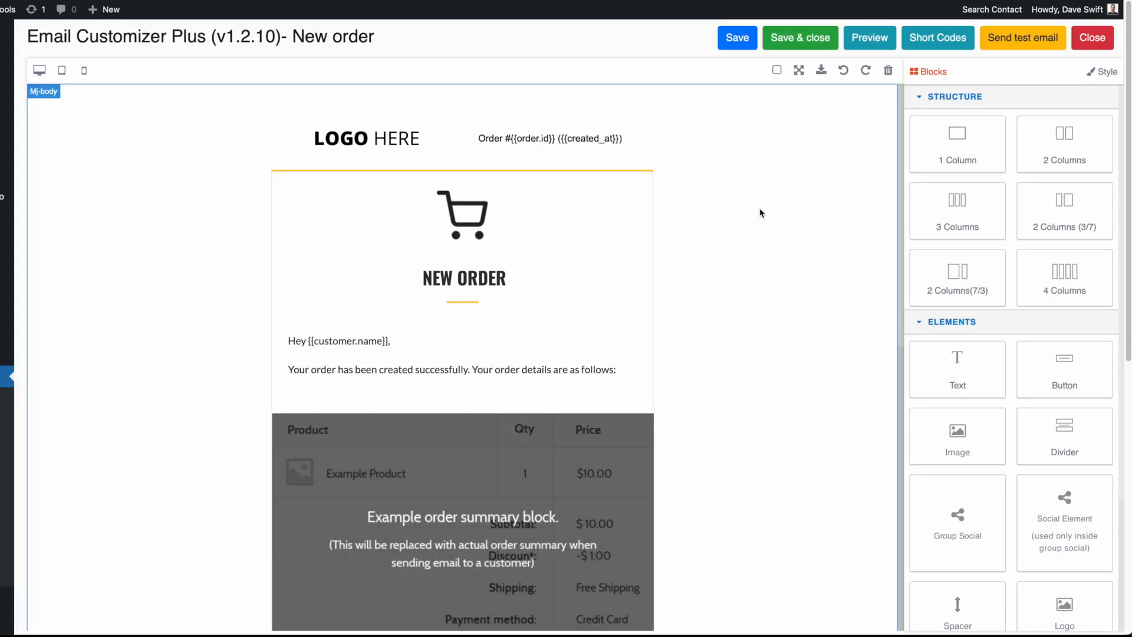
mouse_move(785, 242)
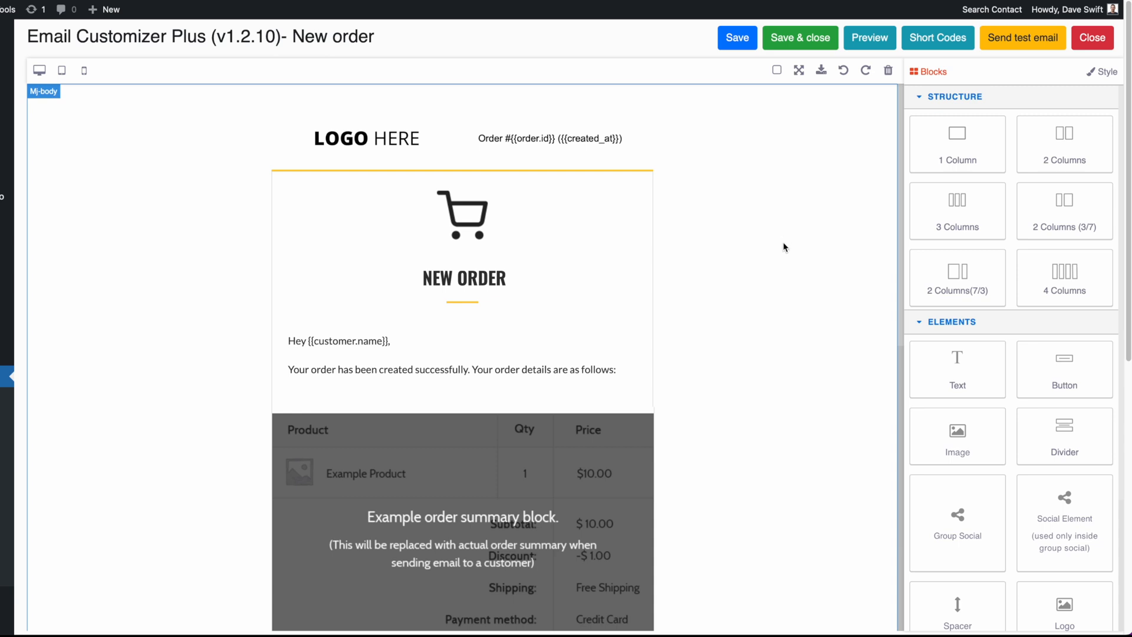
mouse_move(888, 70)
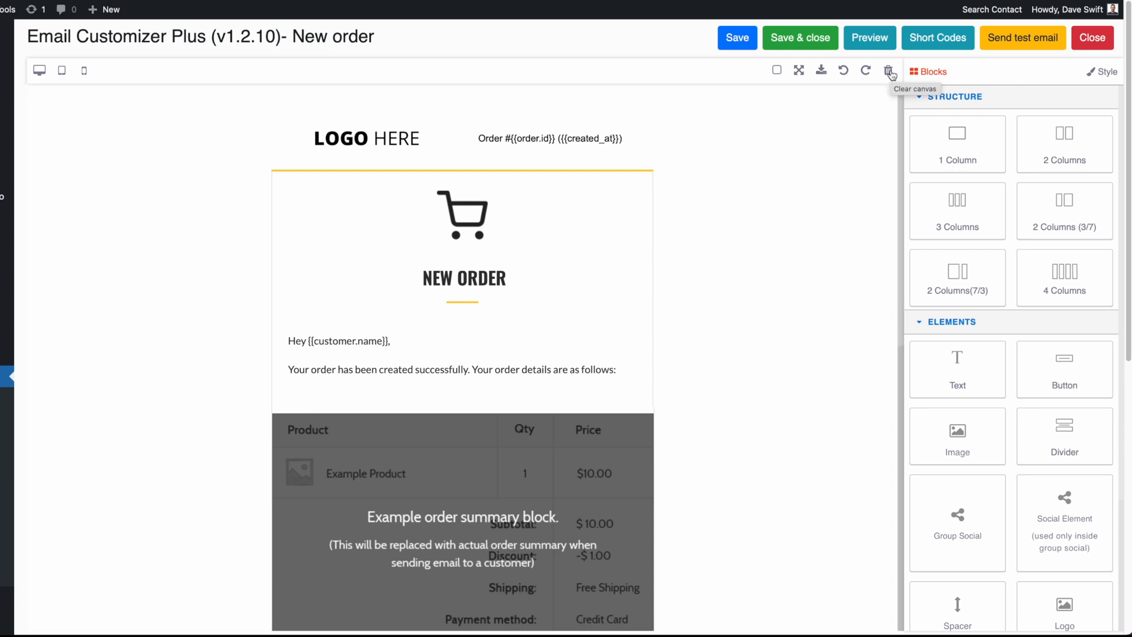
mouse_move(865, 70)
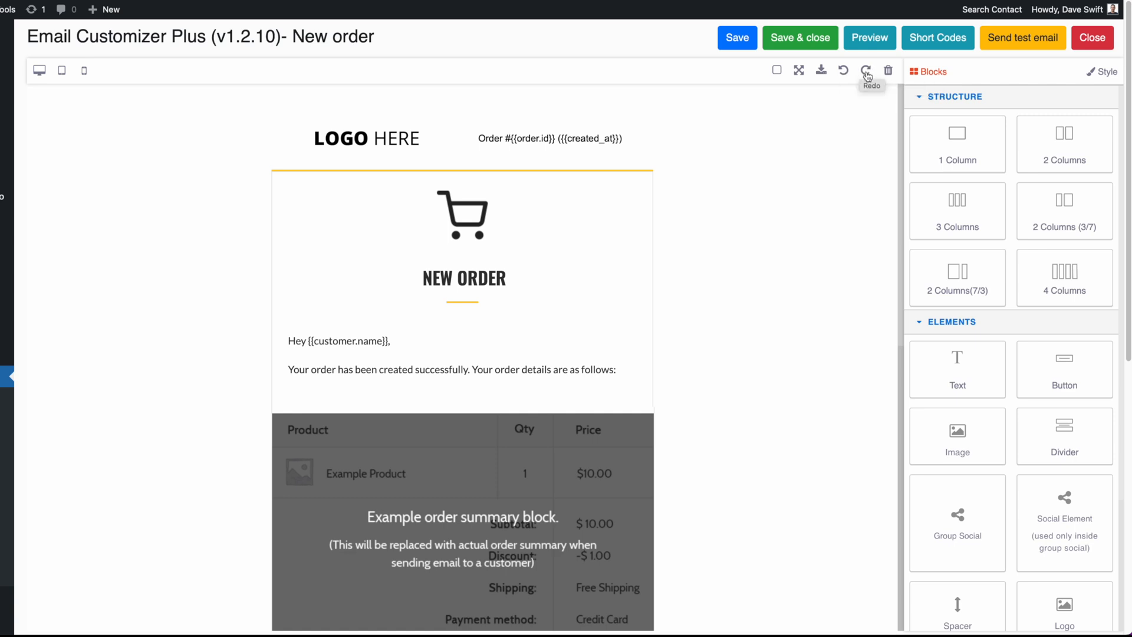
mouse_move(889, 75)
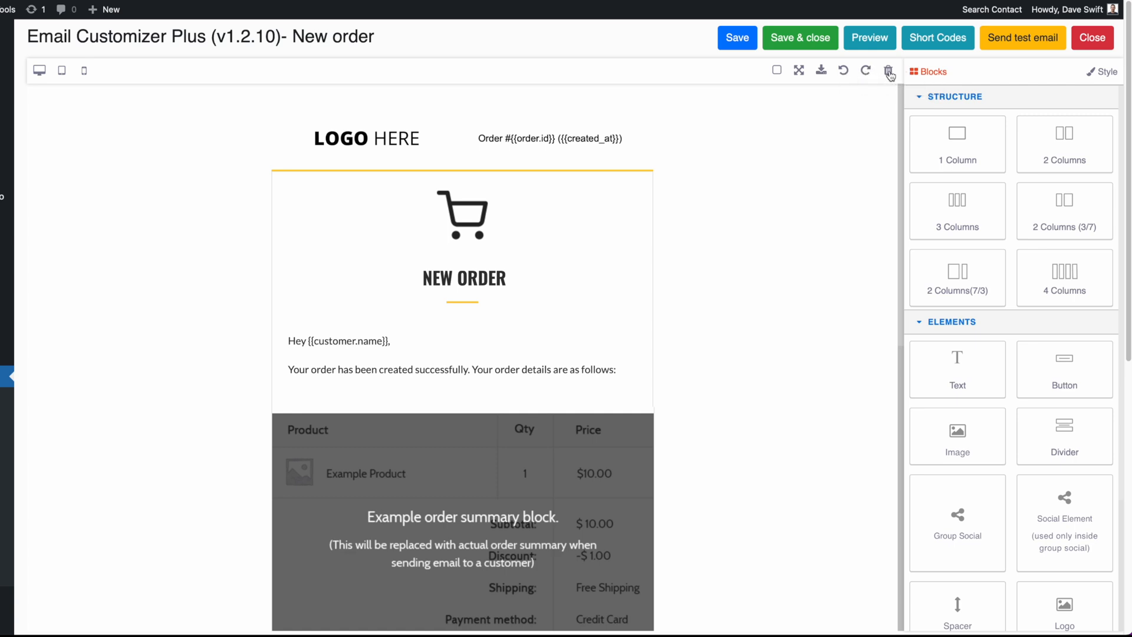
mouse_move(982, 75)
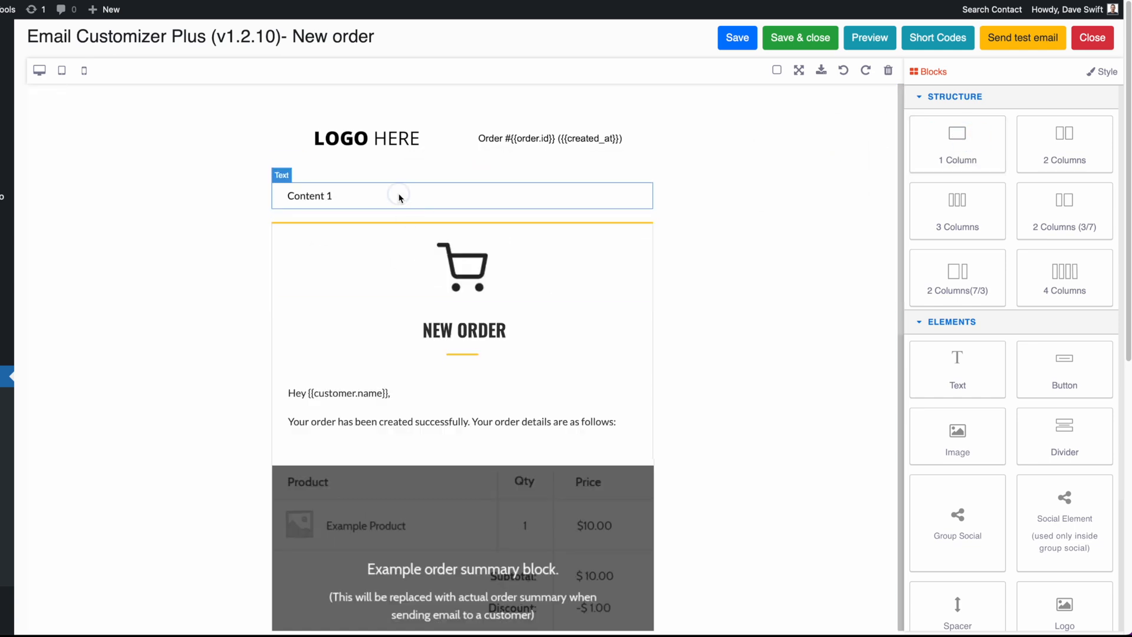
Step: Switch the side panel to the Style tab with no element selected
click(1100, 71)
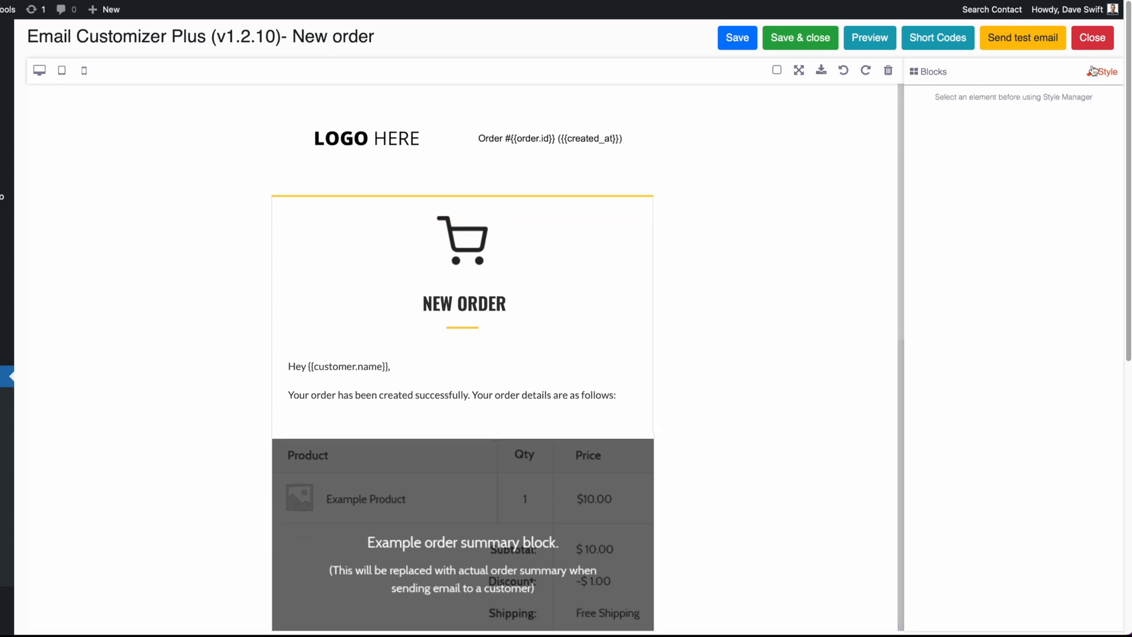
Step: Change the cart icon section's top border colour from yellow to black
click(366, 137)
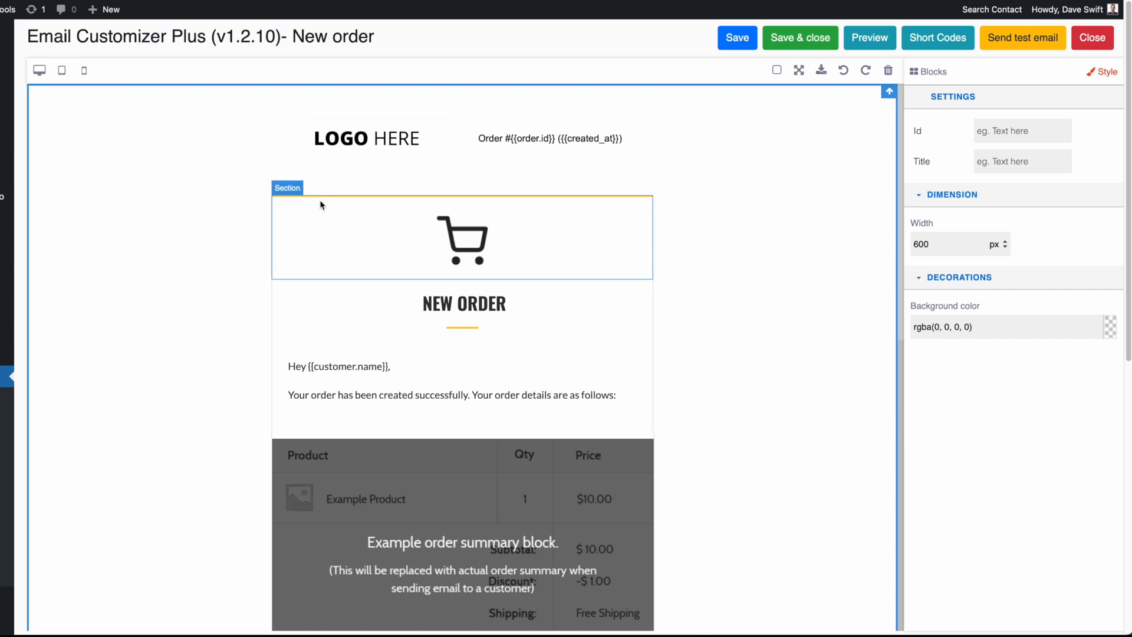
click(462, 238)
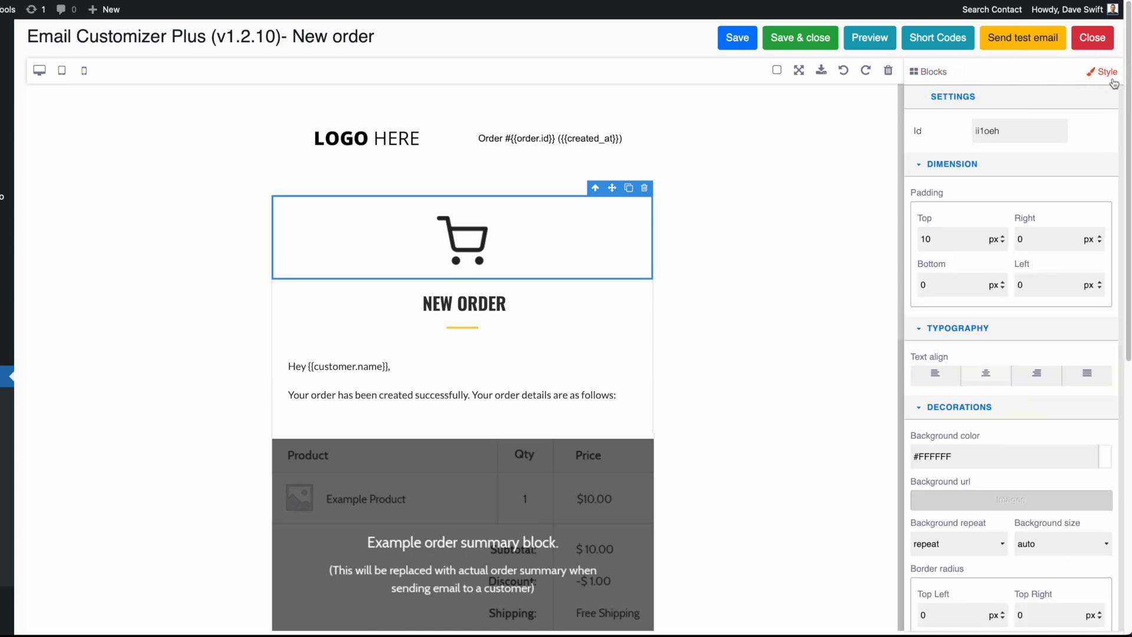
scroll(down, 3)
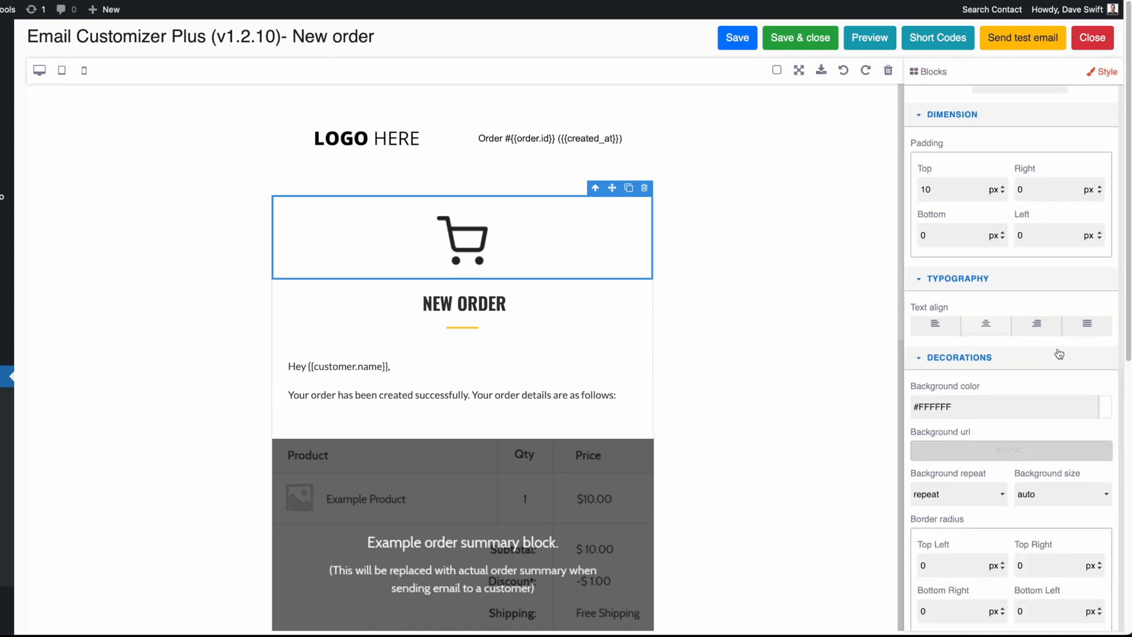
scroll(down, 3)
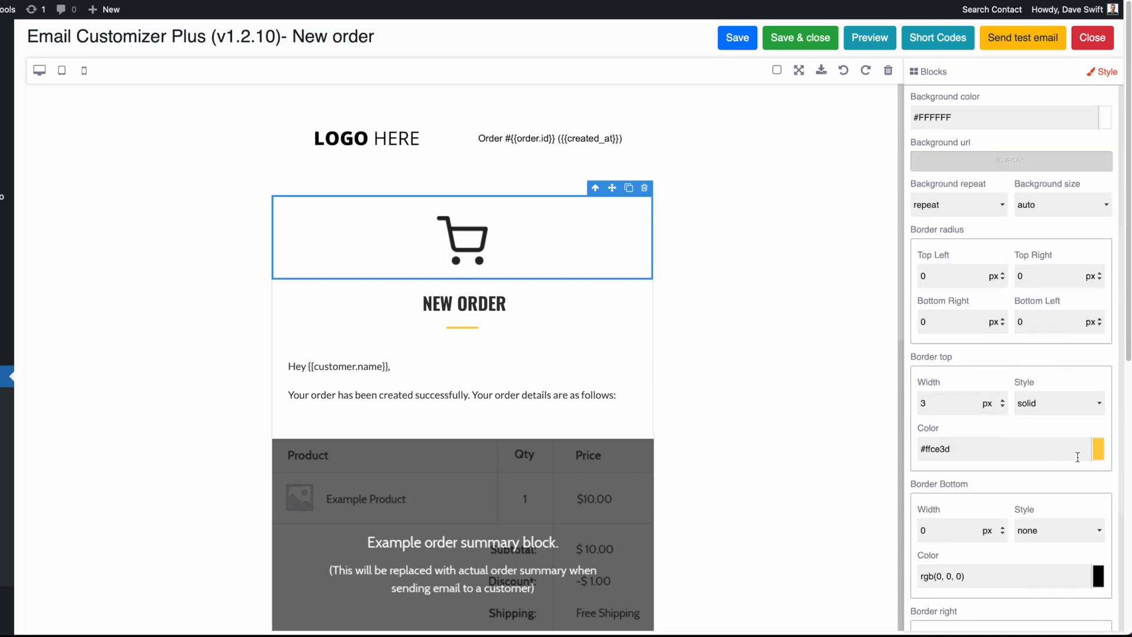
click(1097, 448)
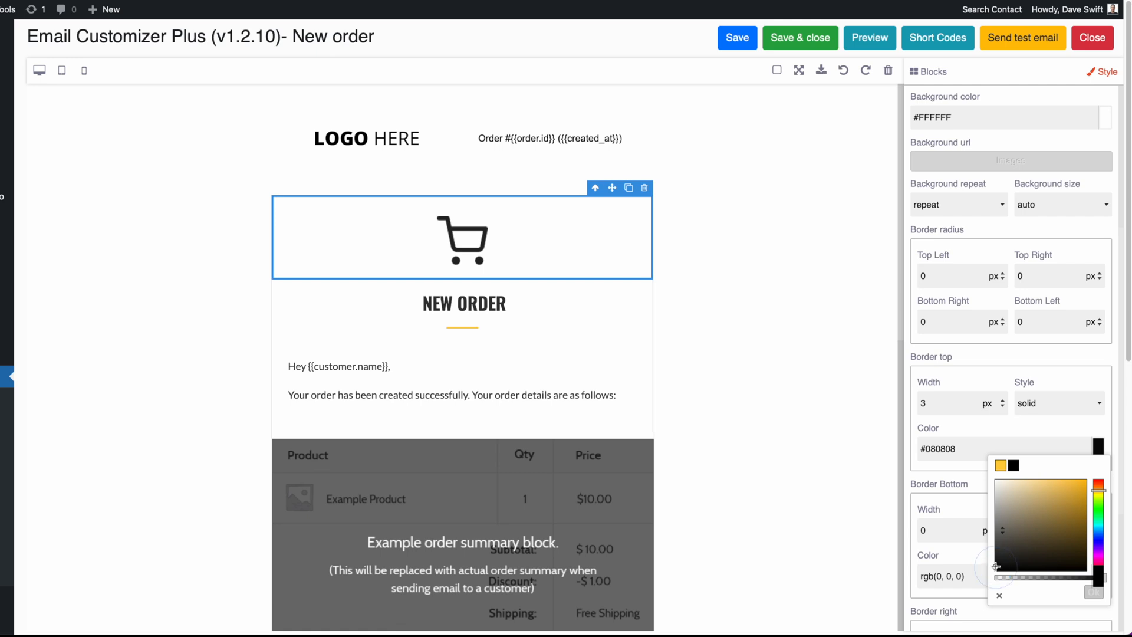
click(765, 476)
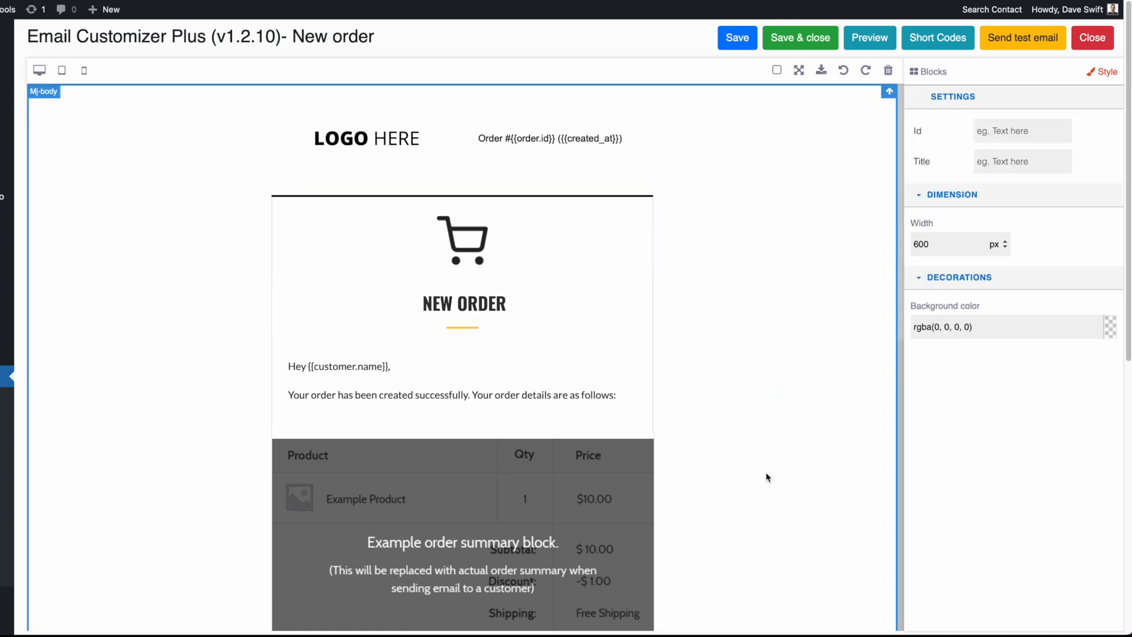
mouse_move(322, 114)
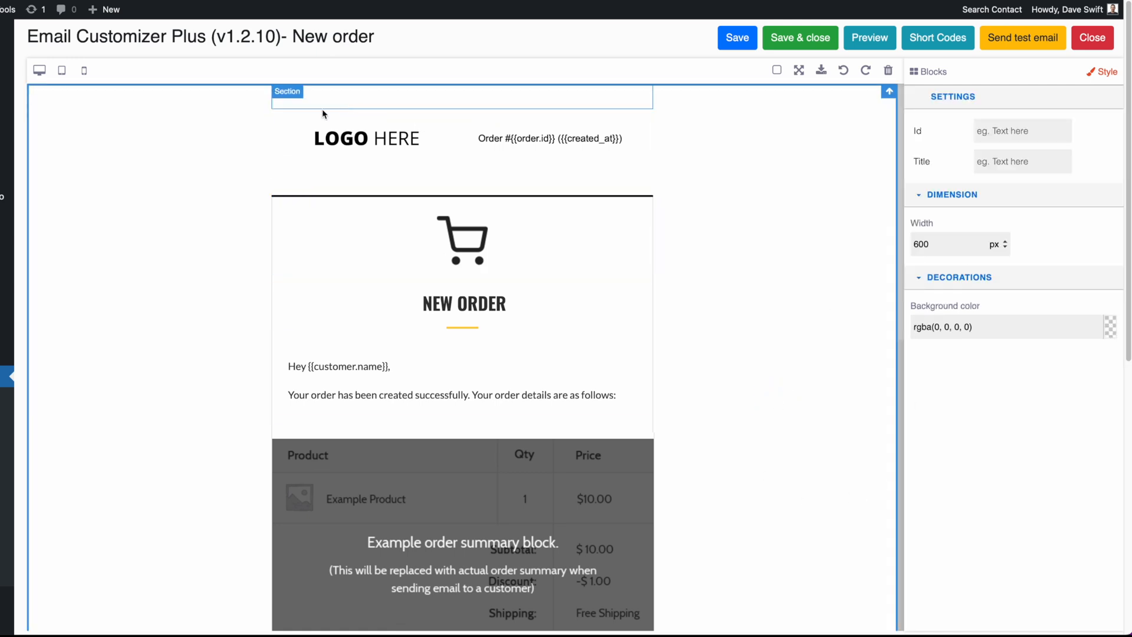
click(461, 241)
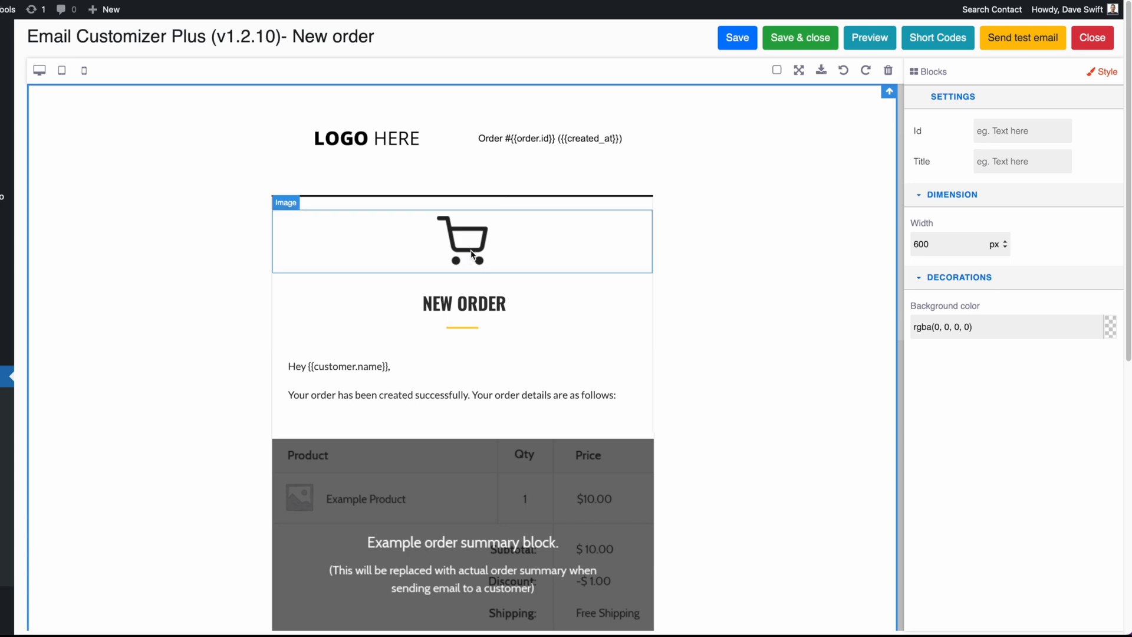
click(366, 138)
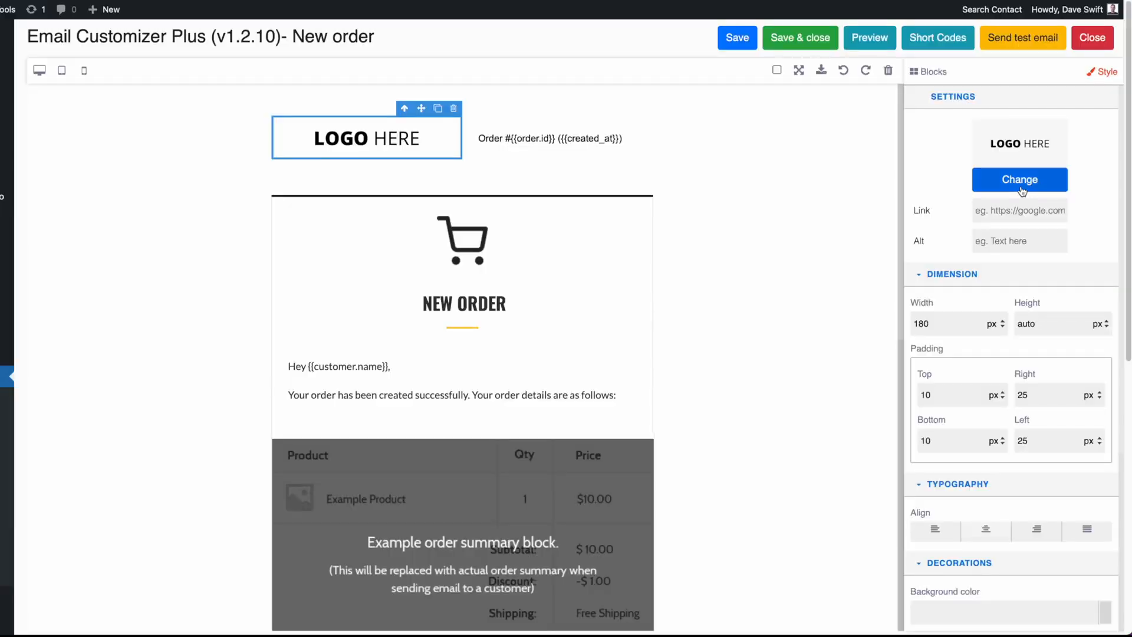
click(1019, 179)
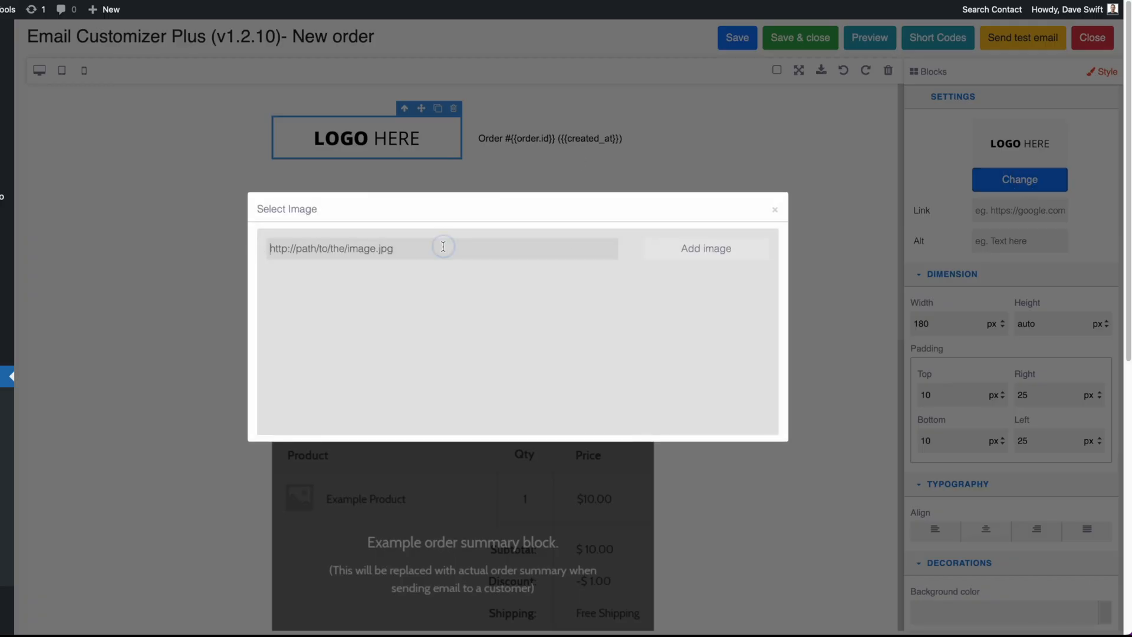
mouse_move(332, 257)
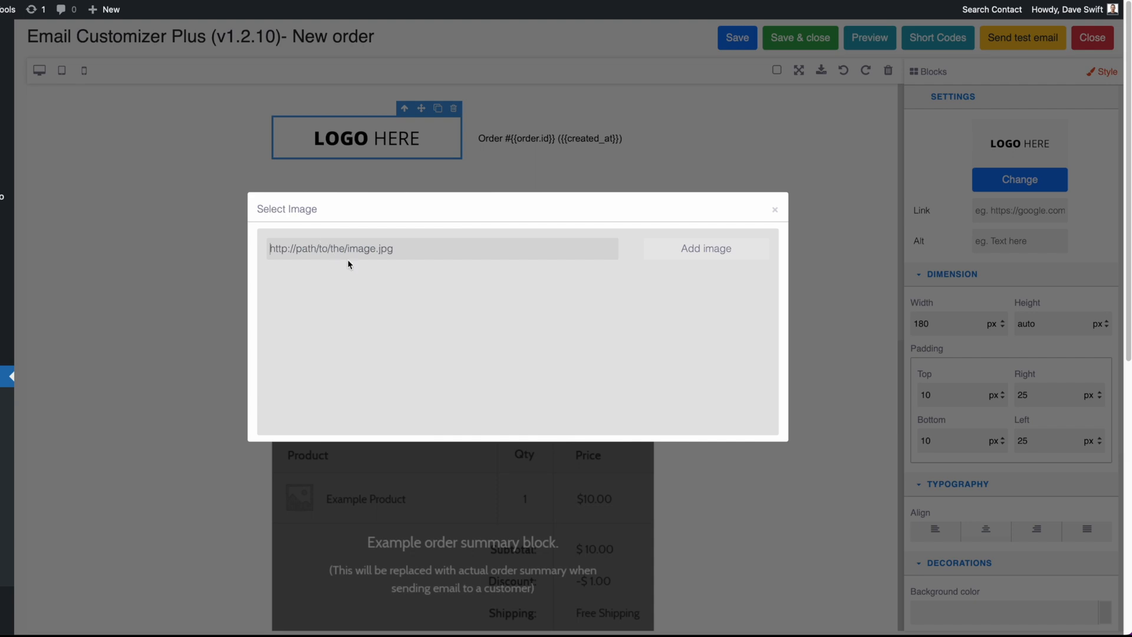
mouse_move(672, 248)
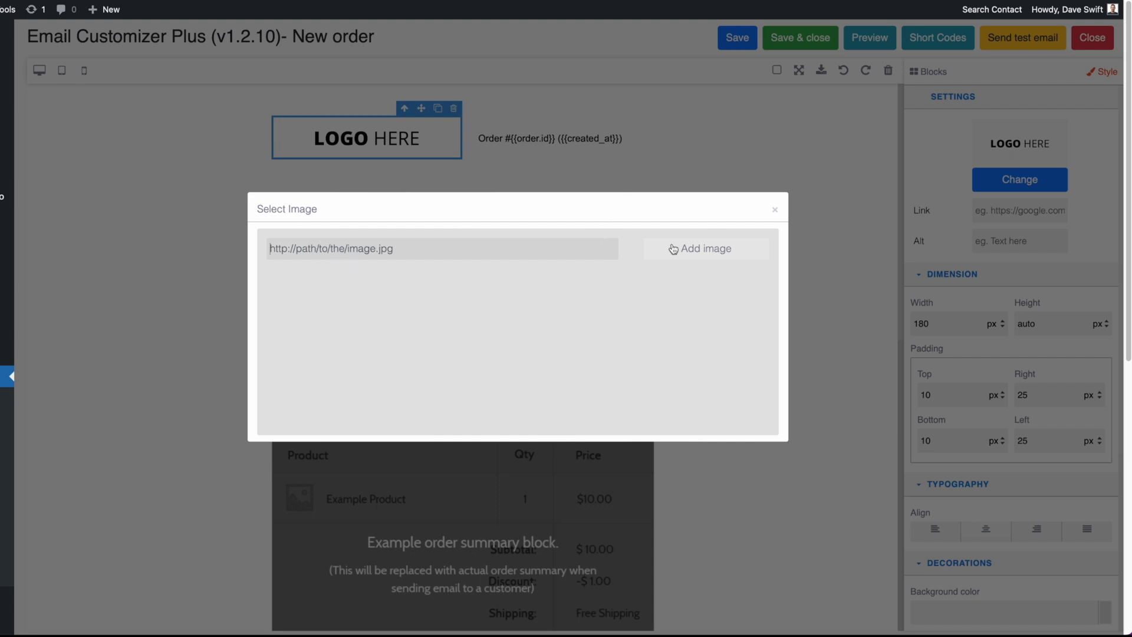
mouse_move(655, 243)
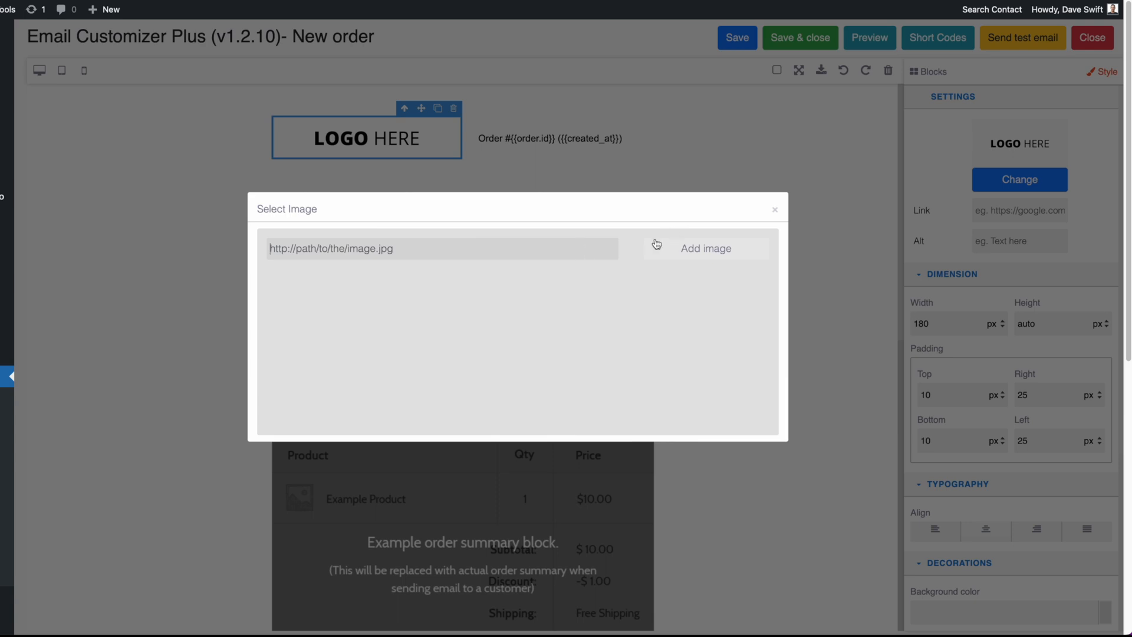
mouse_move(610, 280)
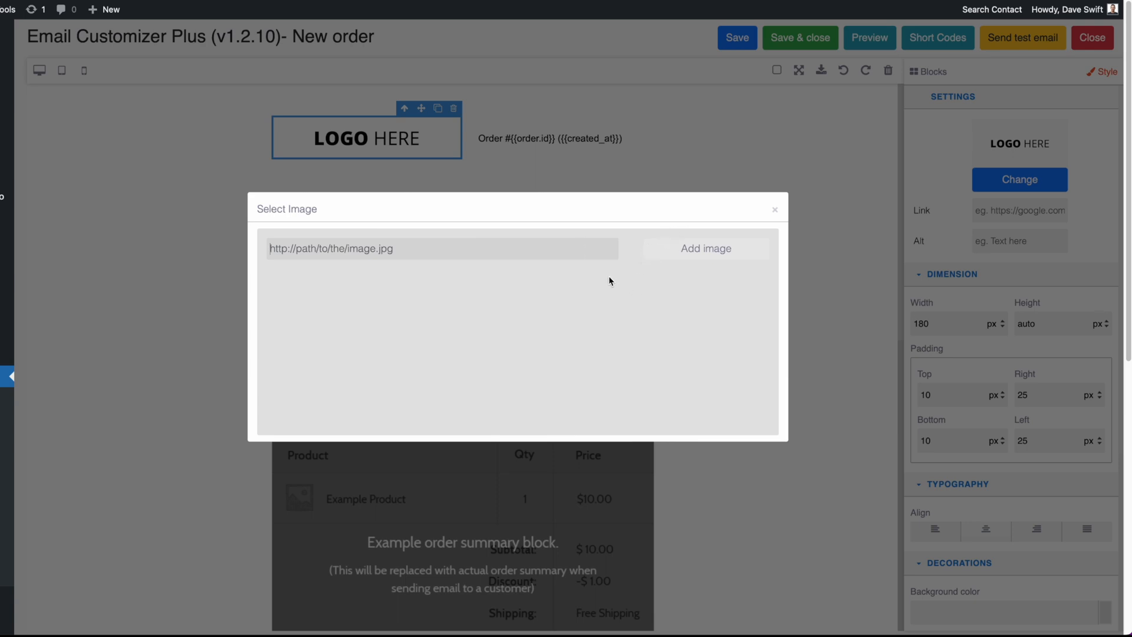
mouse_move(585, 270)
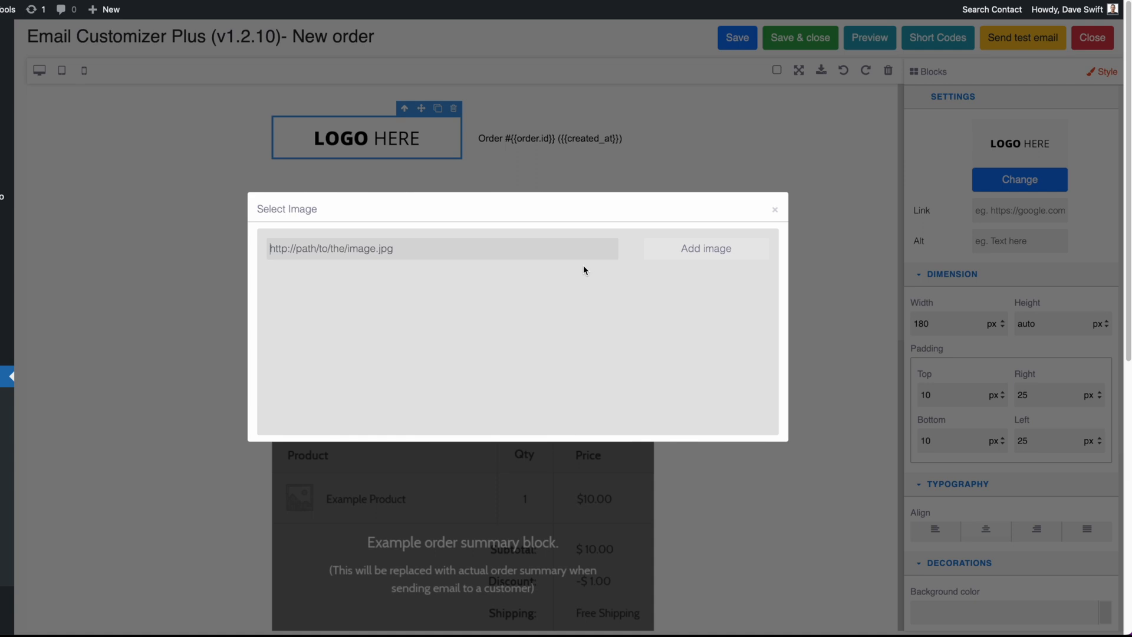
click(774, 209)
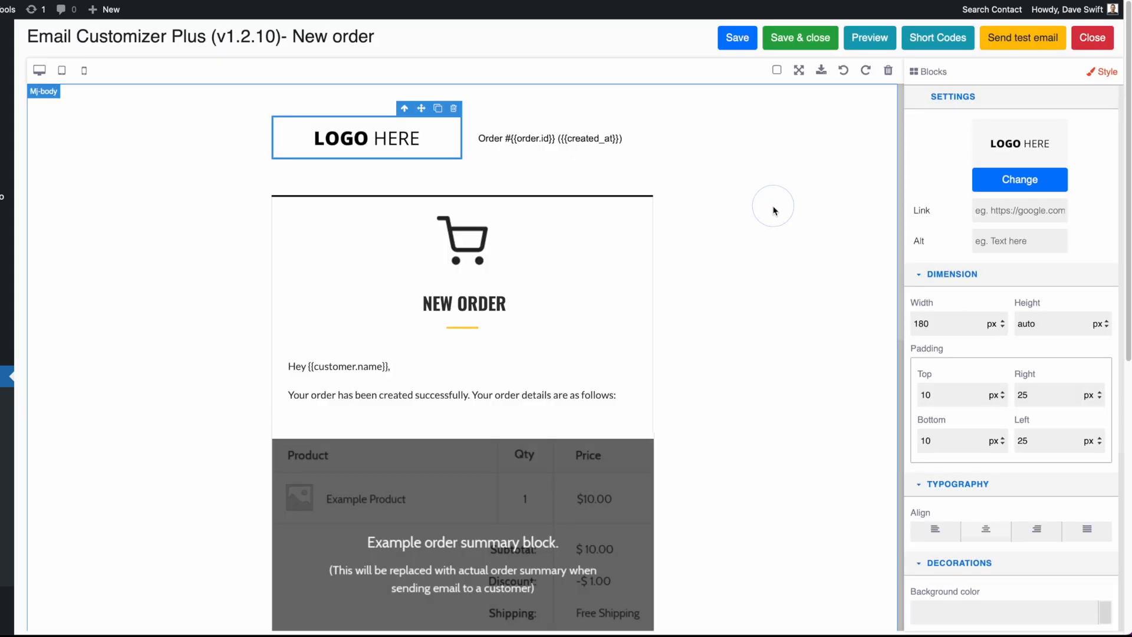
mouse_move(731, 220)
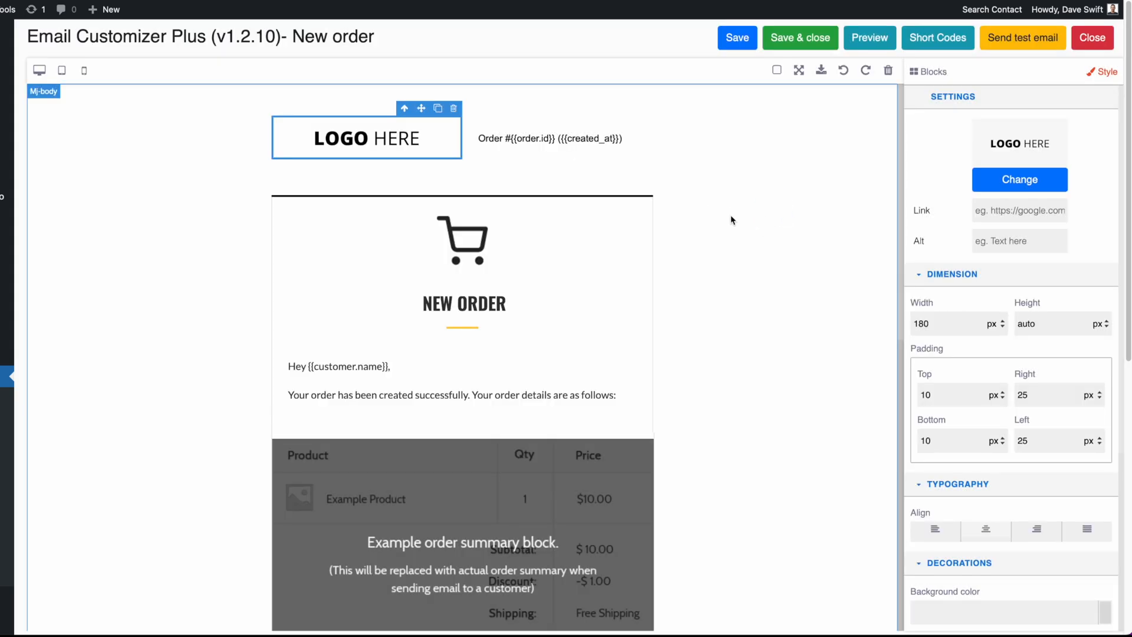
click(549, 138)
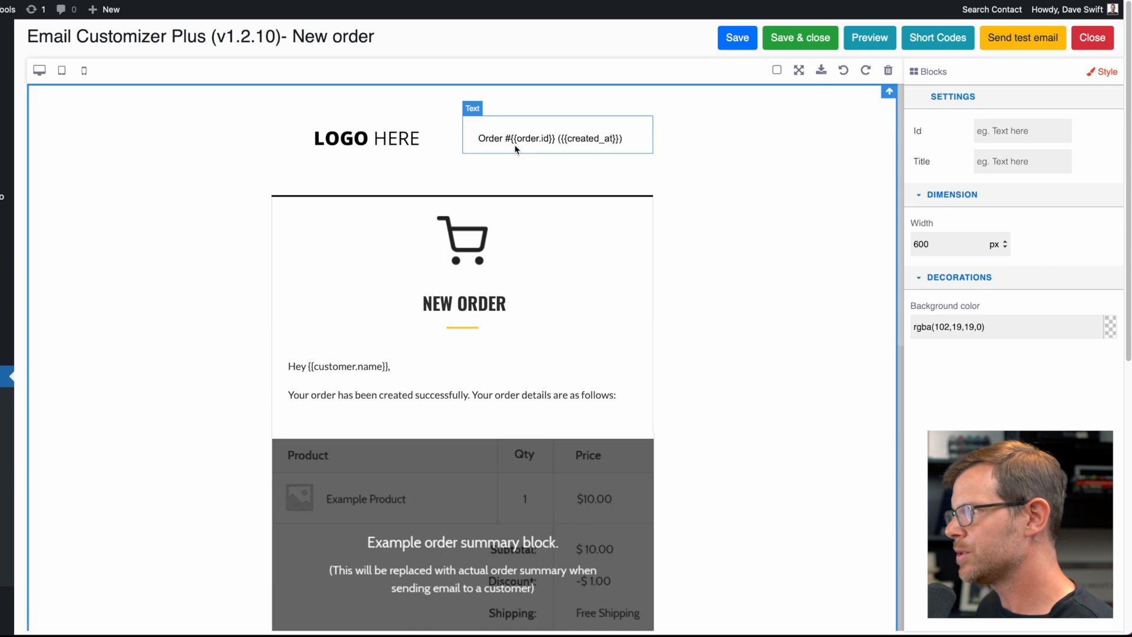
mouse_move(544, 147)
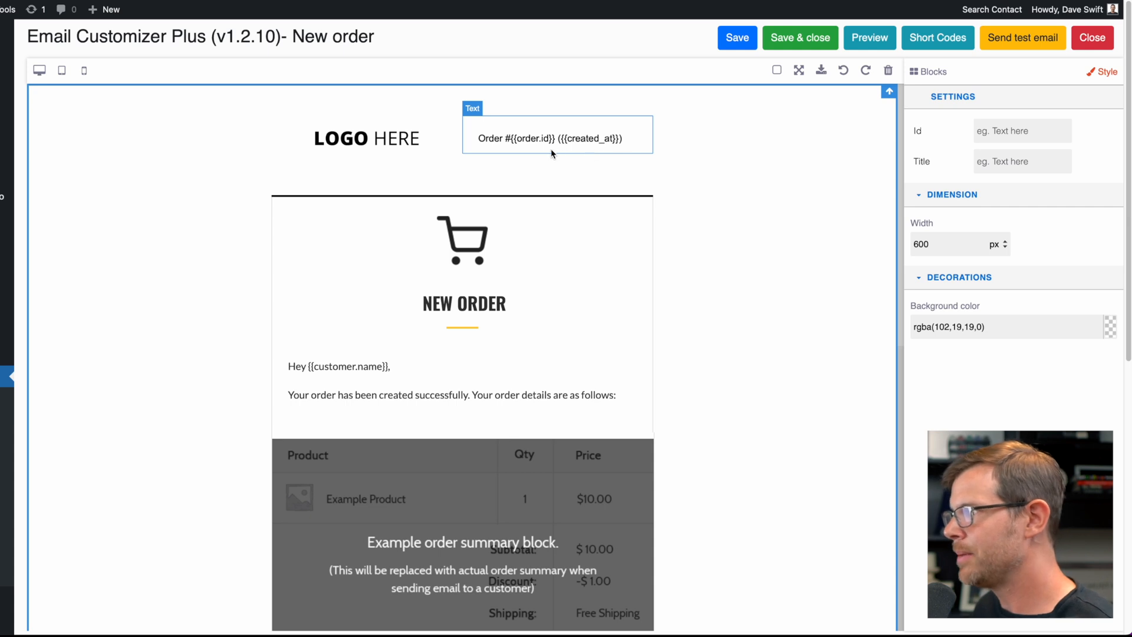
Step: Change the header to 'Order Number{{order.id}}' and bring up the Short Codes reference
click(556, 138)
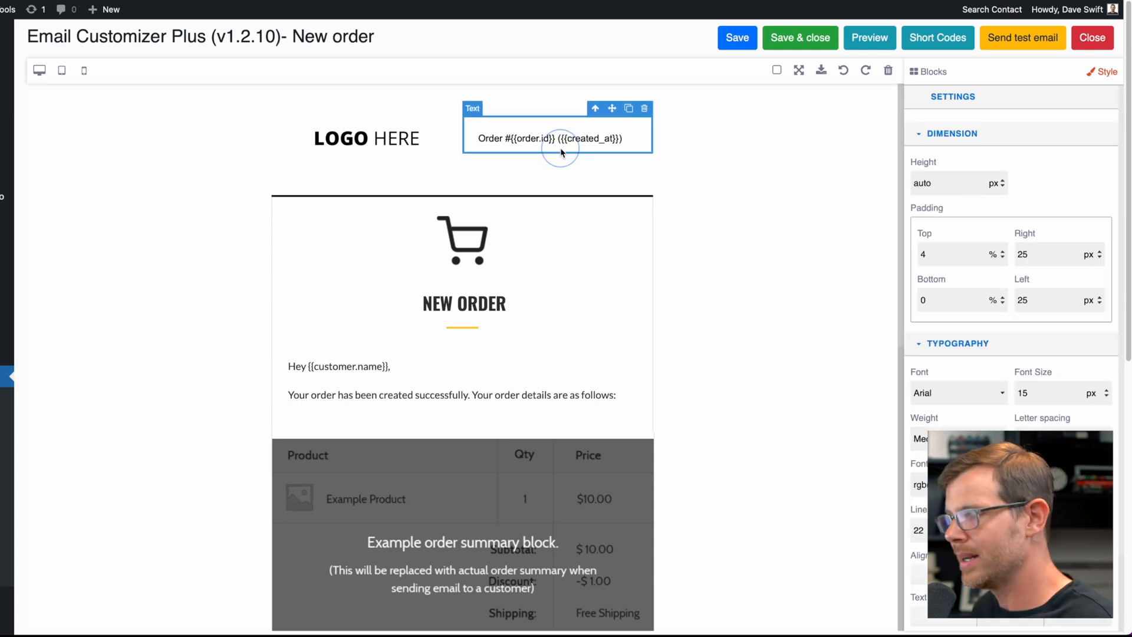
mouse_move(615, 141)
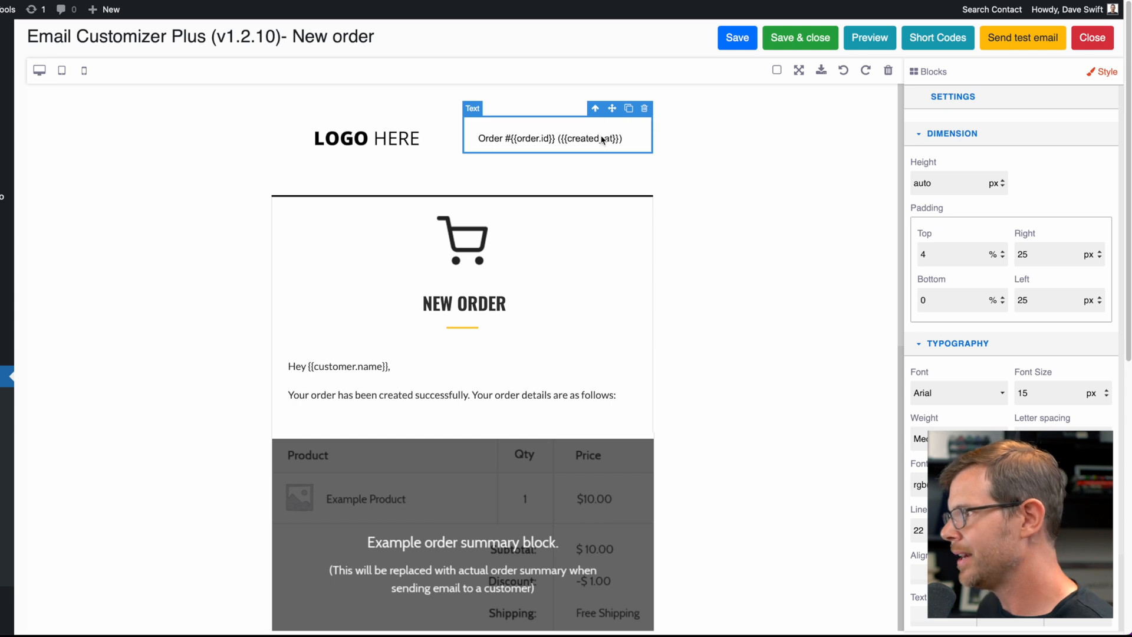
click(549, 138)
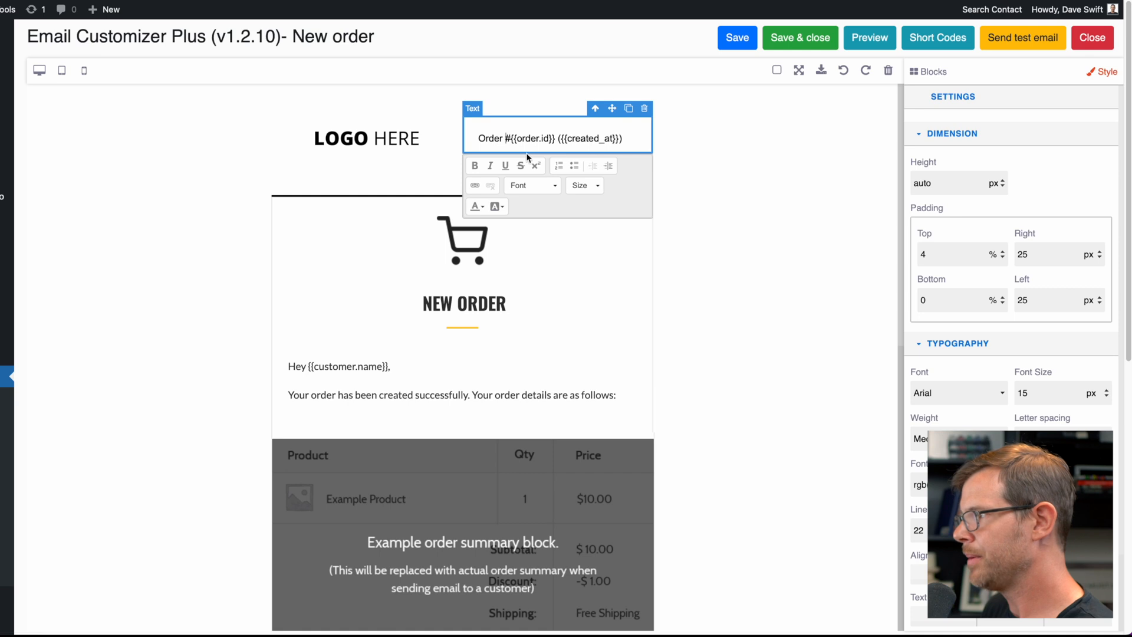
text(Num)
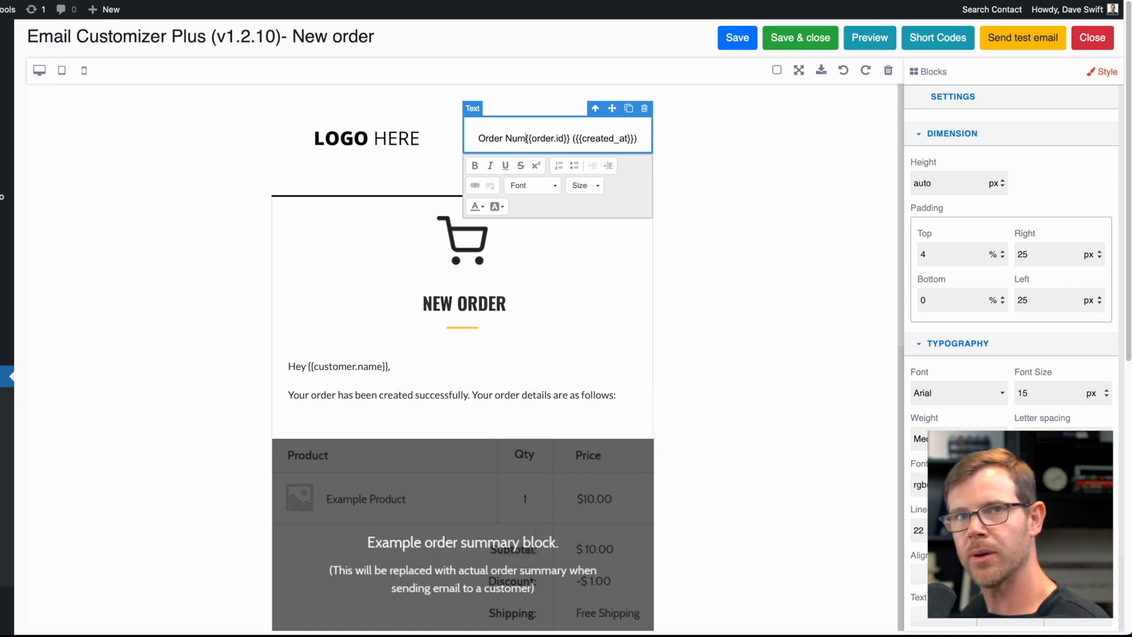
click(733, 276)
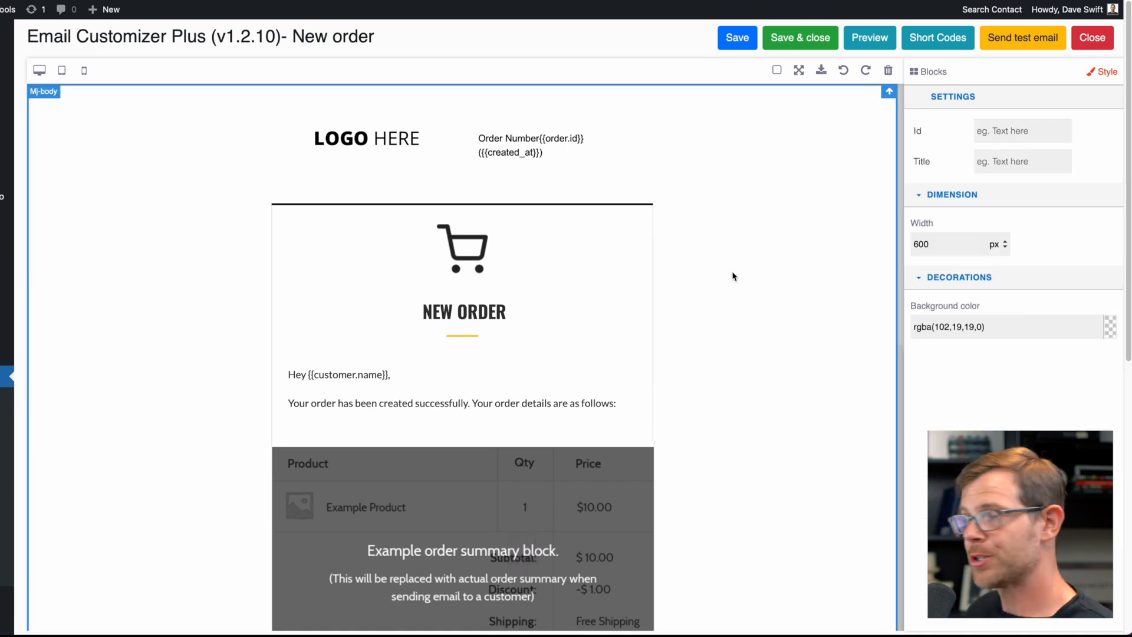
click(530, 145)
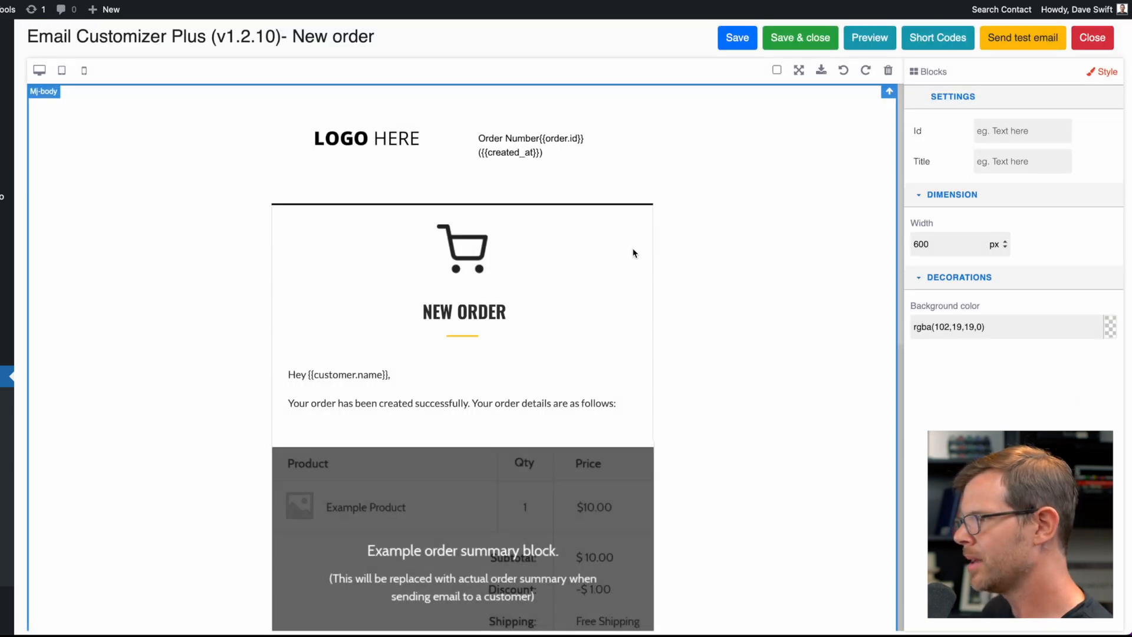
click(937, 38)
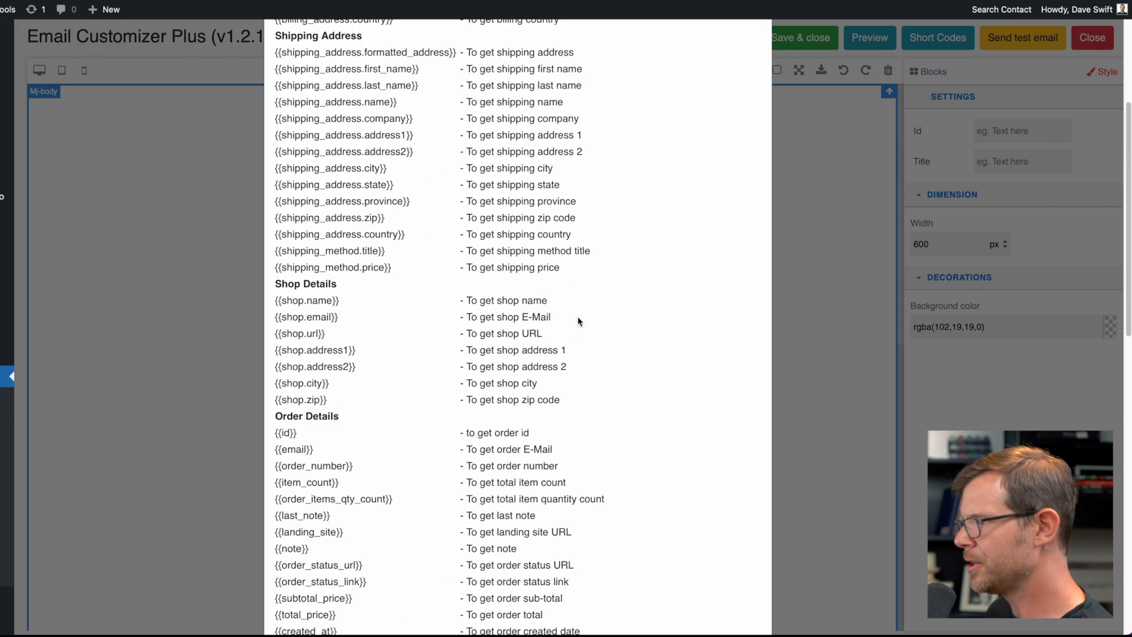
Step: Browse the order, payment, customer, subscription and social media short codes
scroll(down, 3)
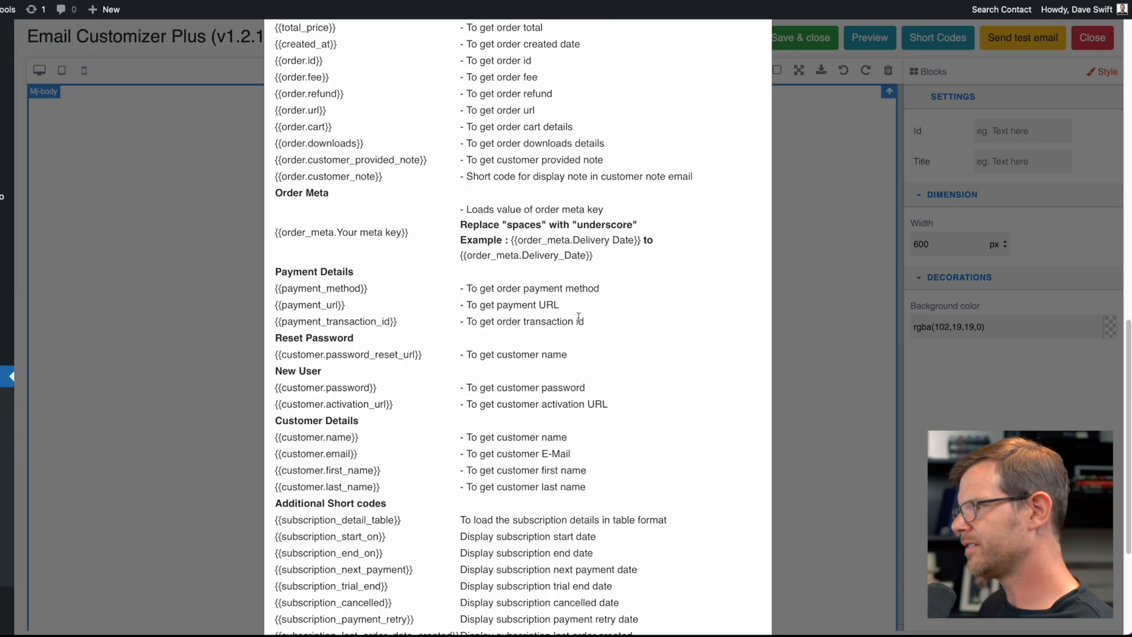
scroll(down, 3)
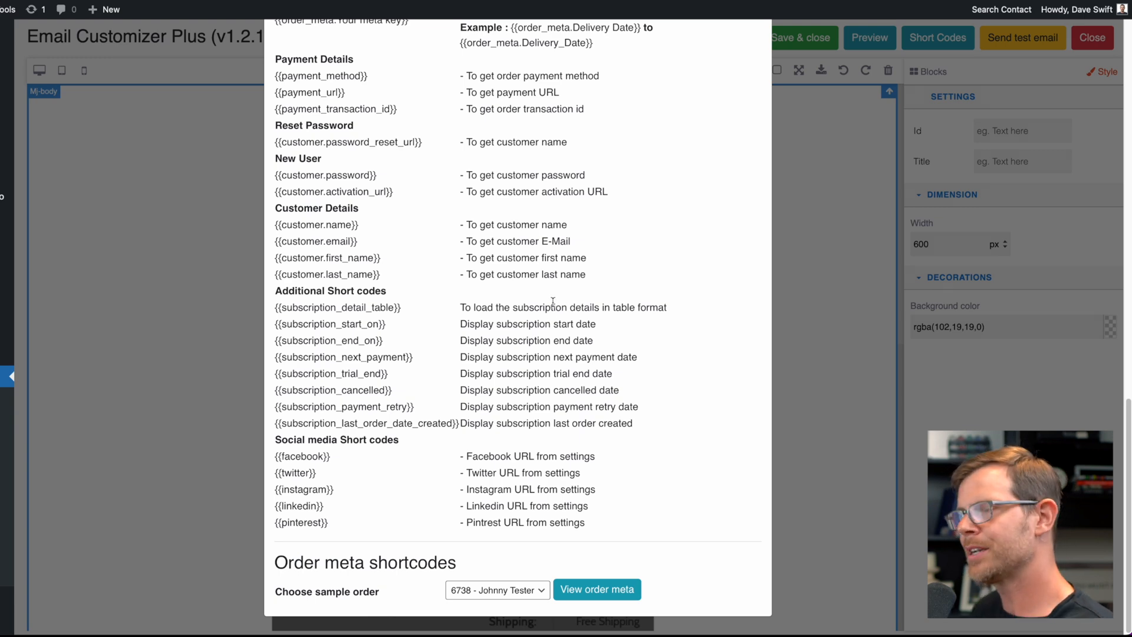
scroll(up, 3)
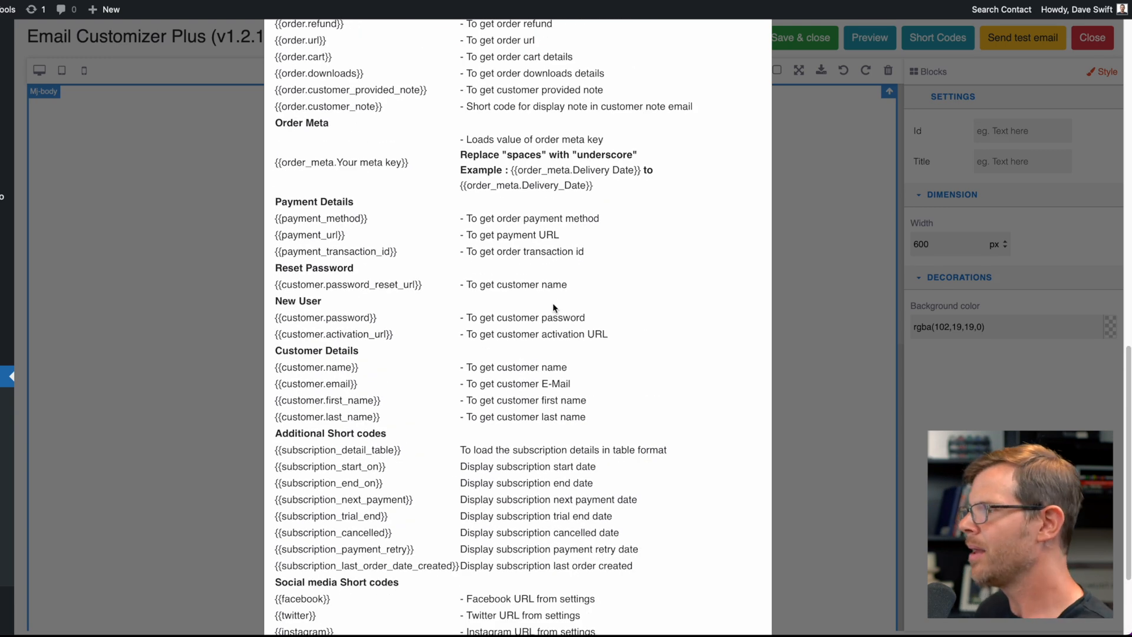
mouse_move(251, 276)
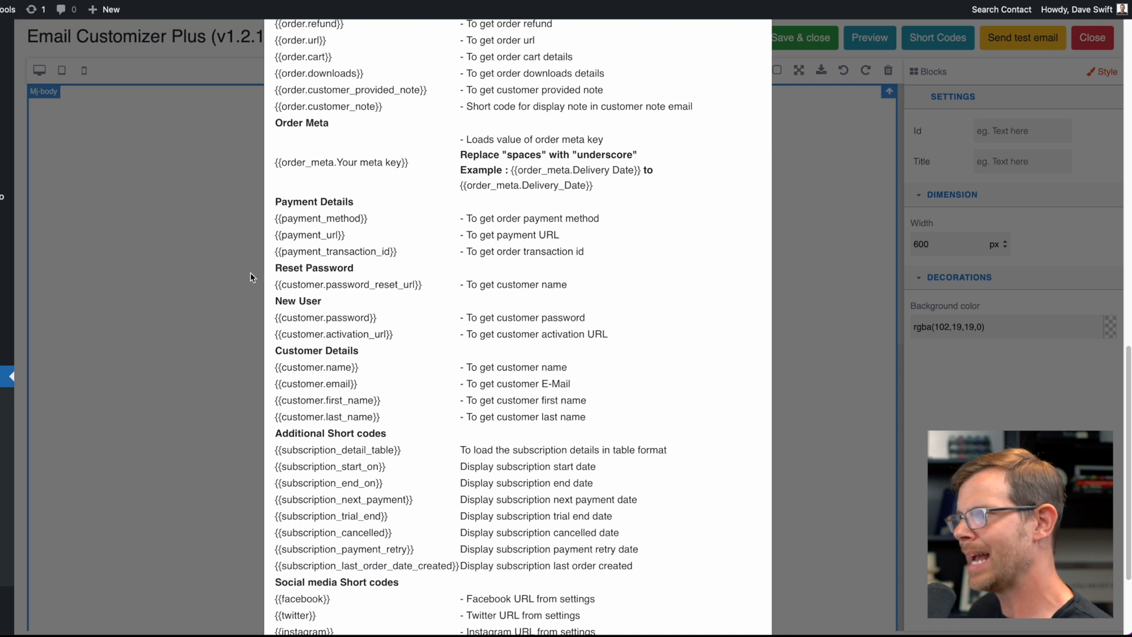
mouse_move(423, 289)
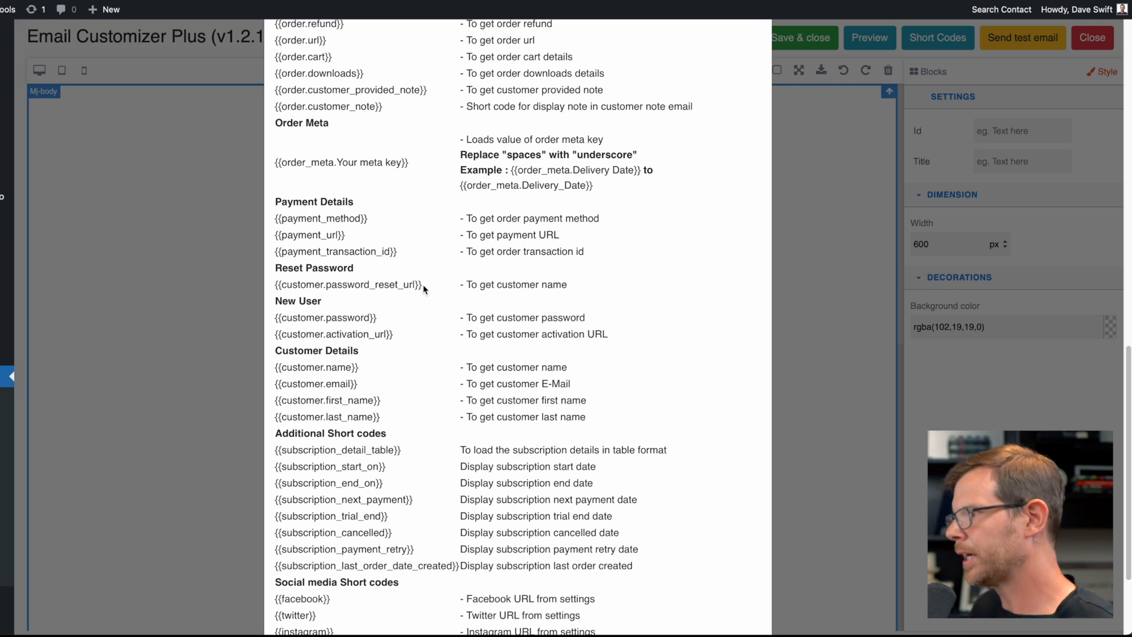
mouse_move(425, 287)
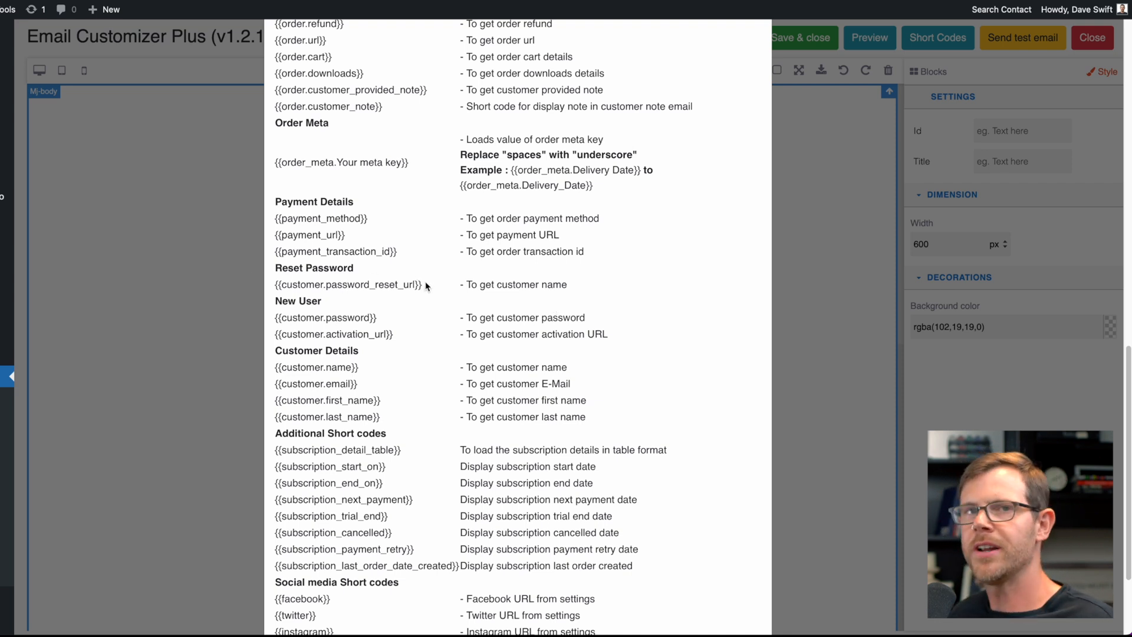
mouse_move(363, 329)
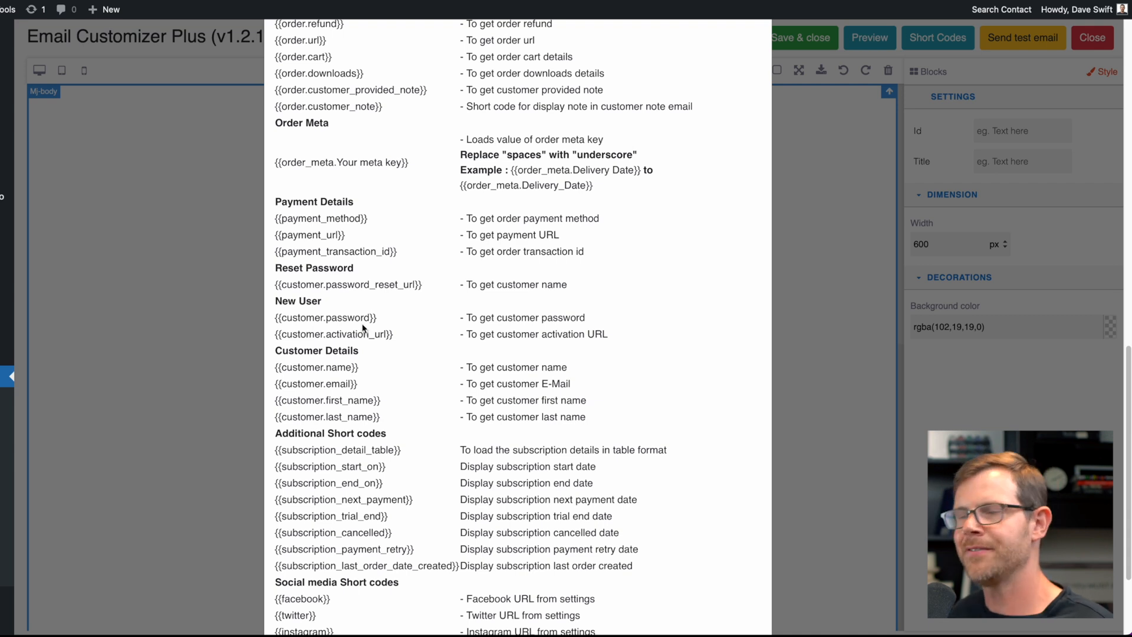
mouse_move(415, 369)
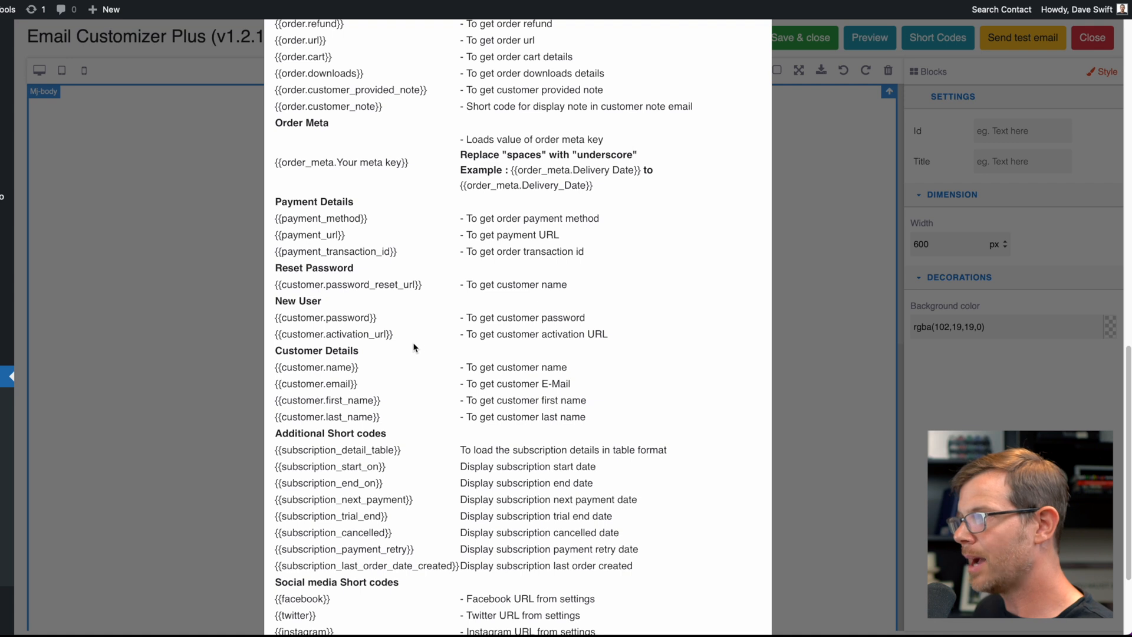
mouse_move(406, 306)
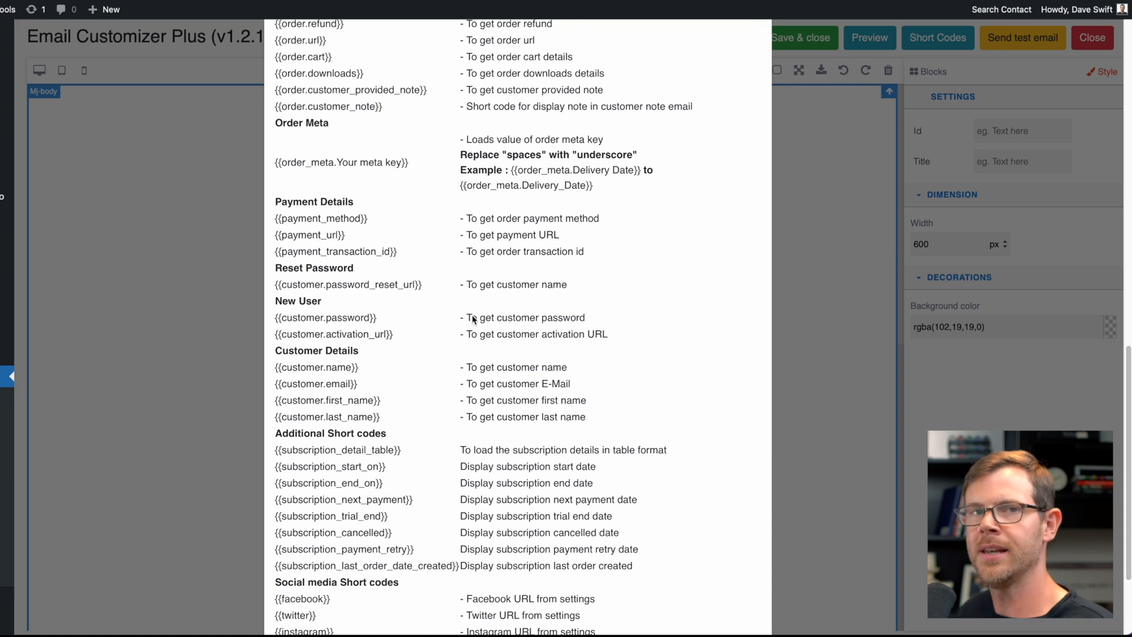
mouse_move(482, 289)
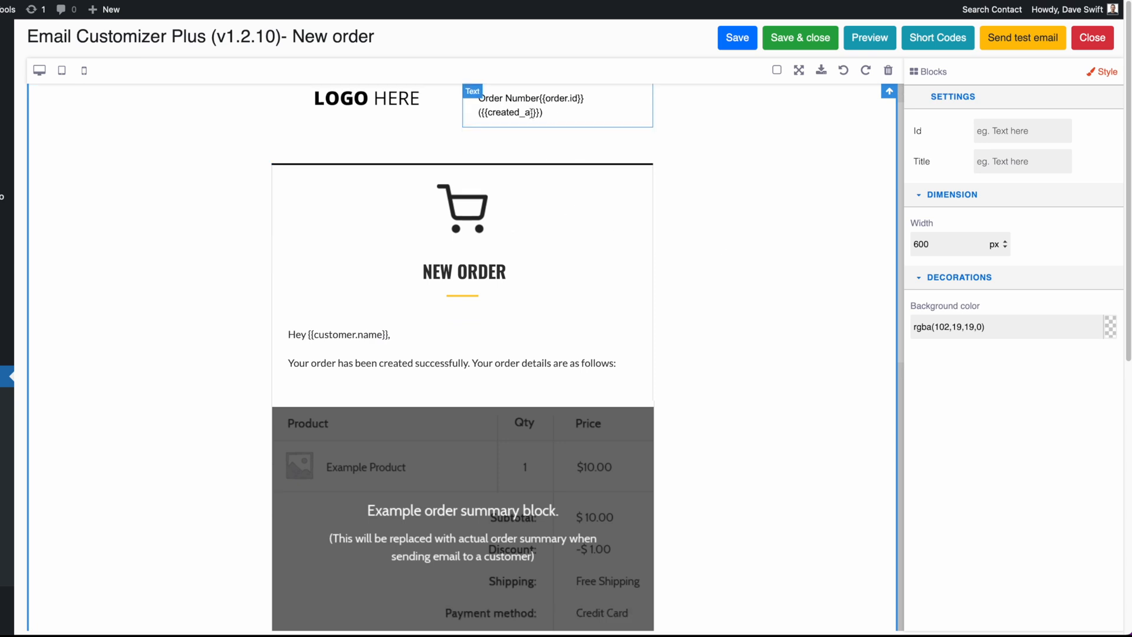
Step: Give the body background a faint translucent grey and preview with a sample order
scroll(down, 3)
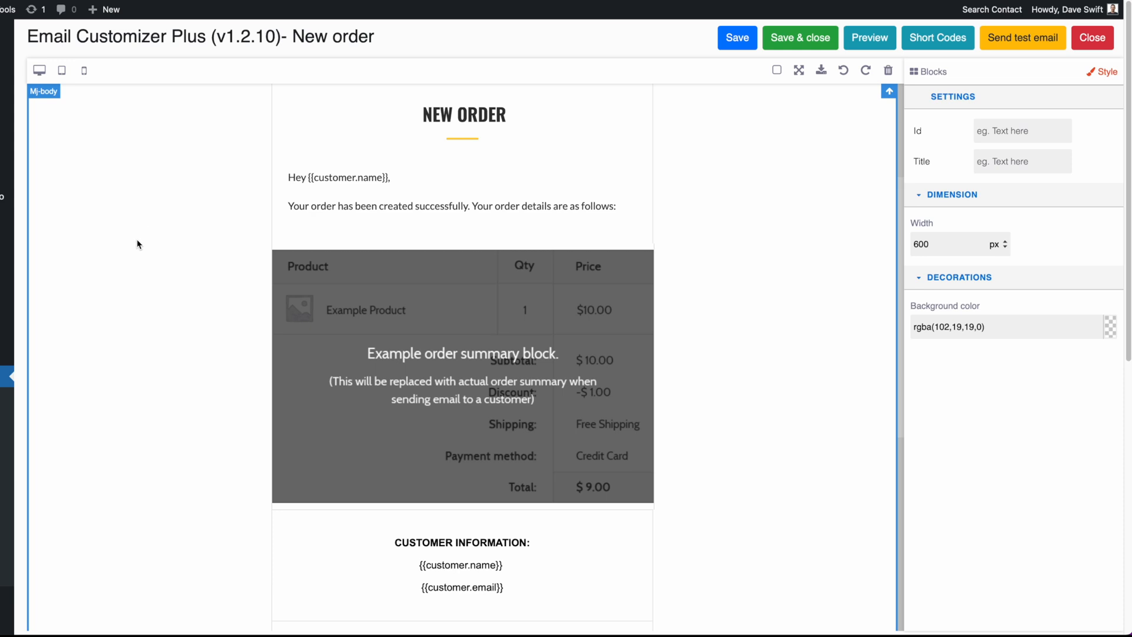
click(1110, 326)
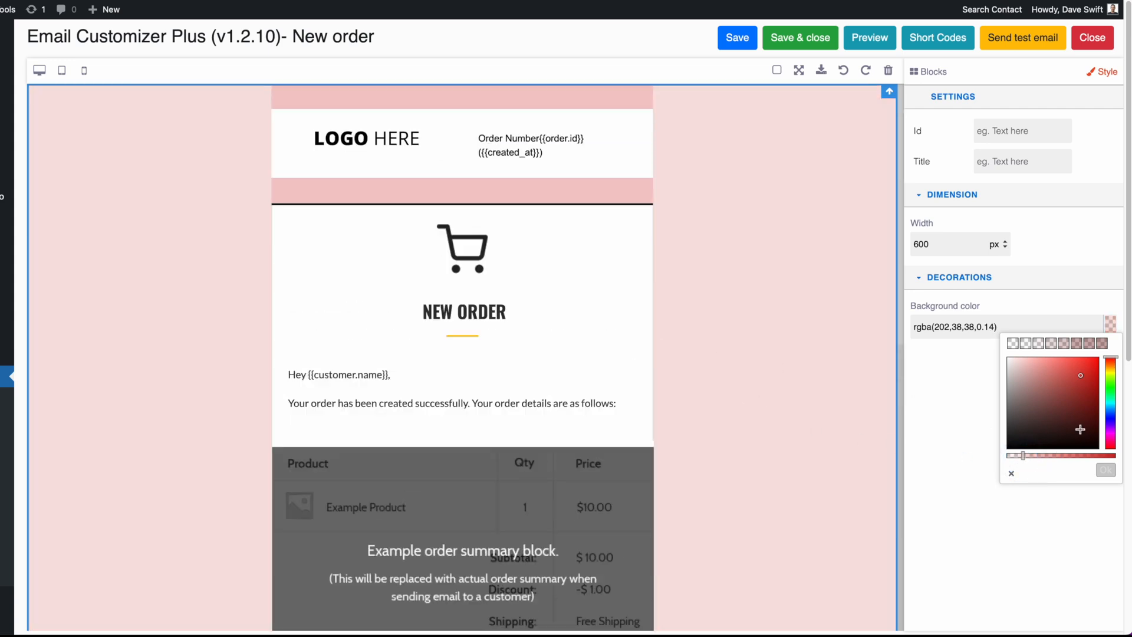
mouse_move(1084, 382)
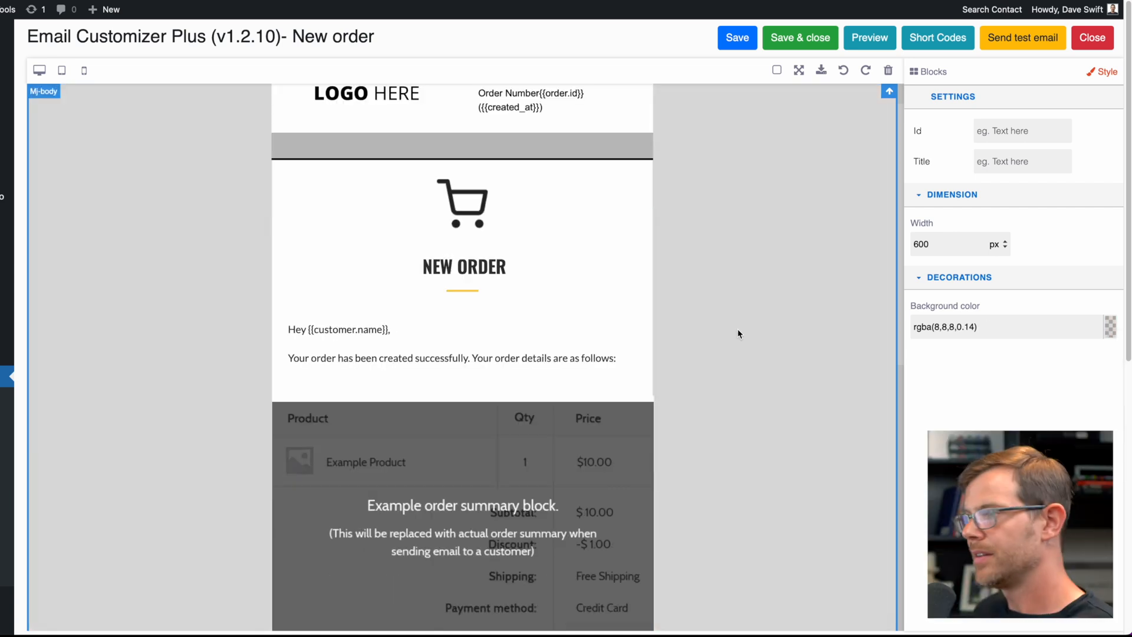
scroll(down, 3)
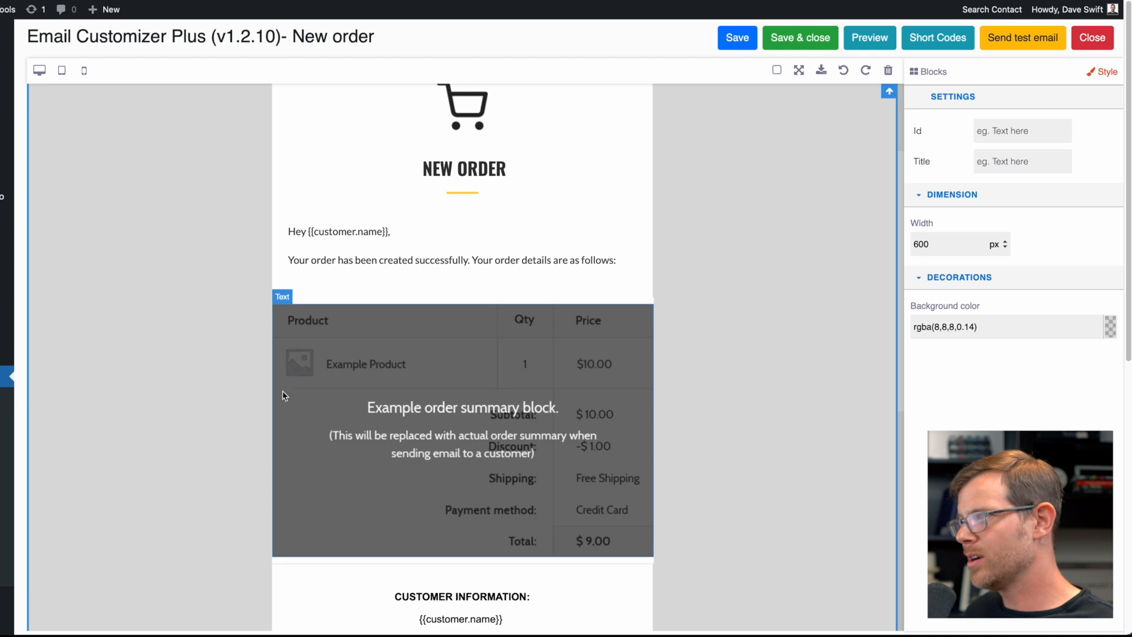
mouse_move(392, 419)
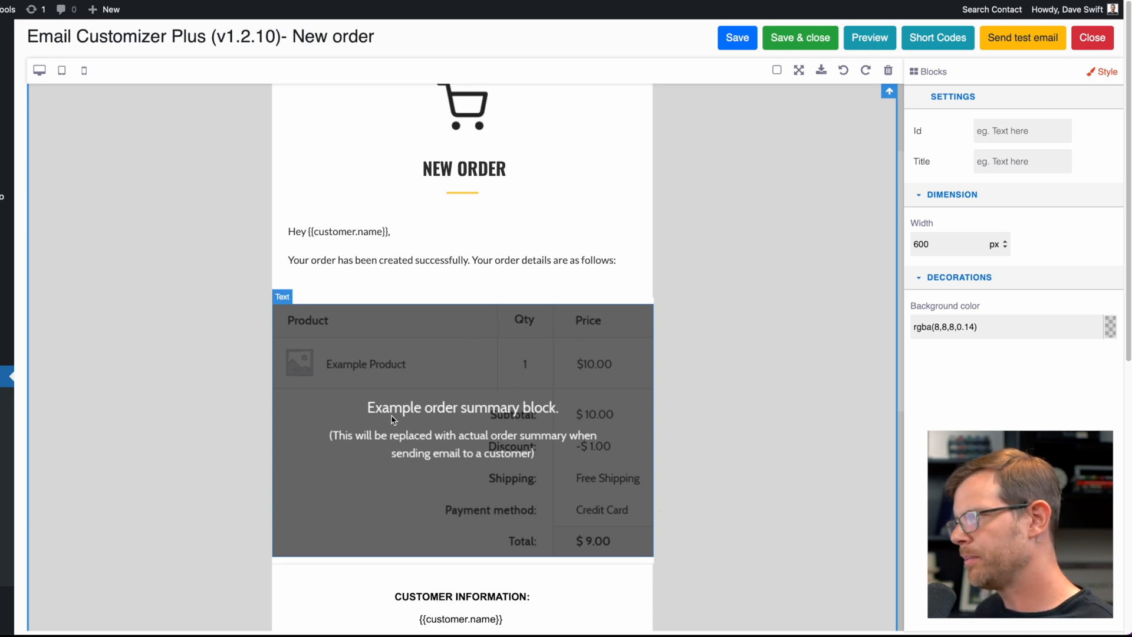
mouse_move(610, 419)
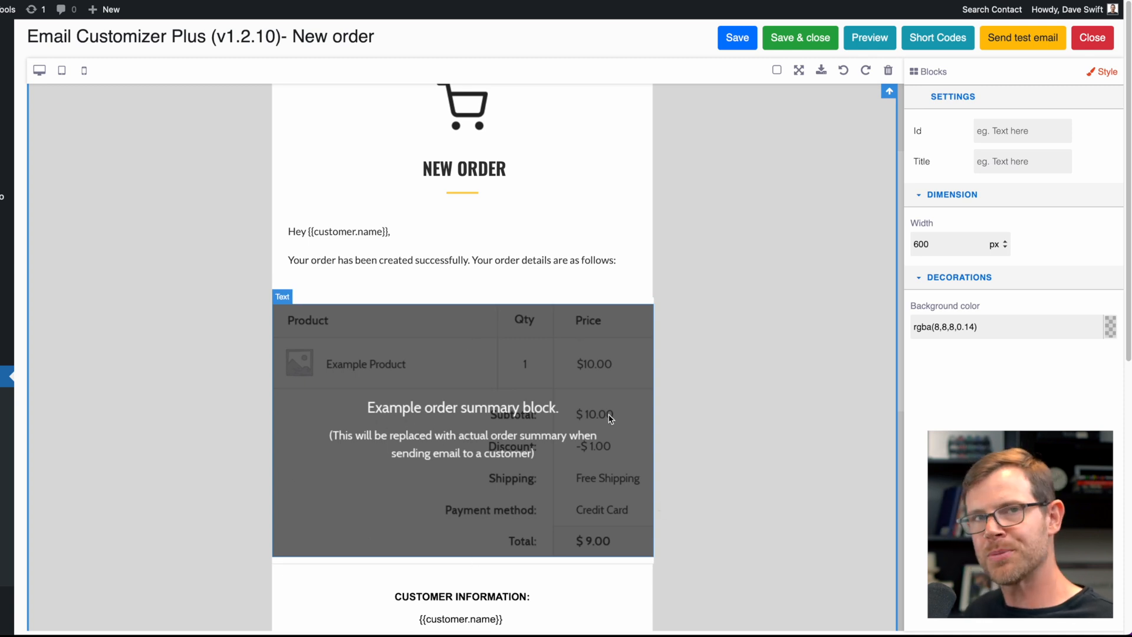
mouse_move(570, 403)
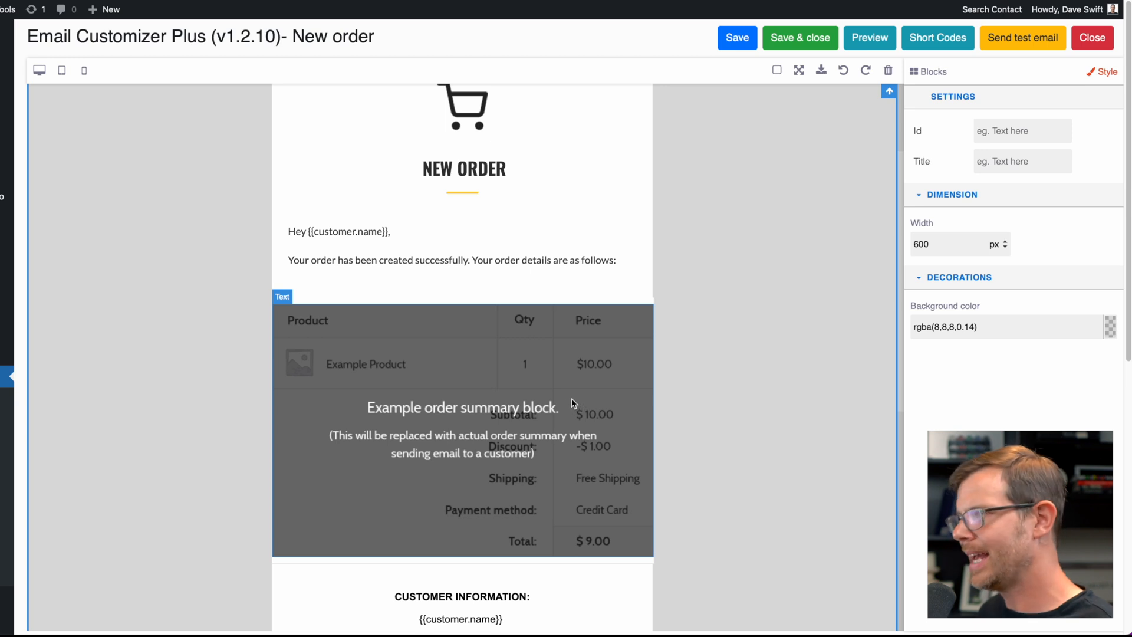
mouse_move(563, 426)
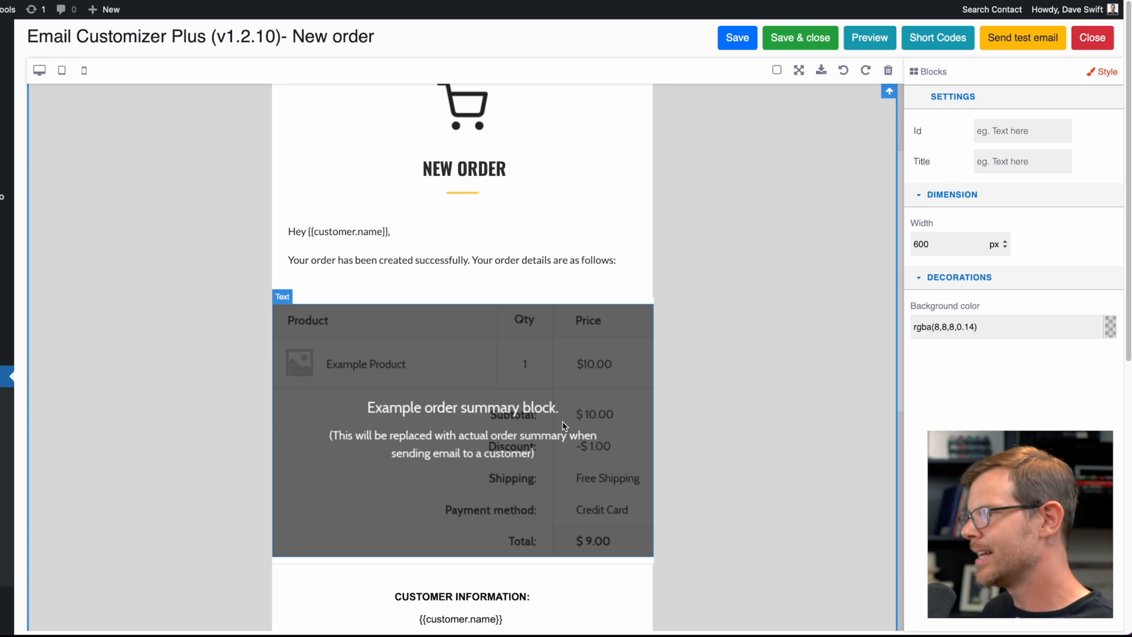
mouse_move(573, 459)
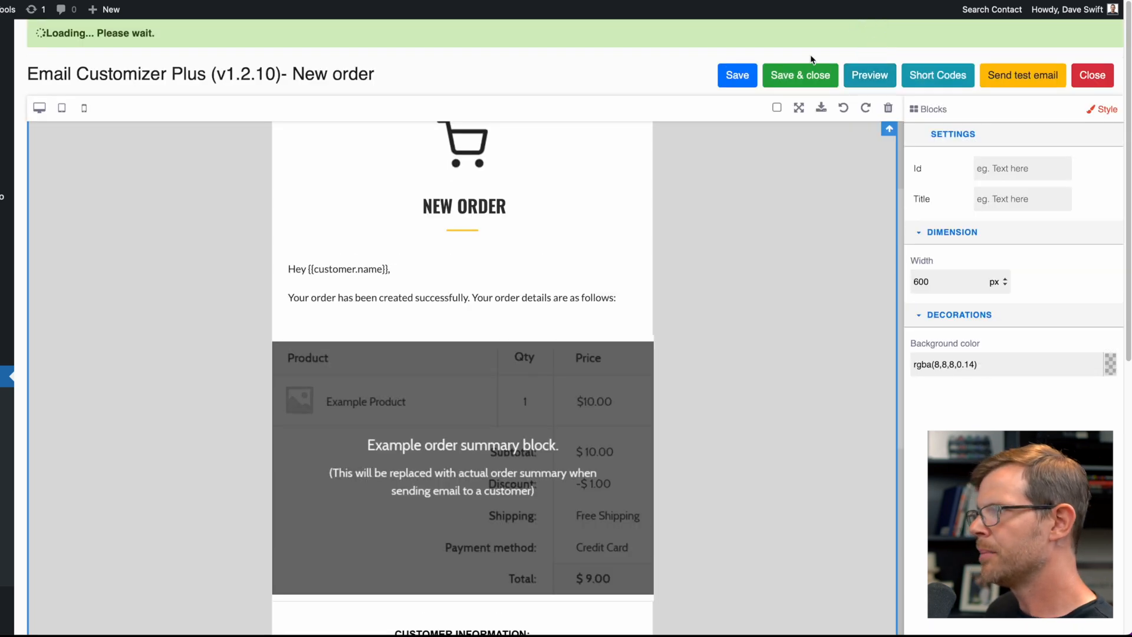
click(869, 75)
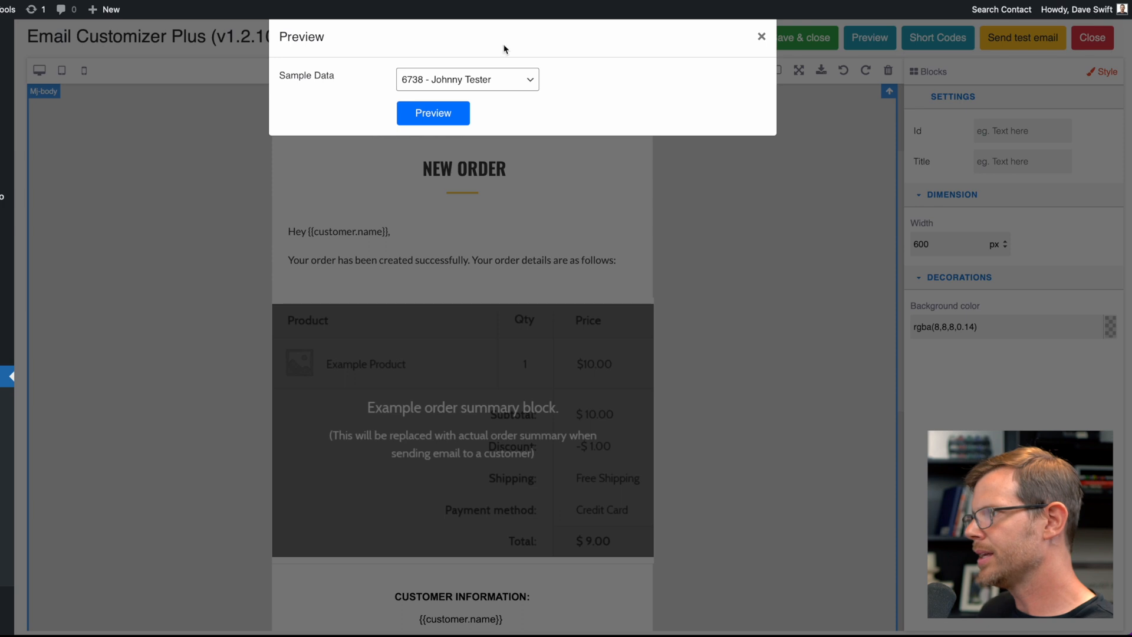
click(432, 113)
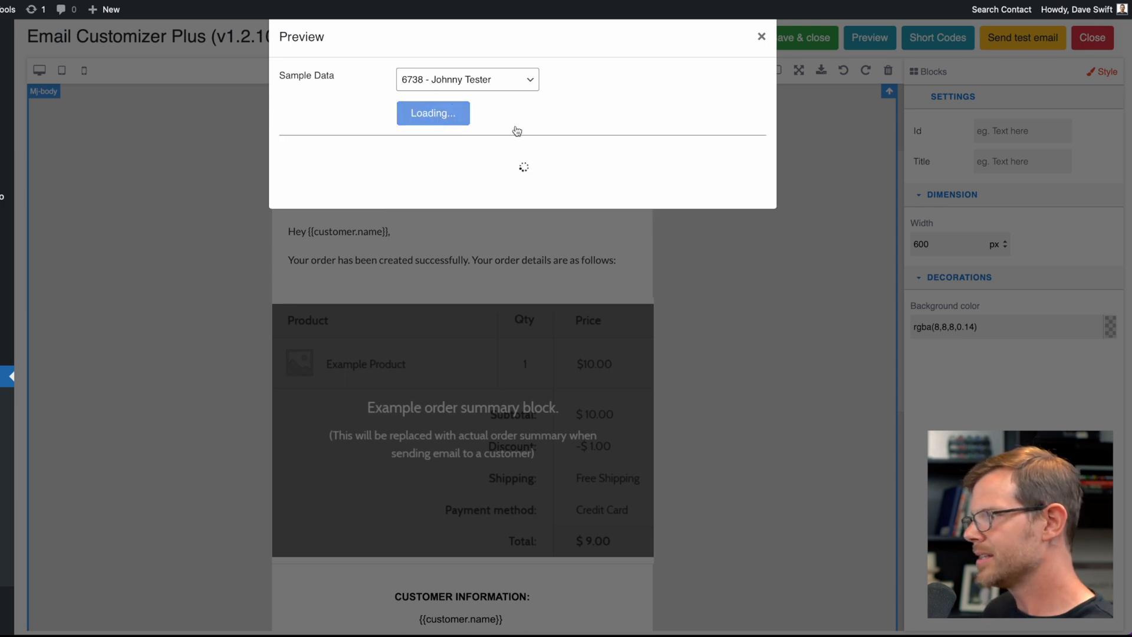
click(431, 112)
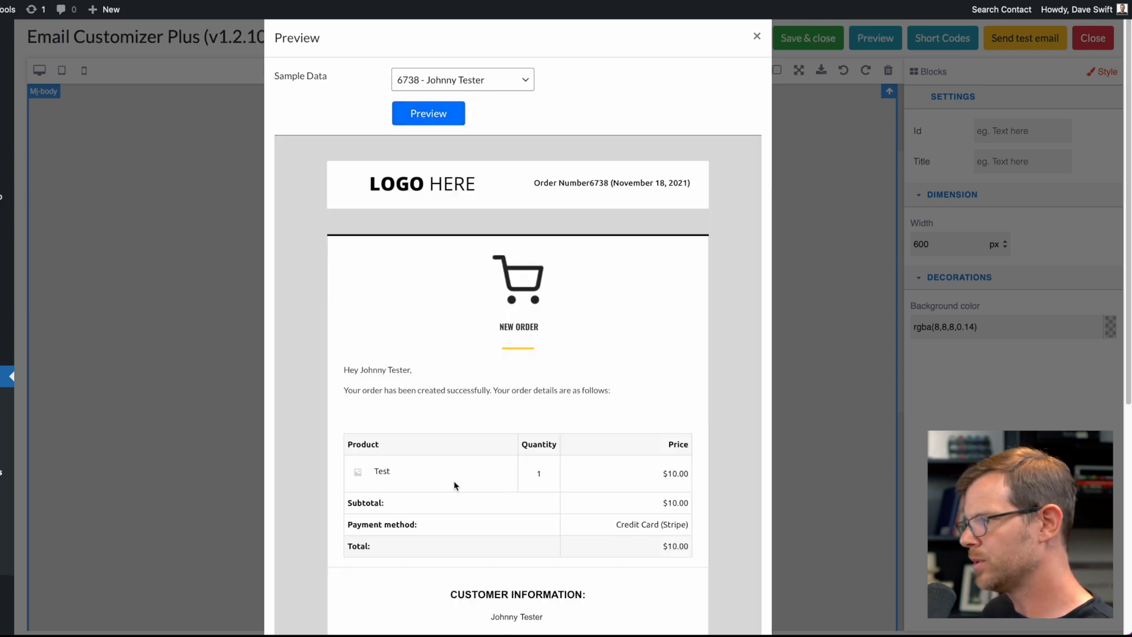
mouse_move(368, 475)
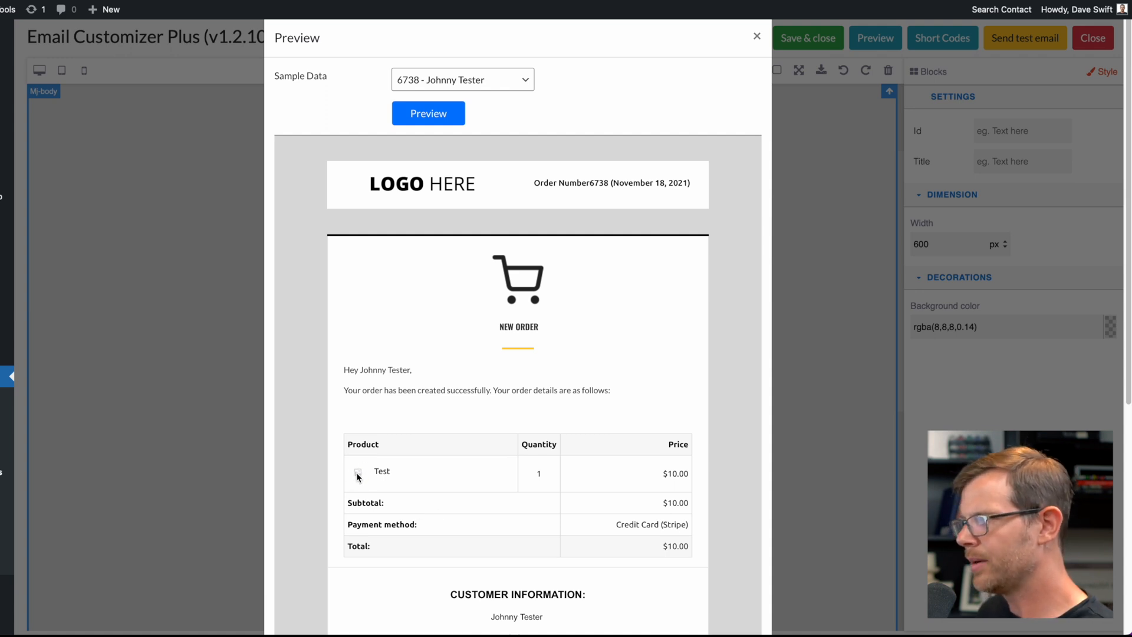
mouse_move(355, 484)
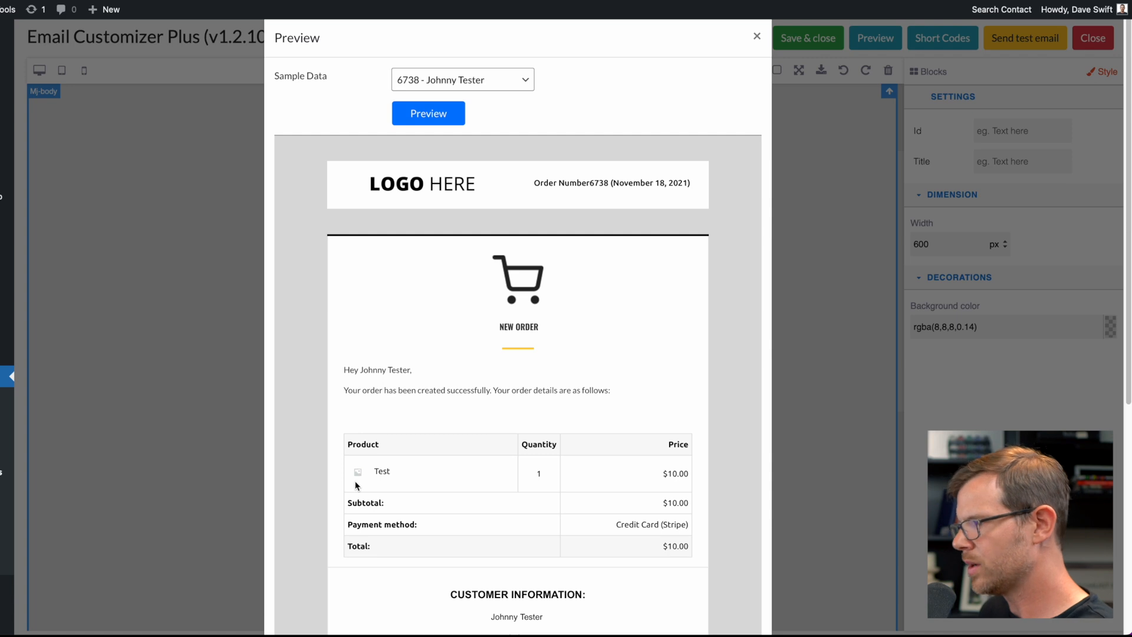
mouse_move(381, 485)
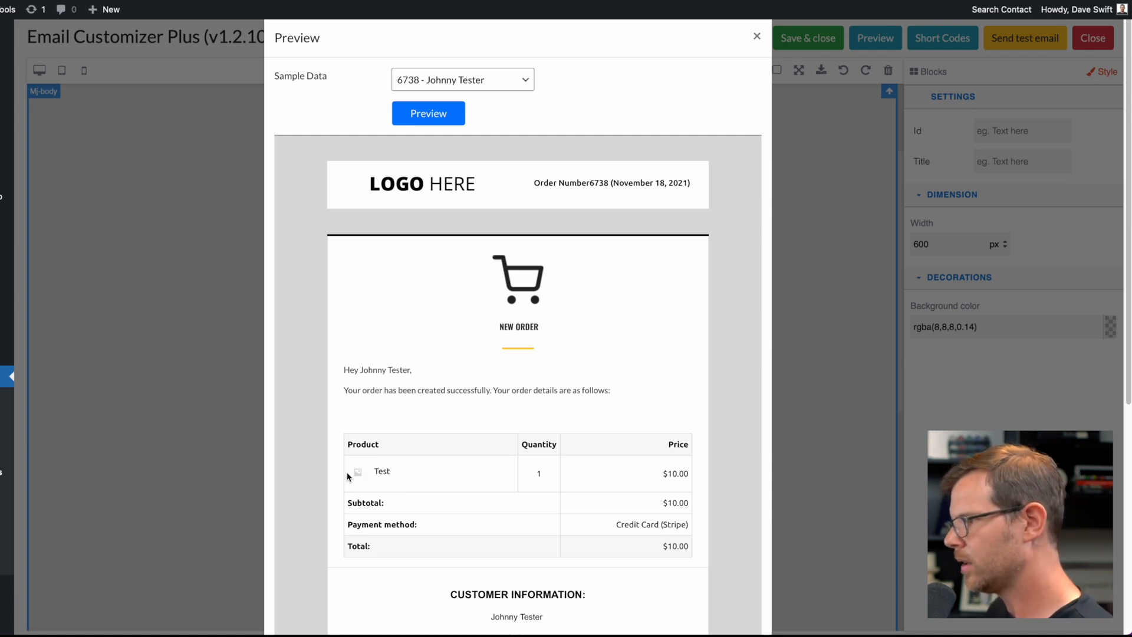
click(755, 36)
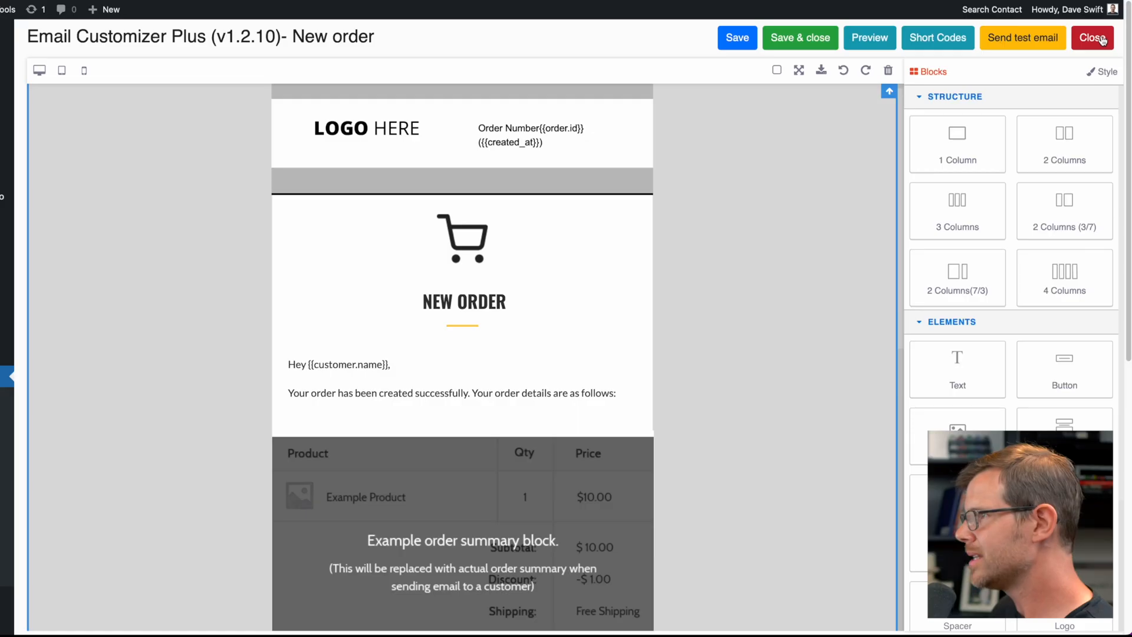
Step: Close the template editor to return to the email list with New Order enabled
click(736, 38)
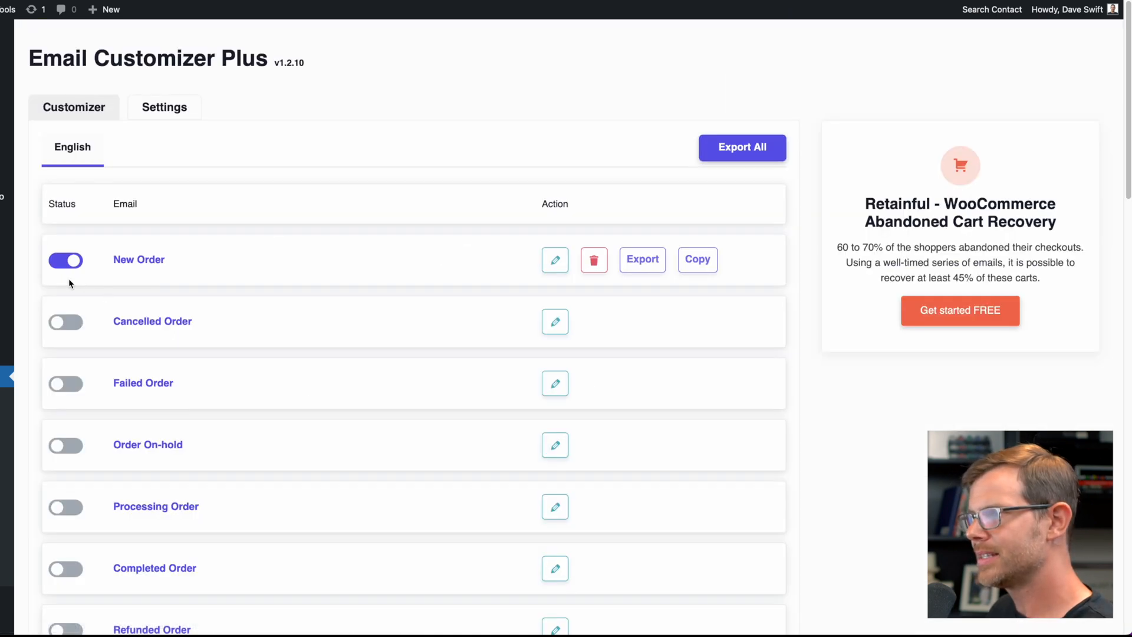
mouse_move(417, 314)
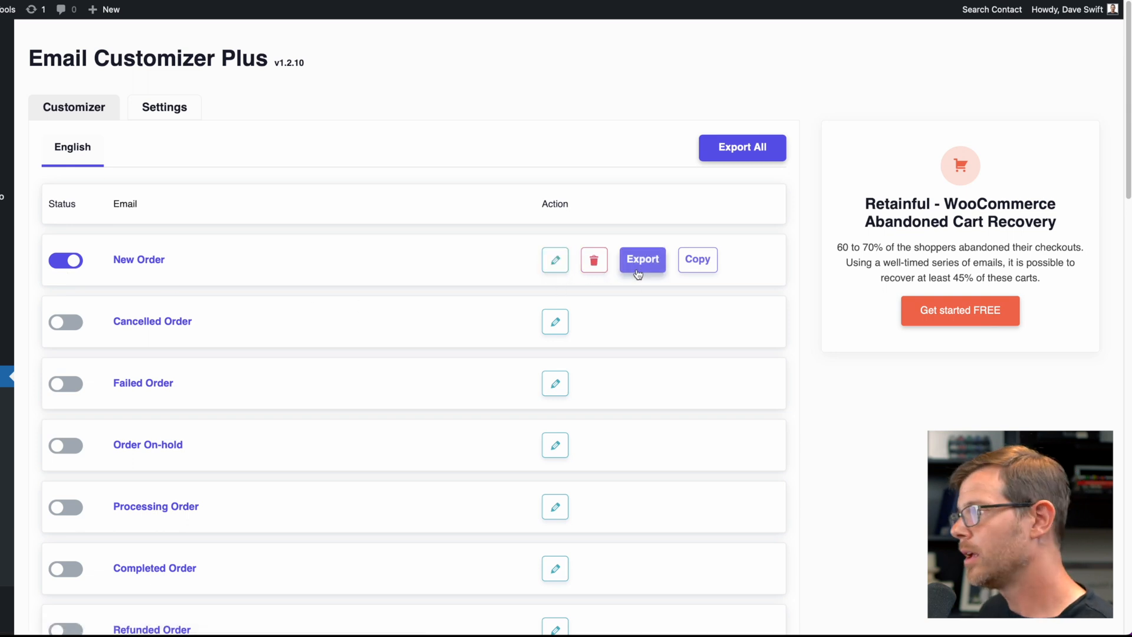
Step: Open the New Order Copy dialog and browse the Copy to Email Type list twice
click(696, 259)
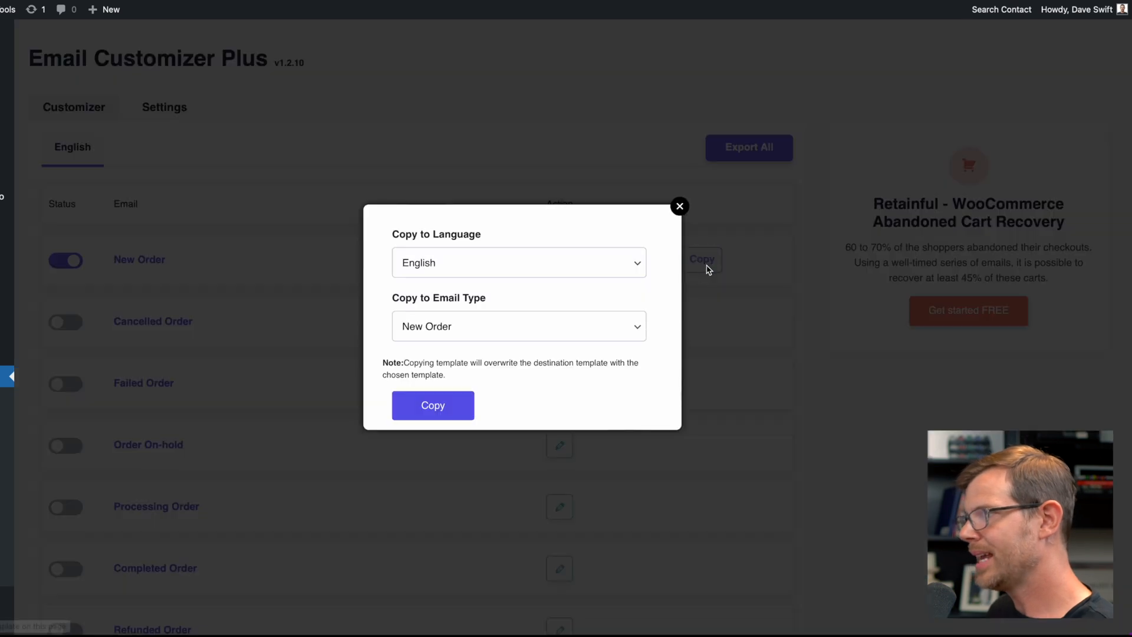
mouse_move(489, 347)
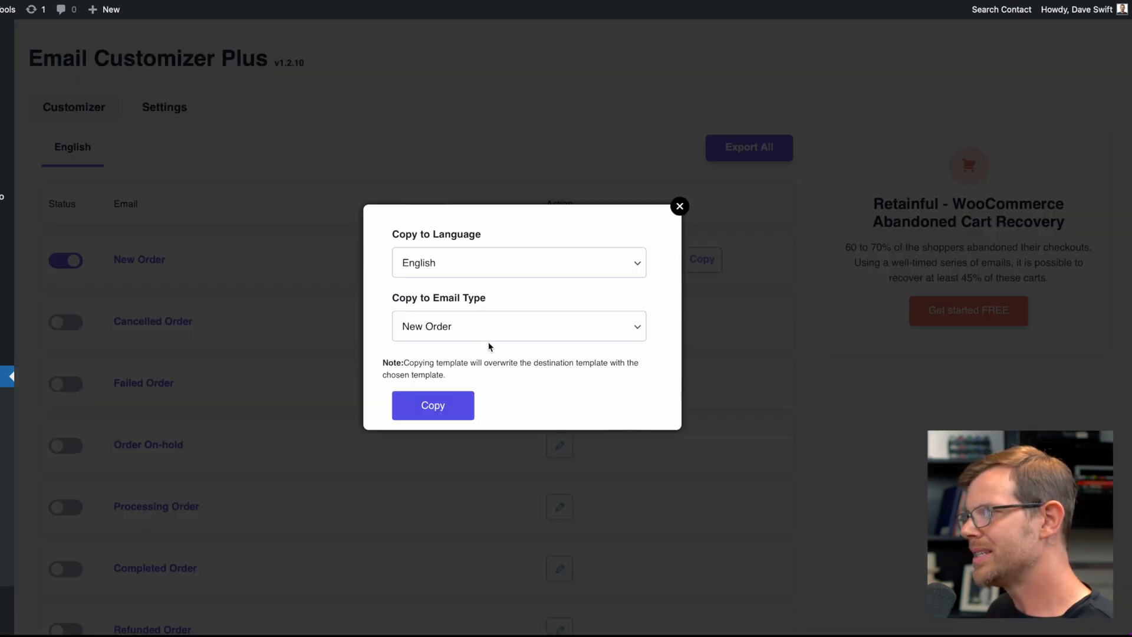
click(518, 325)
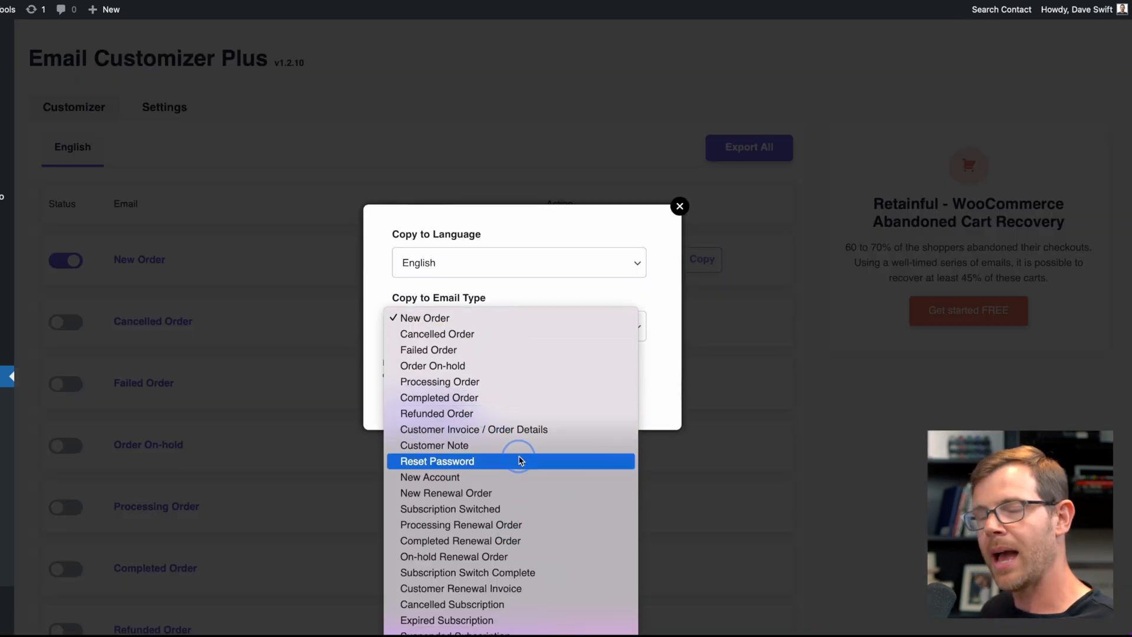
mouse_move(590, 349)
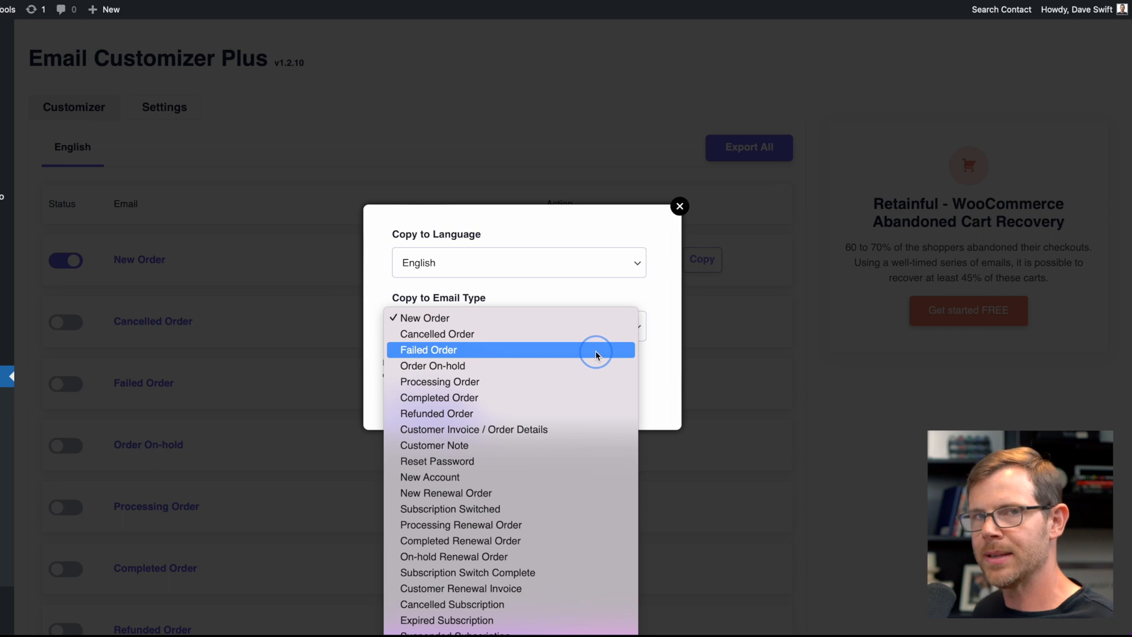
mouse_move(602, 361)
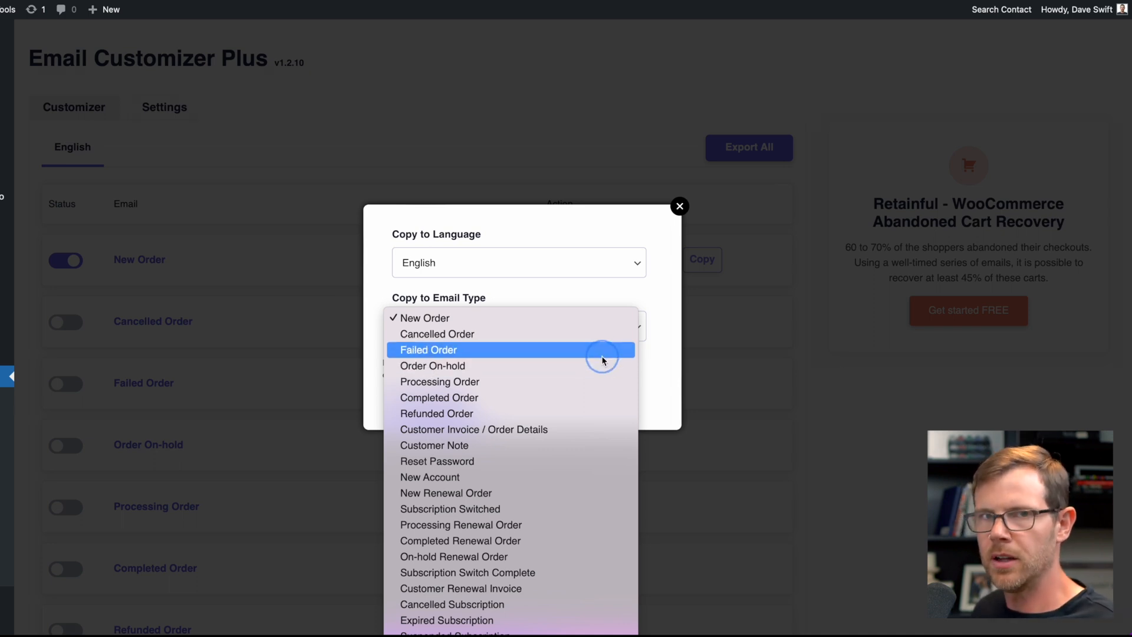
mouse_move(602, 366)
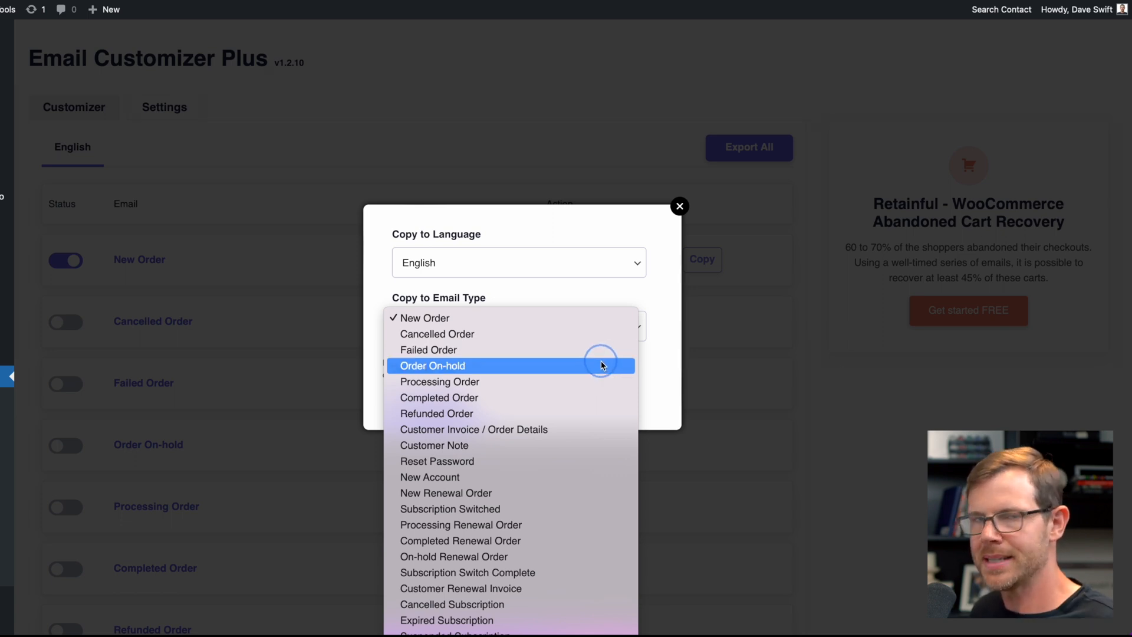
mouse_move(613, 333)
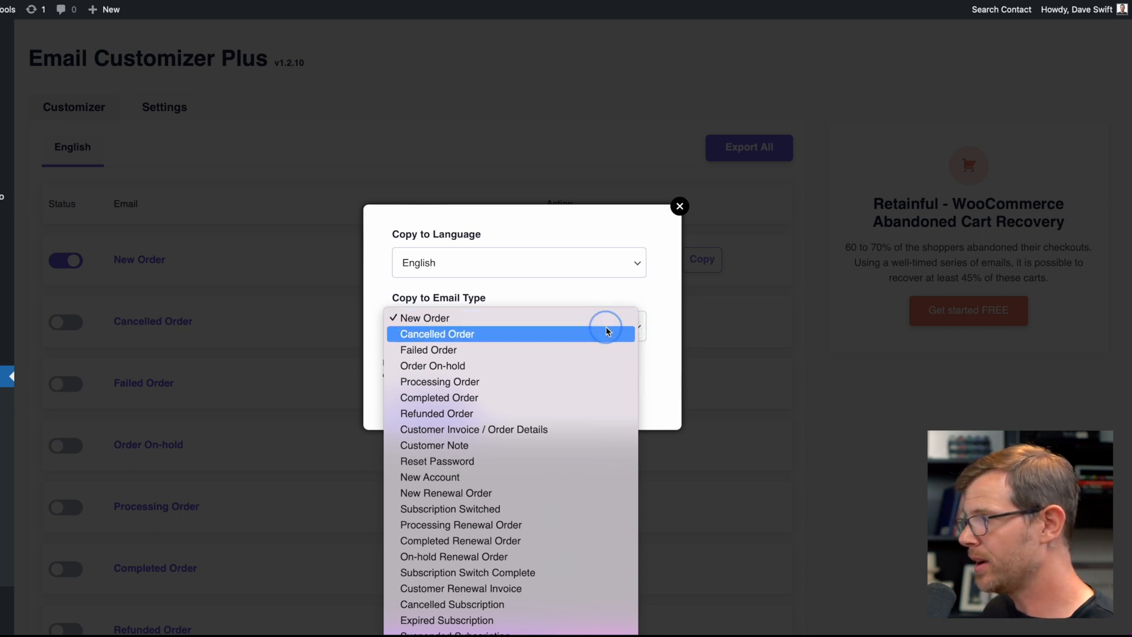
click(425, 318)
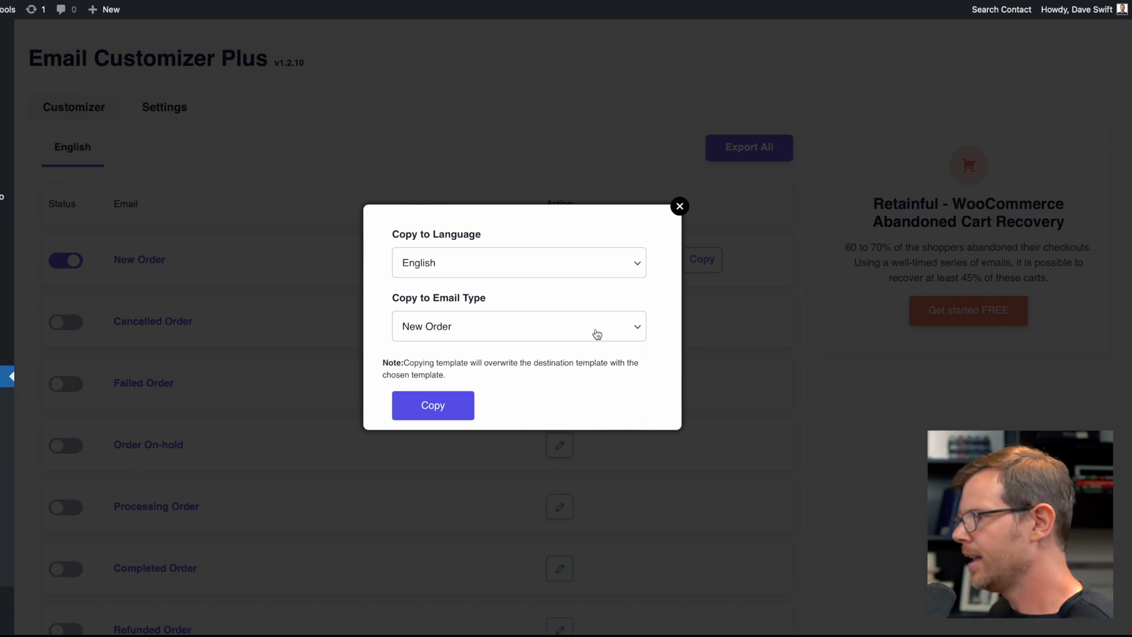
click(517, 325)
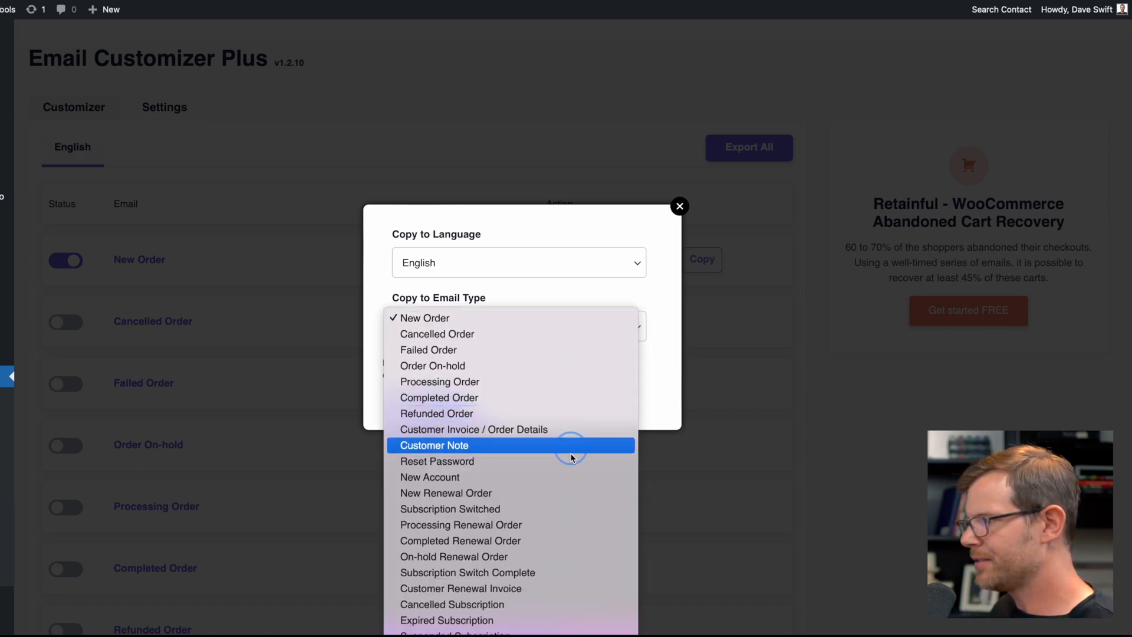
mouse_move(512, 604)
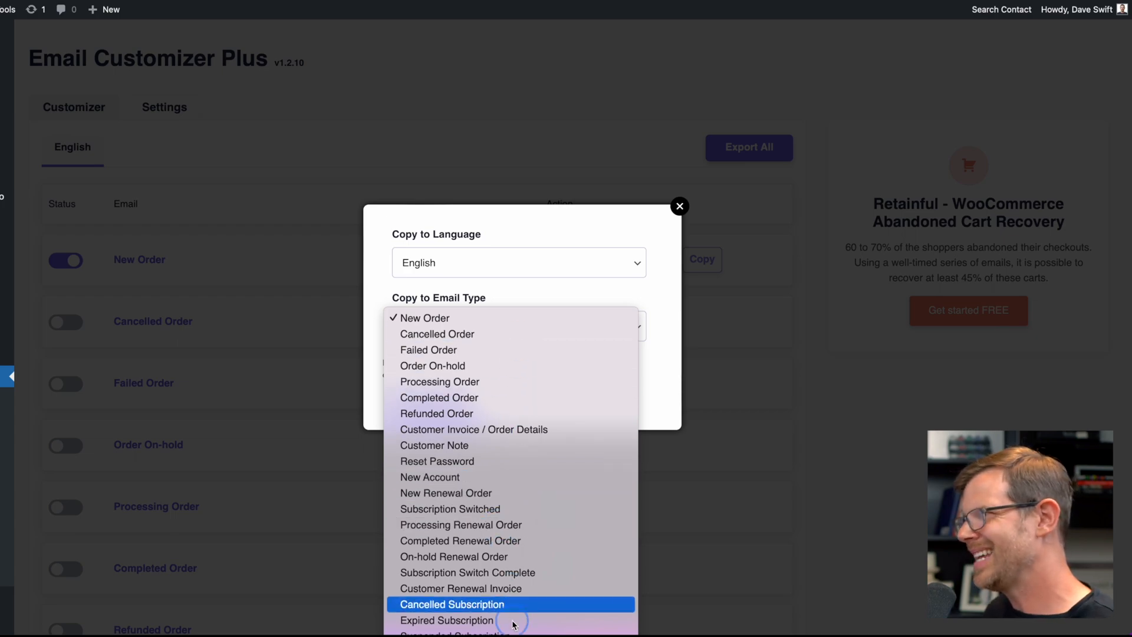